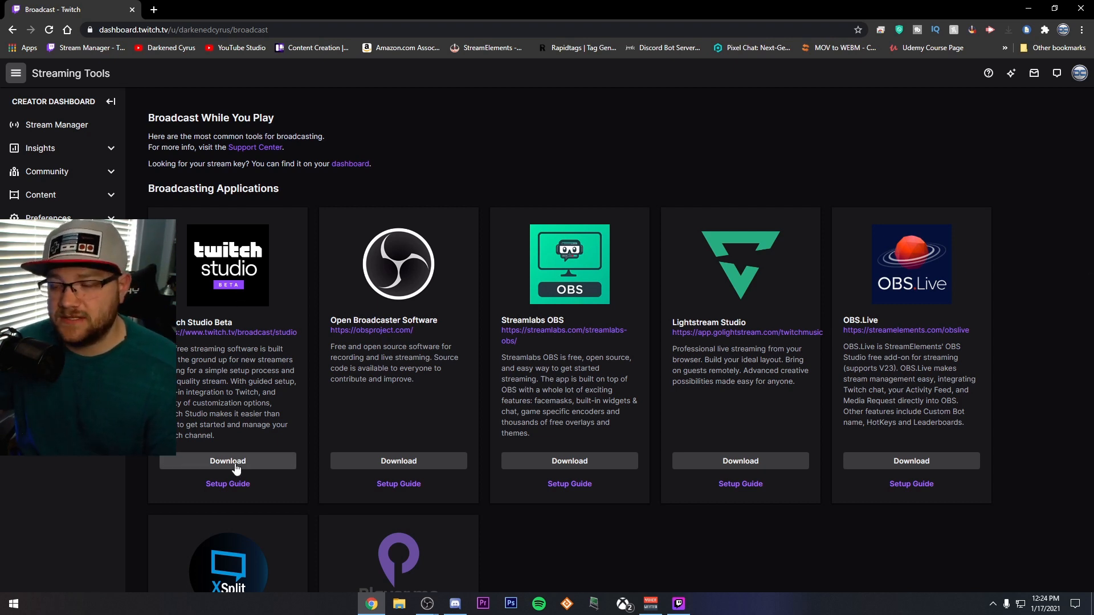
- Download Twitch Studio Beta from the Broadcast tools page
click(226, 460)
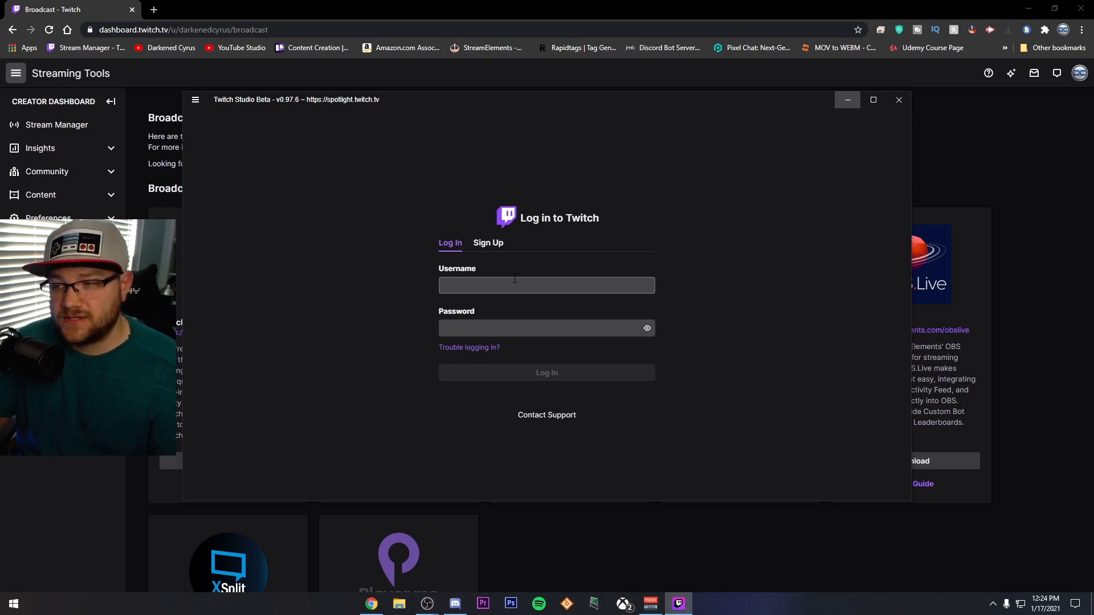
mouse_move(502, 274)
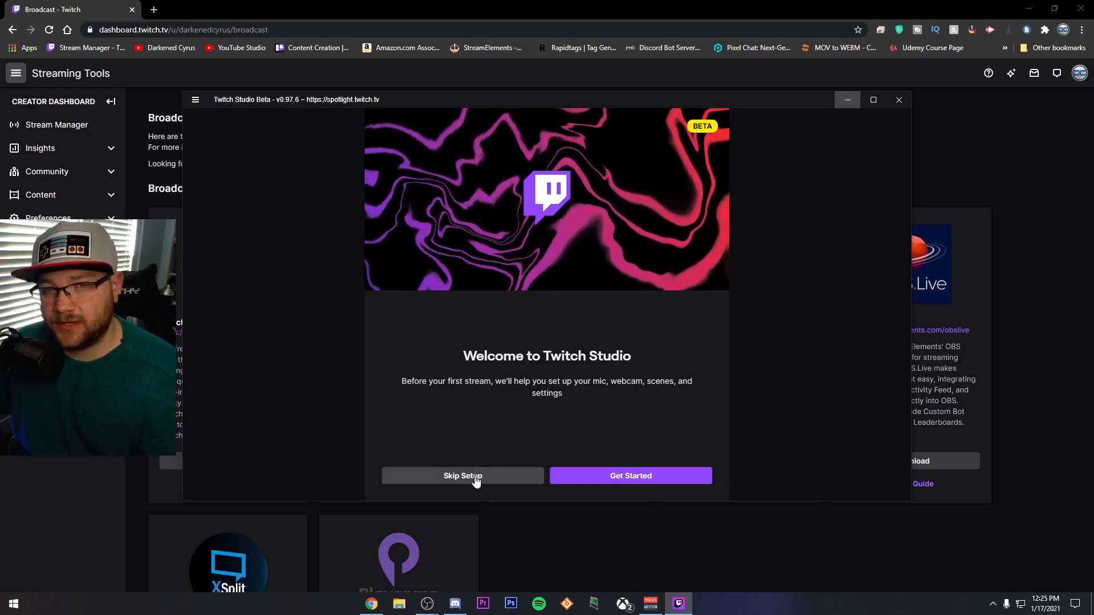
- Advance the guided setup through microphone and webcam checks to the Scenes page
click(631, 476)
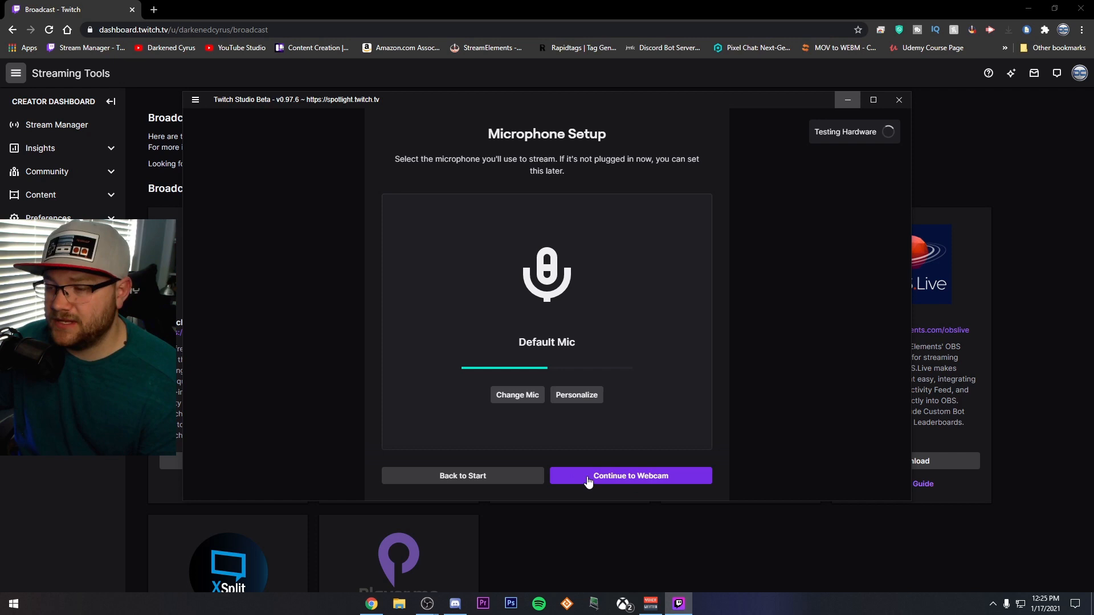
click(632, 476)
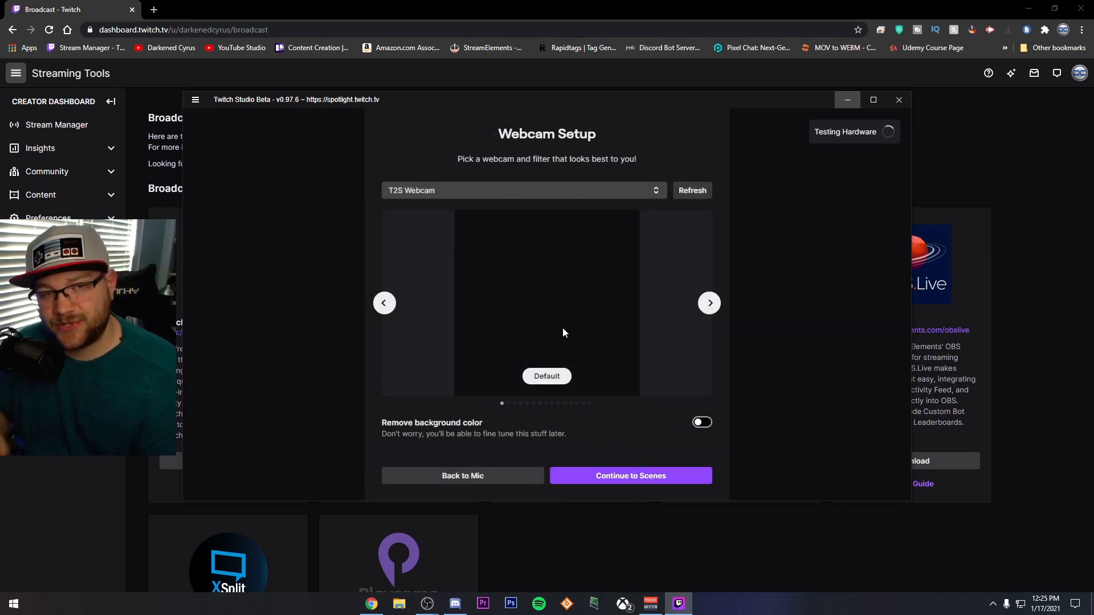
mouse_move(621, 477)
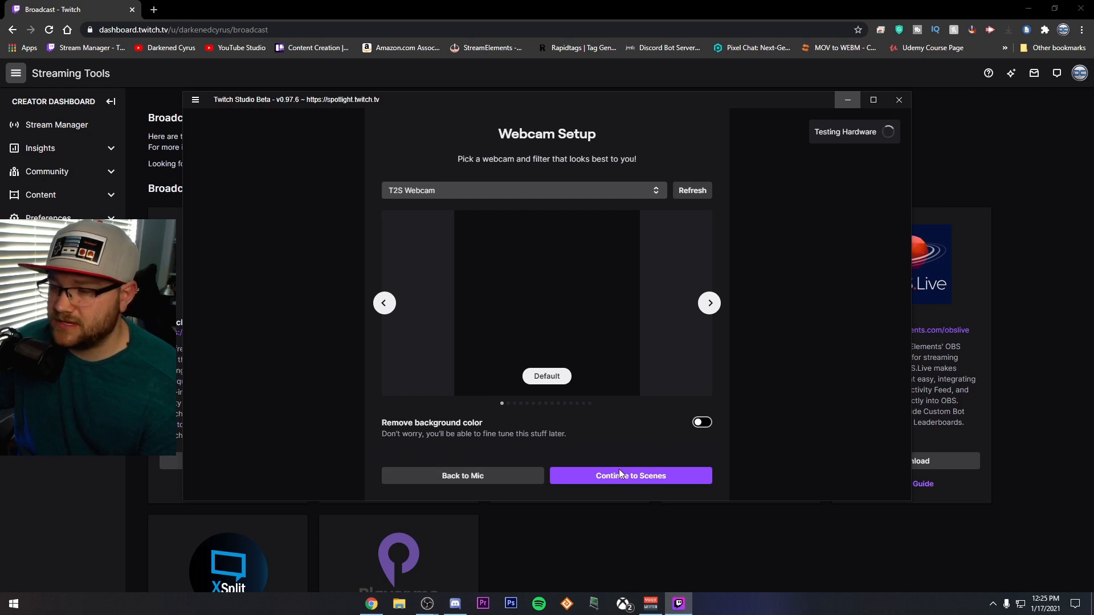
click(632, 477)
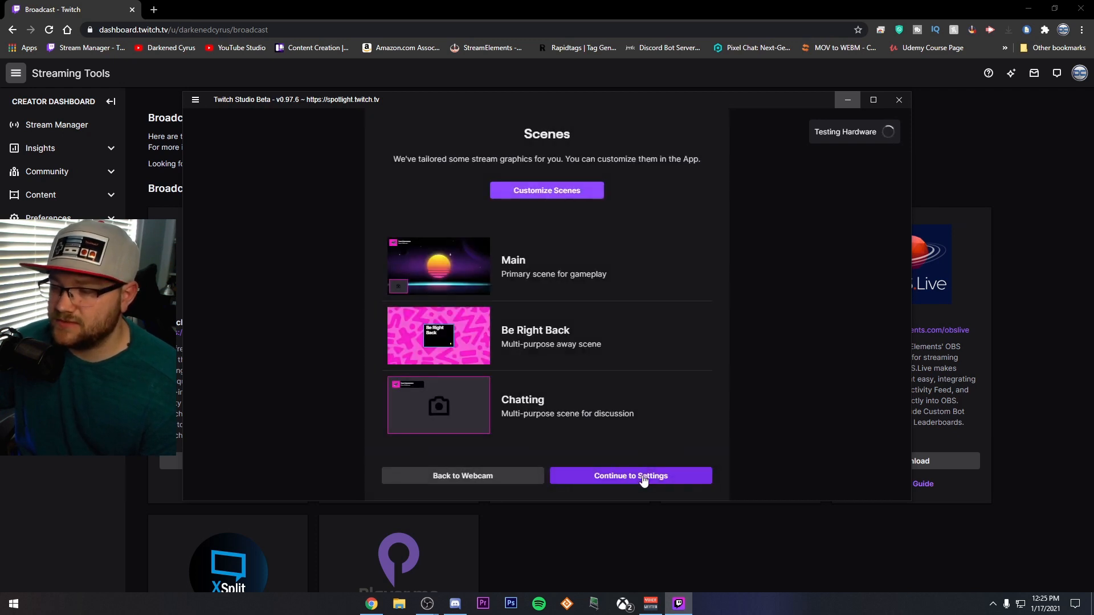
mouse_move(550, 371)
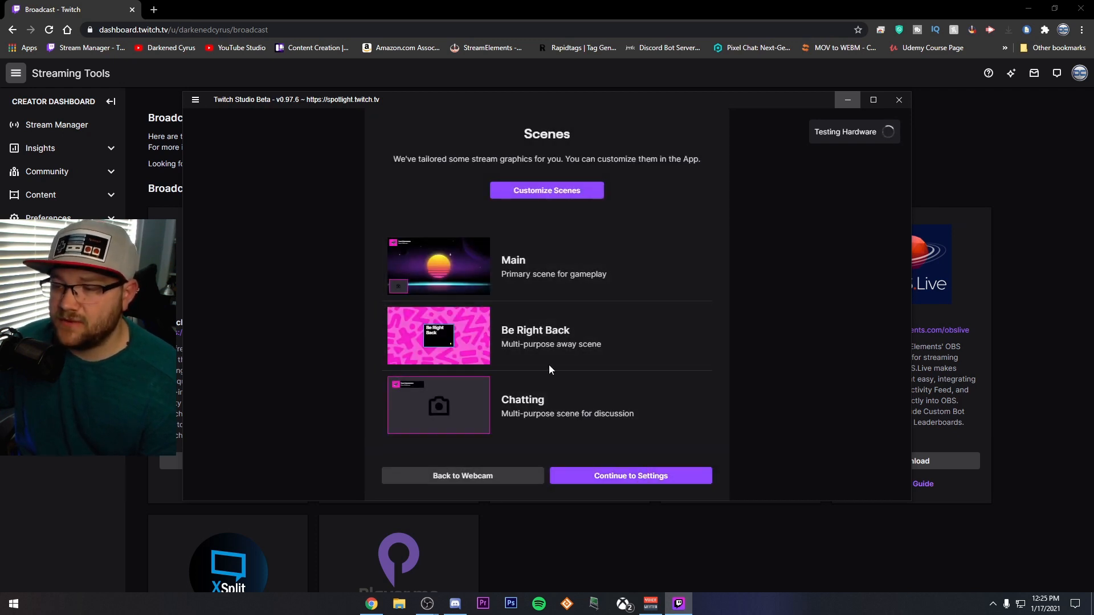
mouse_move(507, 277)
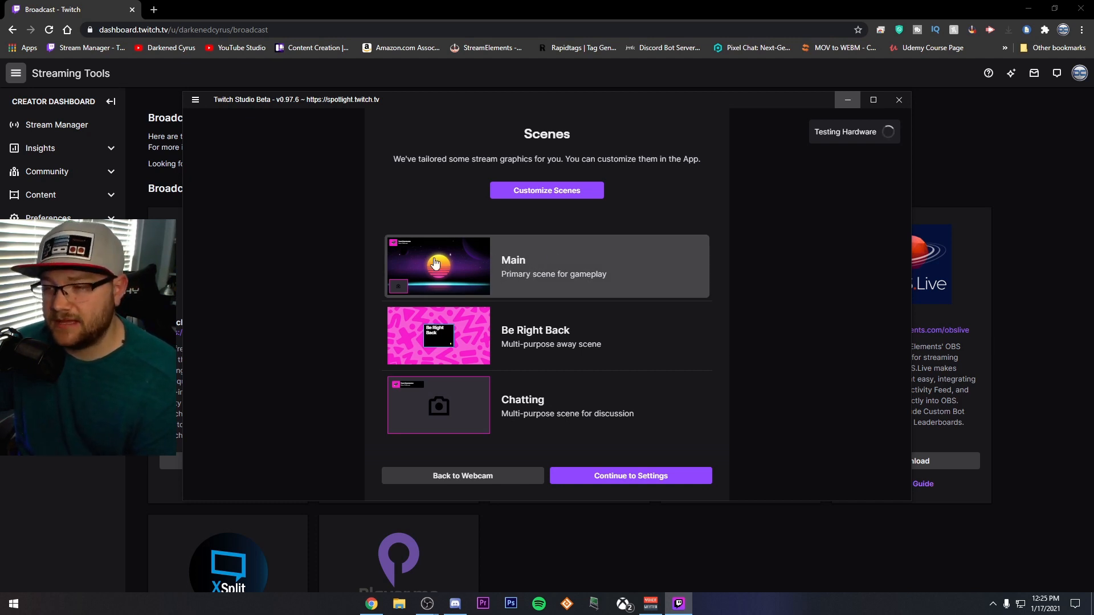
mouse_move(451, 268)
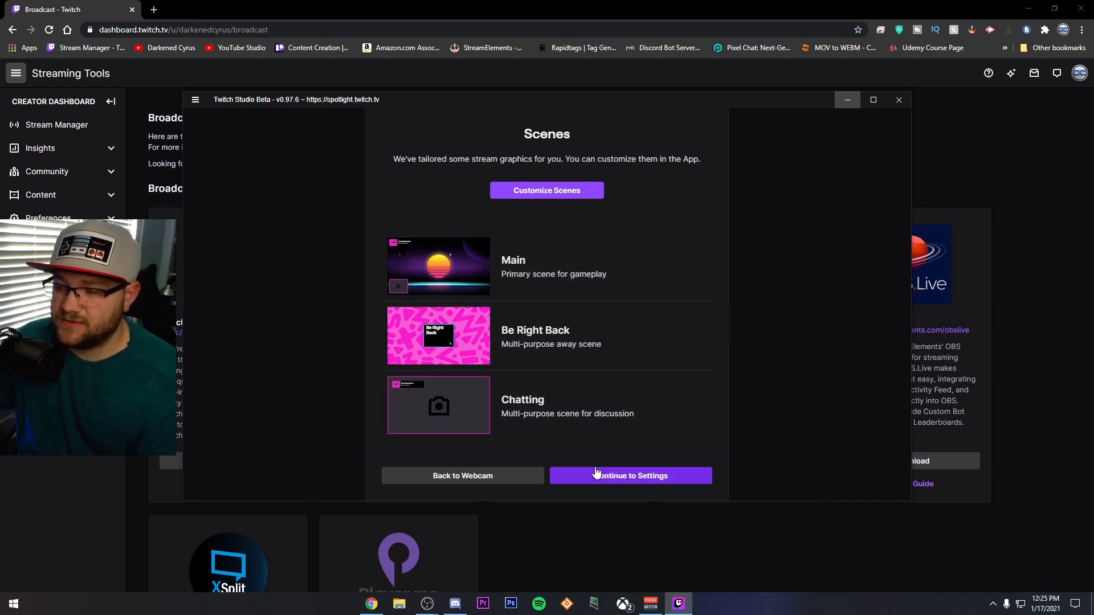
- Continue from Scenes to the Stream Quality Settings page recommending 1080p60 at 6K kbps
click(631, 476)
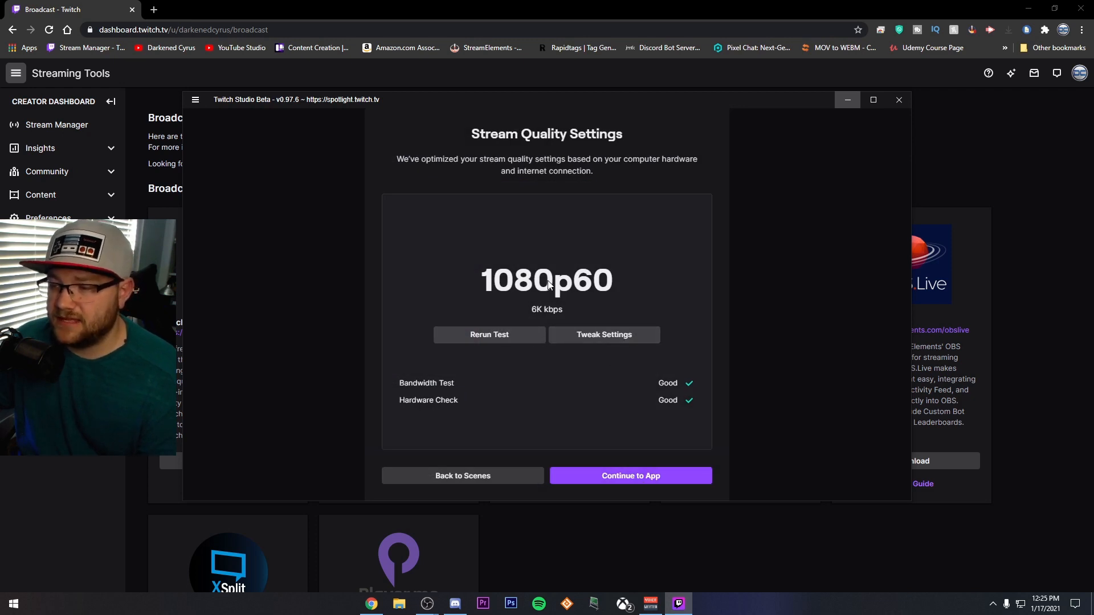
mouse_move(539, 317)
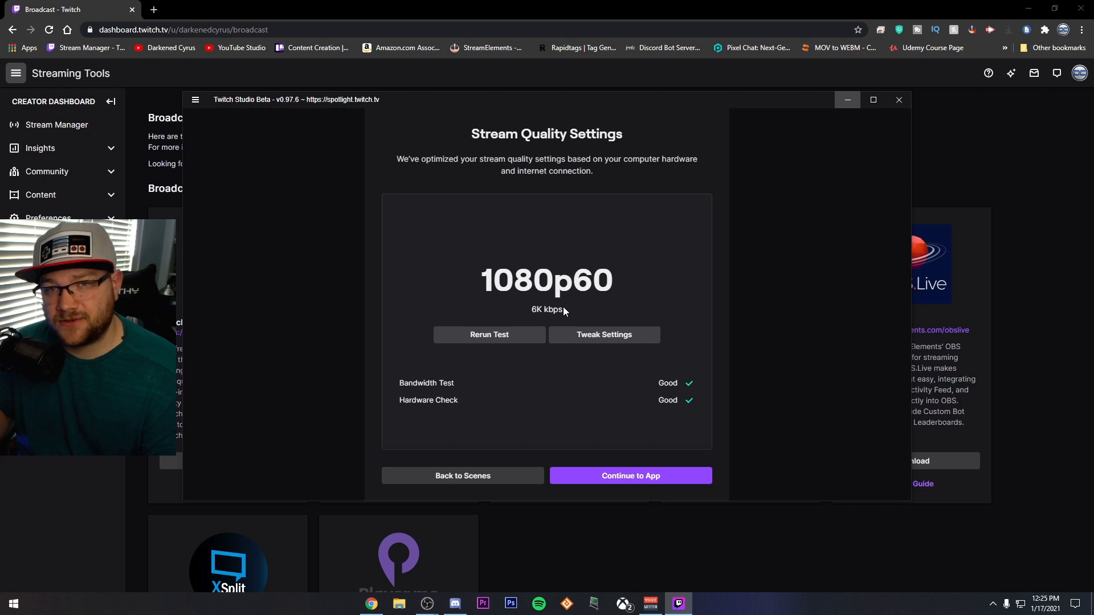
- Tune the encoder to 1280×720 resolution at 30 FPS and accept the settings
click(604, 335)
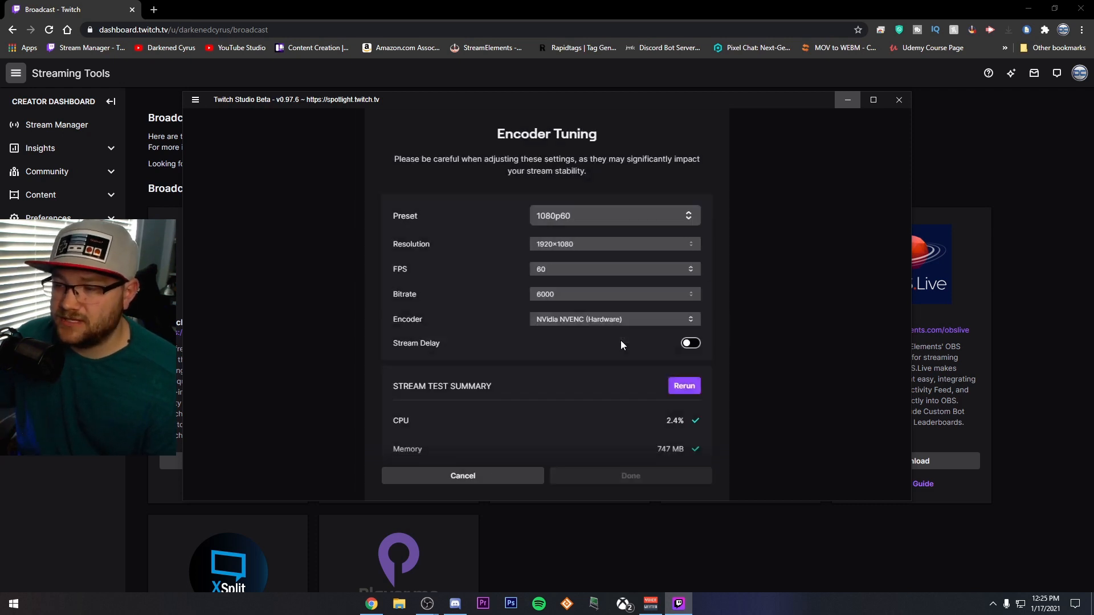
click(615, 244)
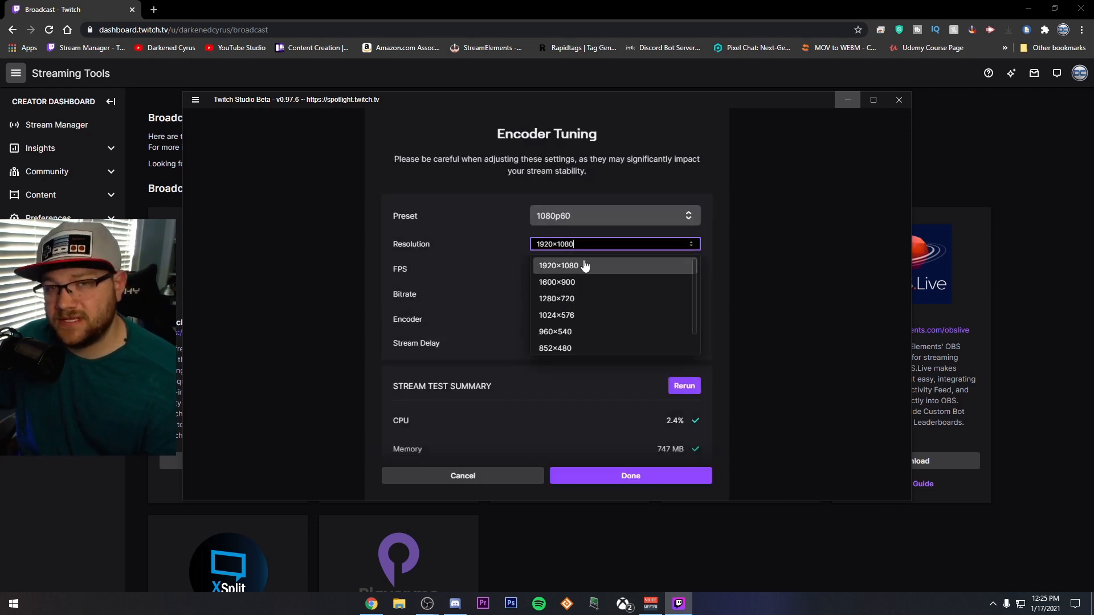
click(557, 299)
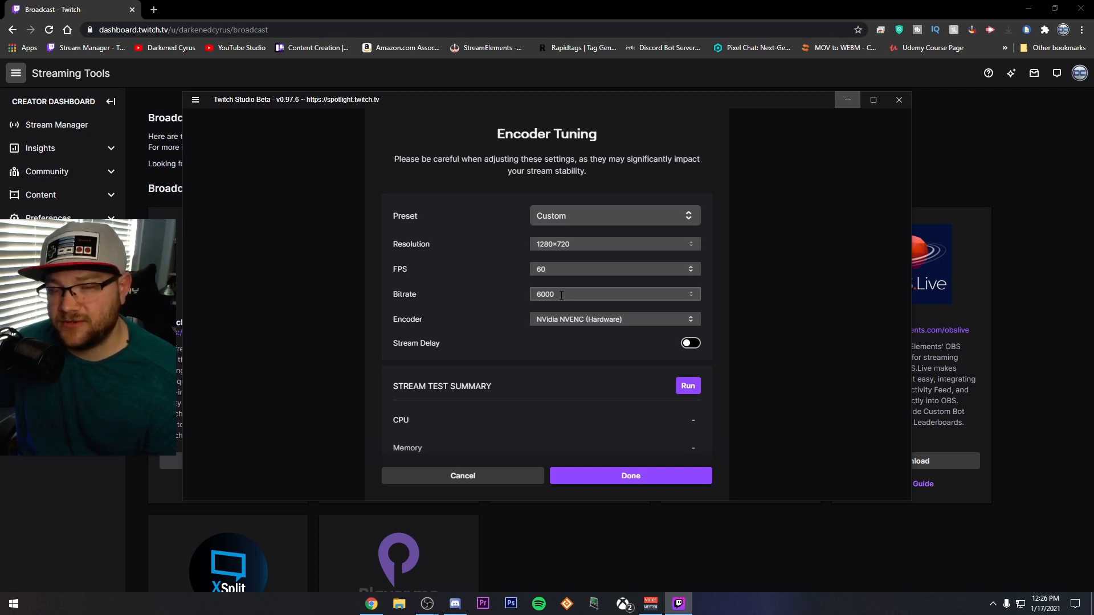
click(614, 269)
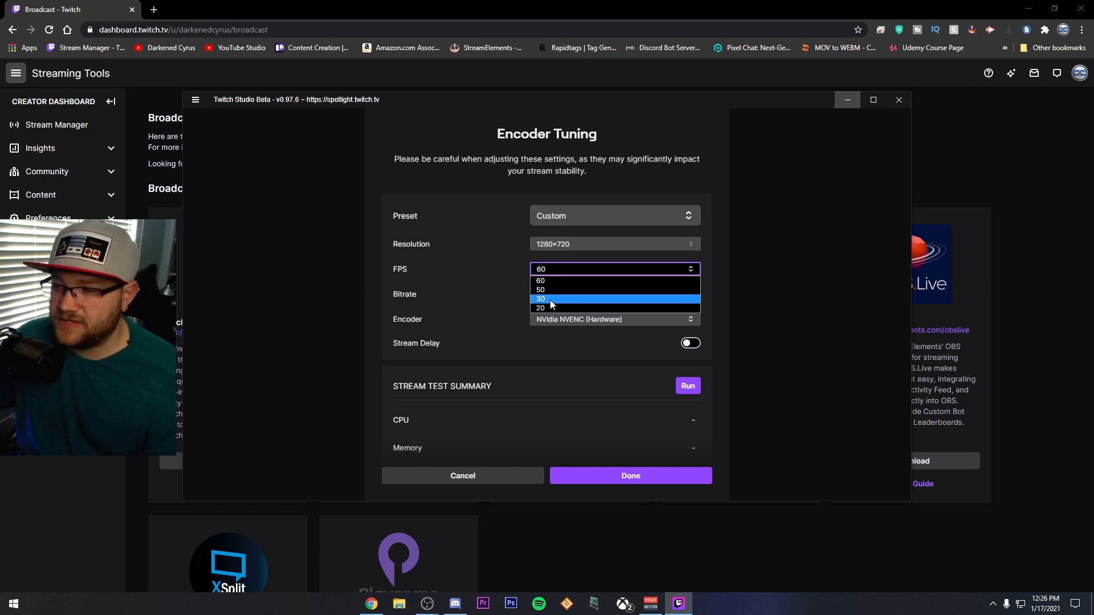
click(541, 301)
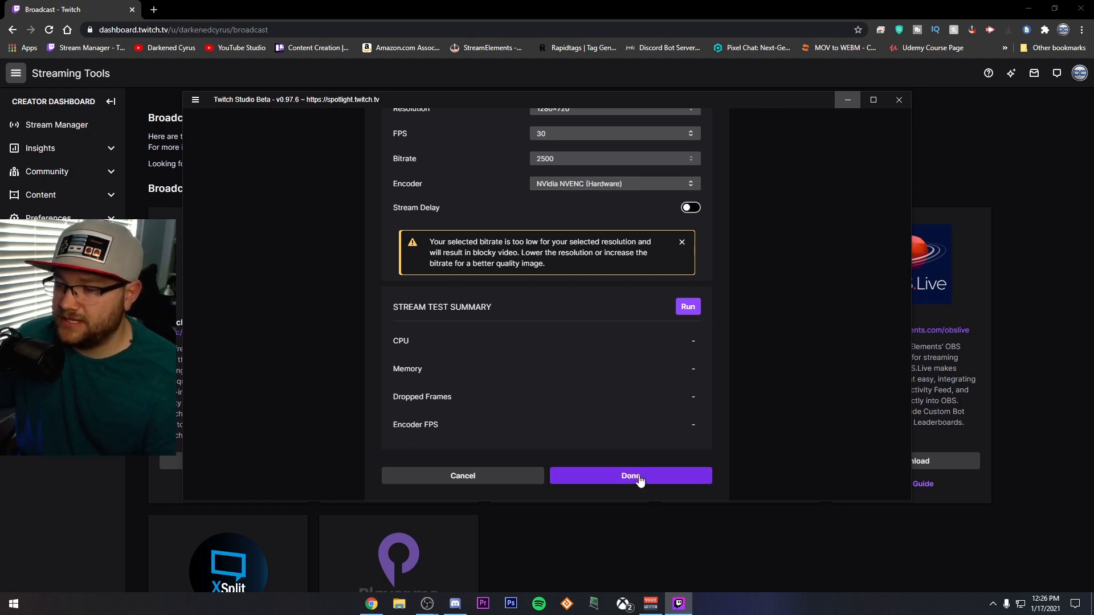
click(631, 477)
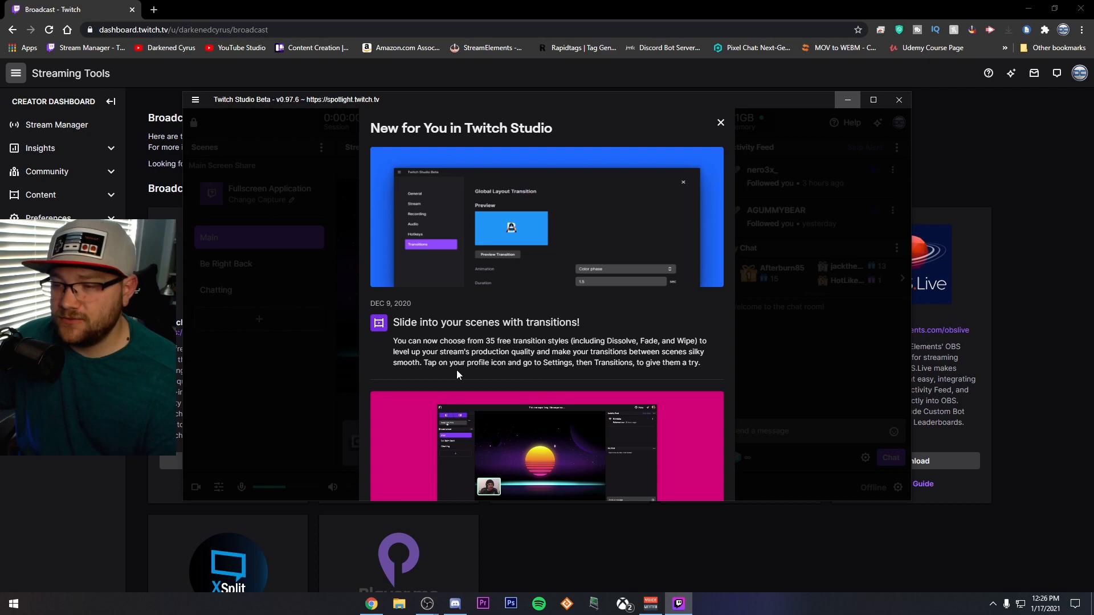
- Dismiss the New for You popup, maximize the window, and preview Be Right Back then Main
scroll(down, 3)
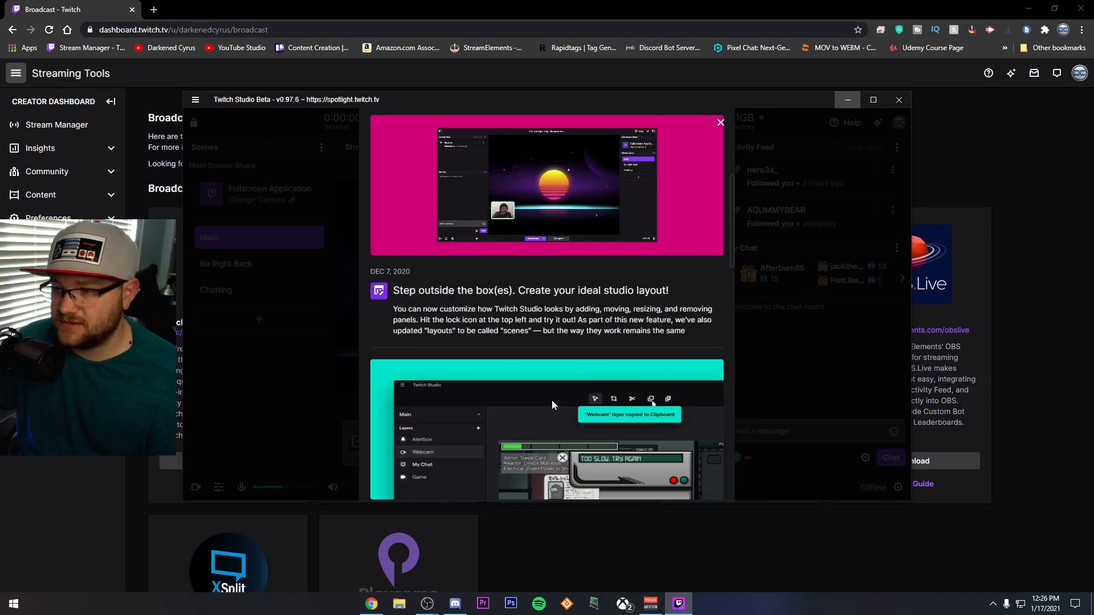
click(720, 123)
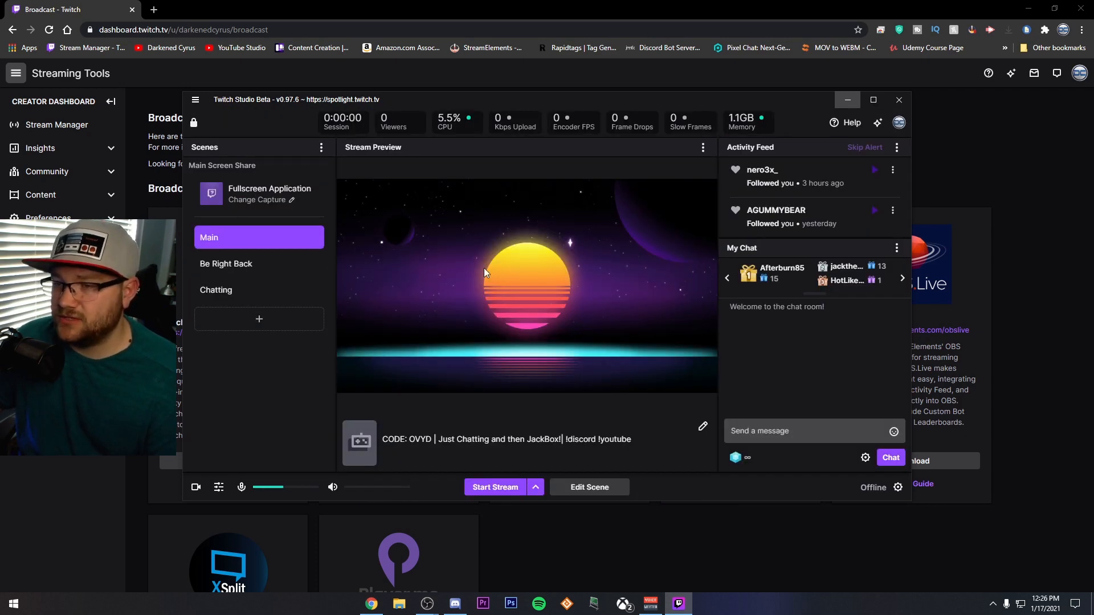
click(873, 100)
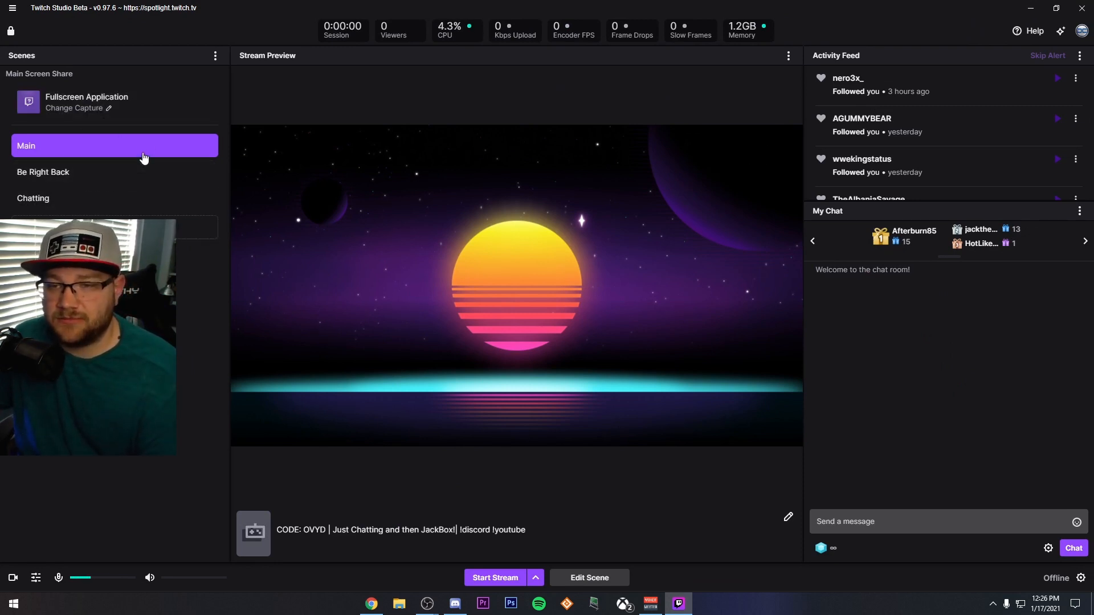
click(44, 171)
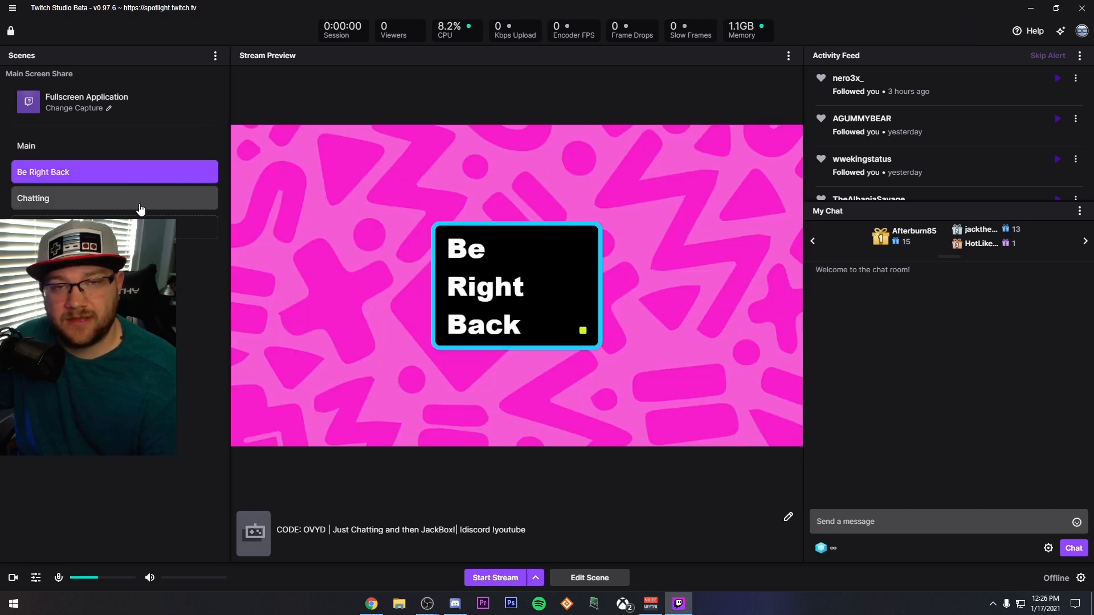
click(57, 146)
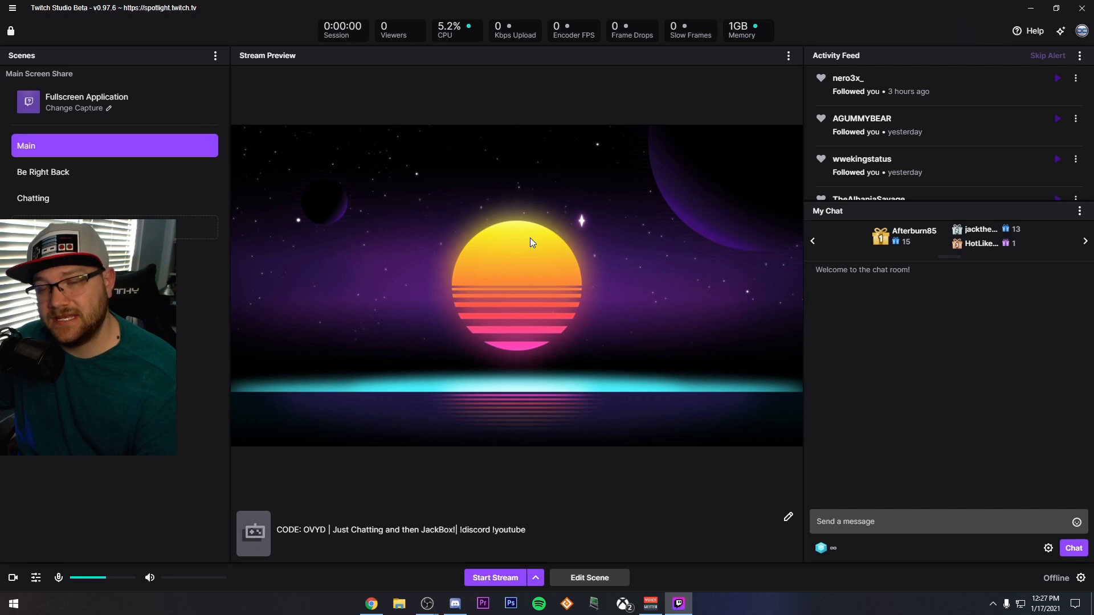
mouse_move(910, 350)
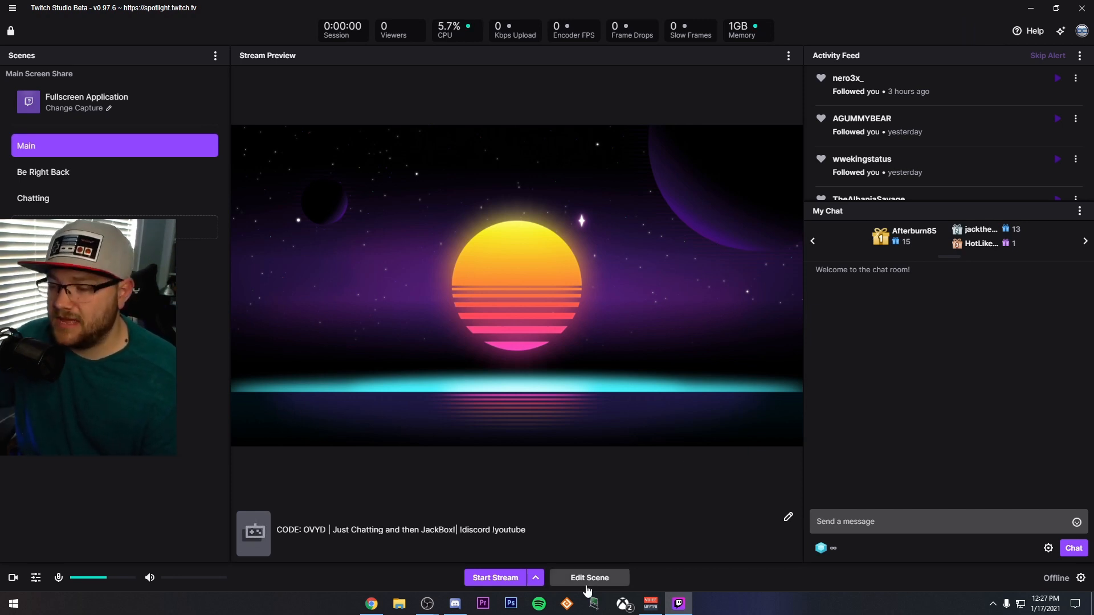
- Edit the Main scene, add a Screen Share layer and name it 'Display Capture'
click(589, 578)
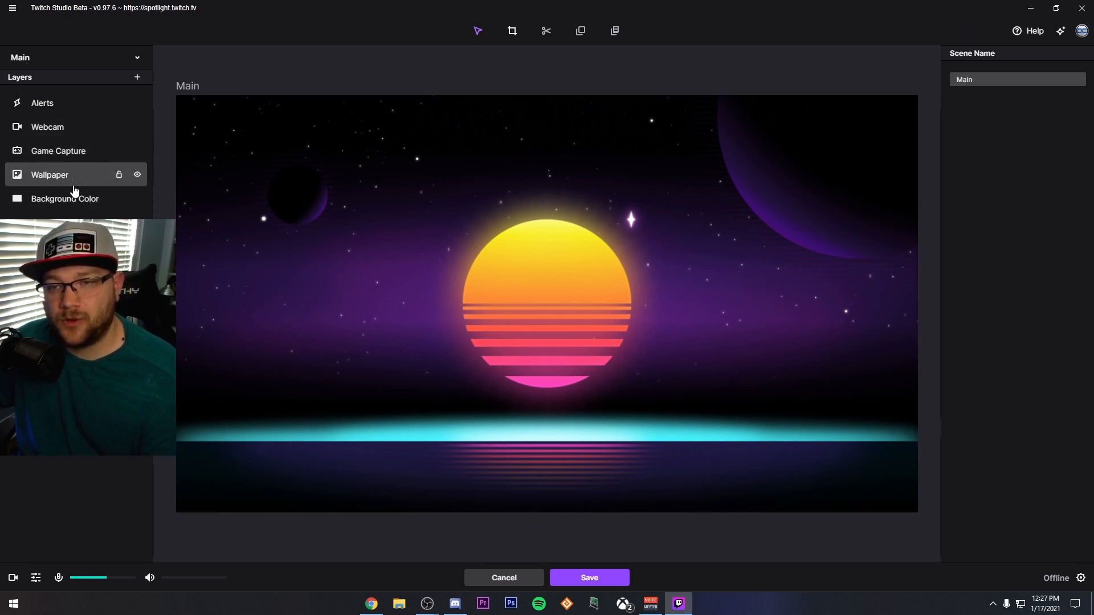
click(137, 77)
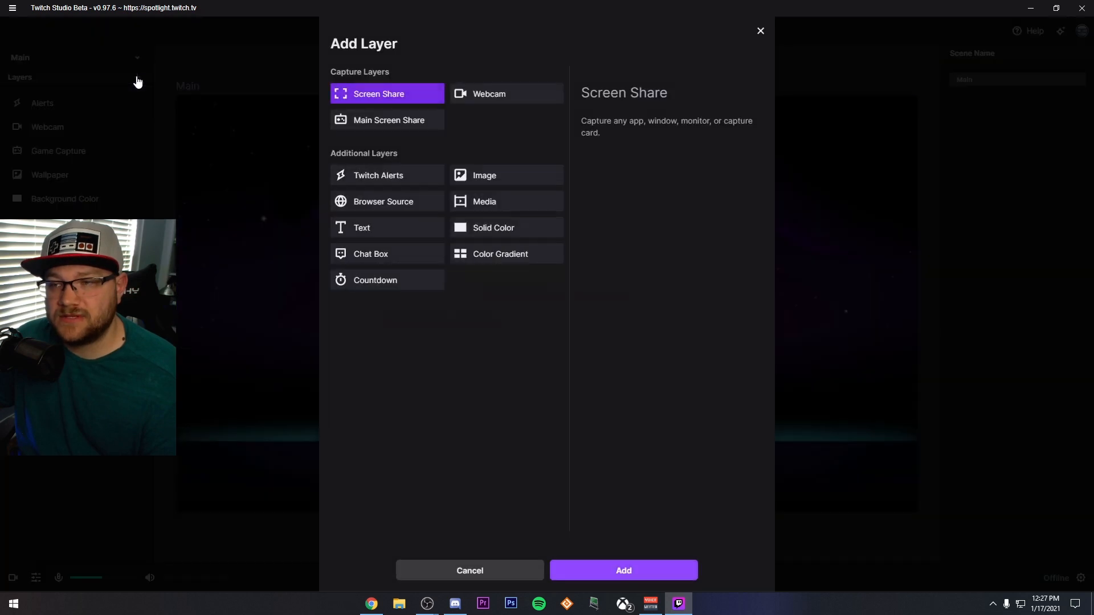
mouse_move(425, 141)
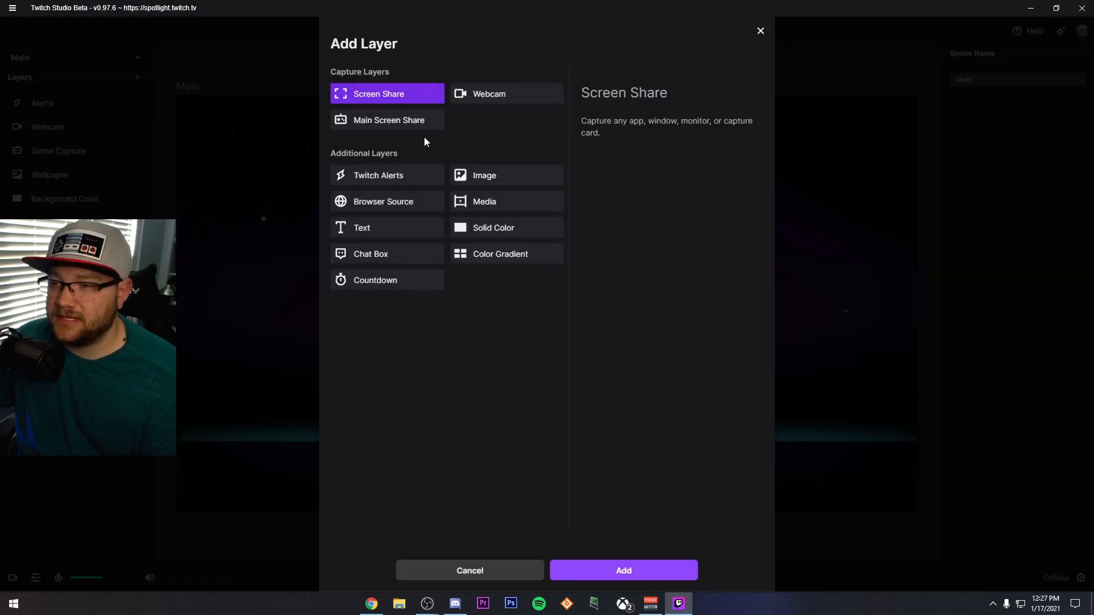
click(623, 570)
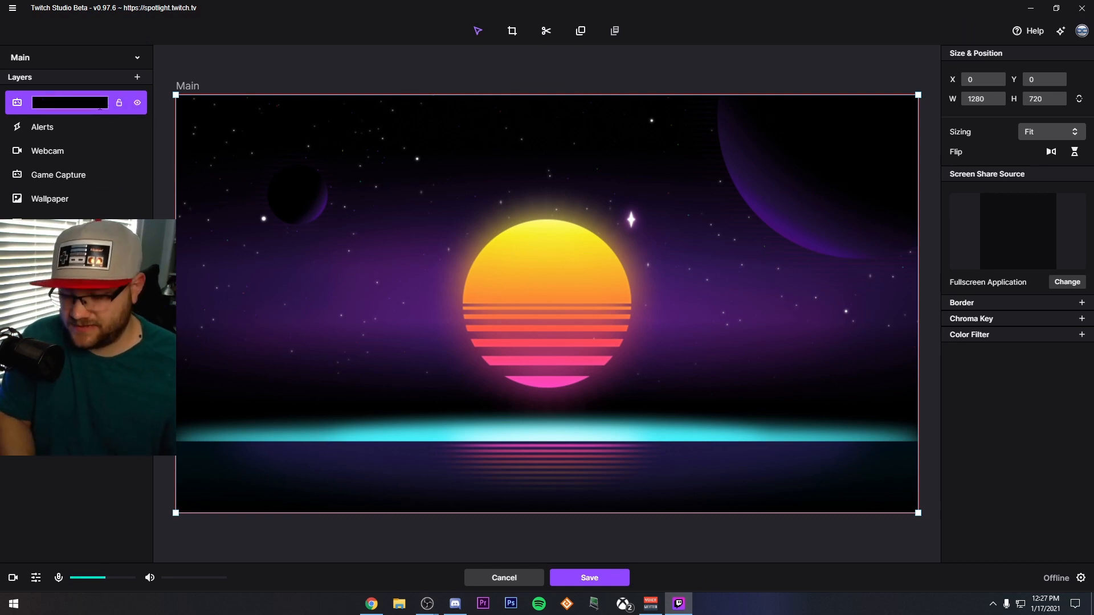
text(Display Capt)
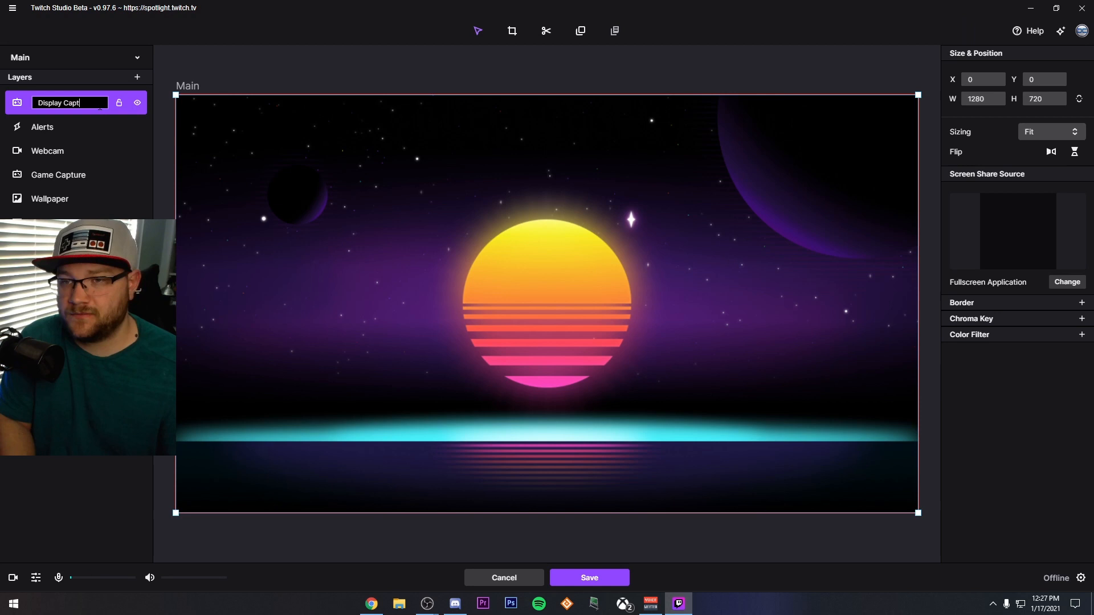
mouse_move(63, 158)
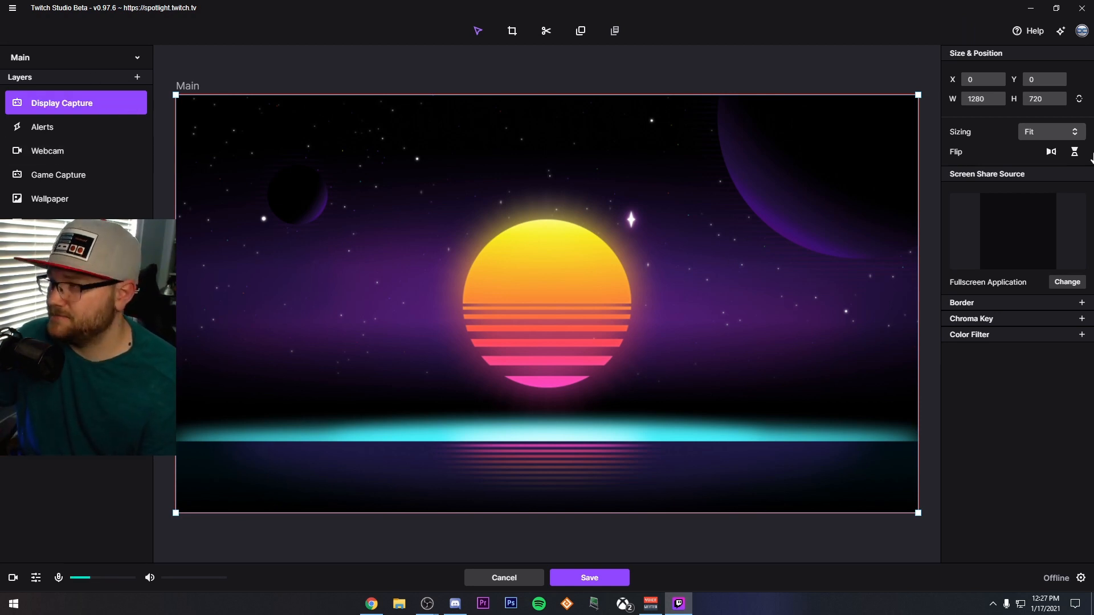
- Try the screen share source choices, first capturing the entire first monitor
click(1067, 282)
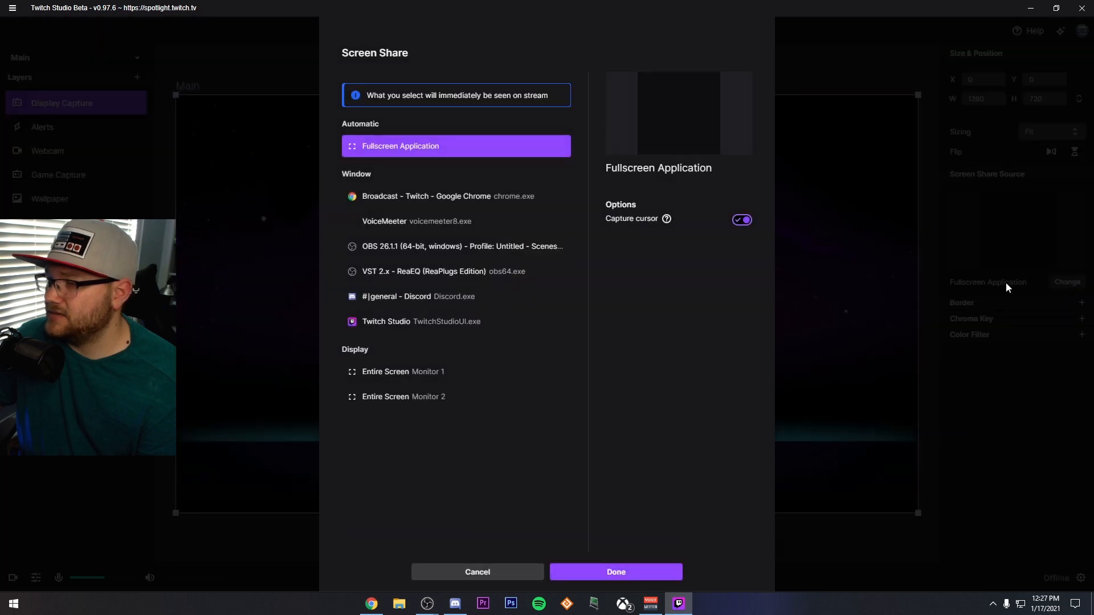
mouse_move(434, 207)
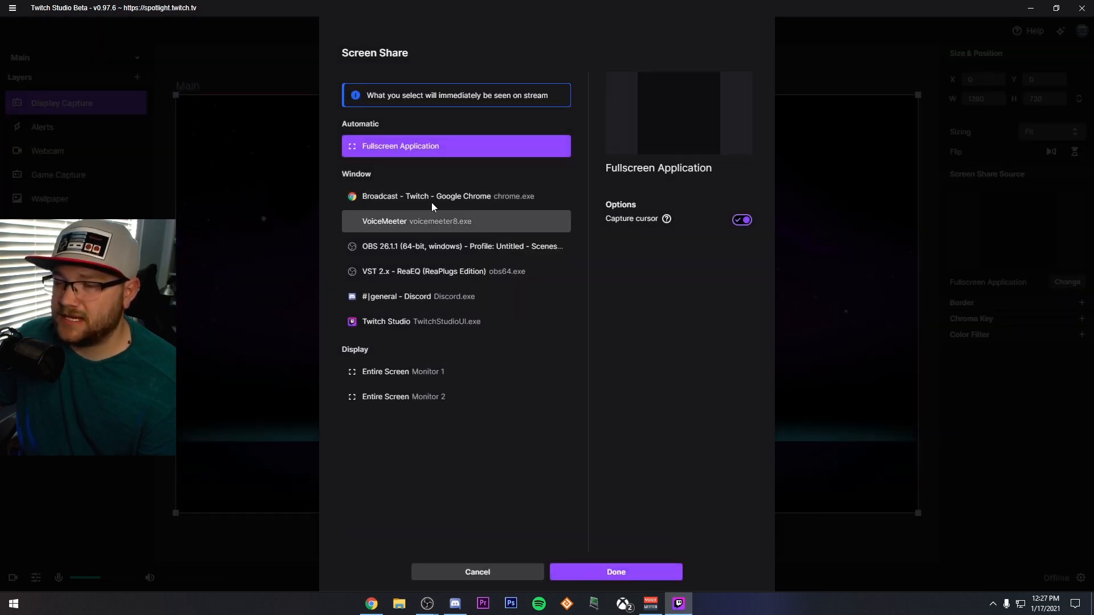
click(616, 572)
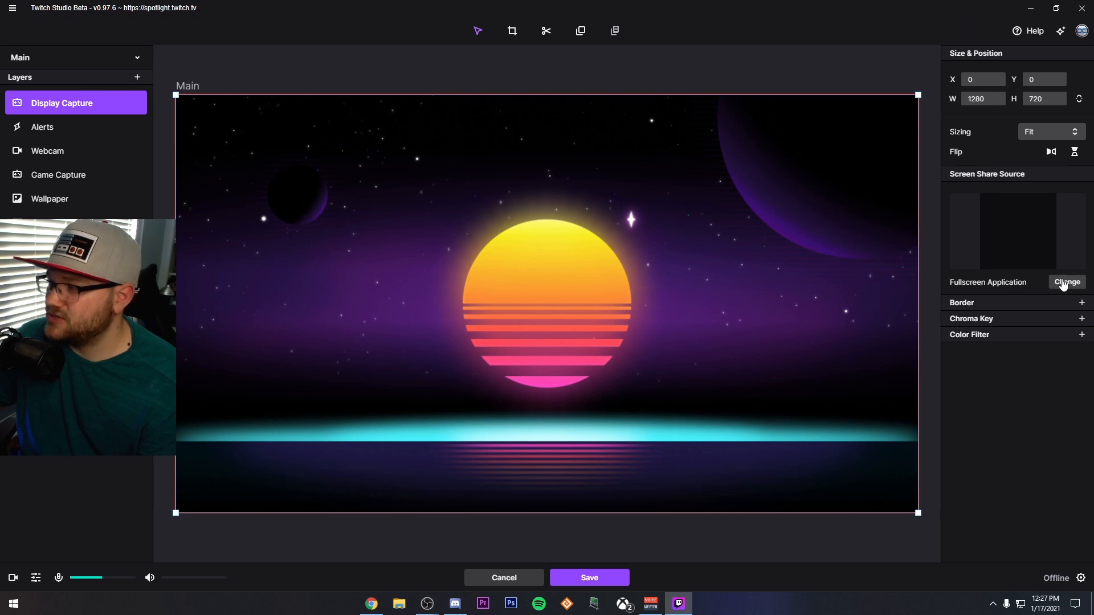
click(1067, 283)
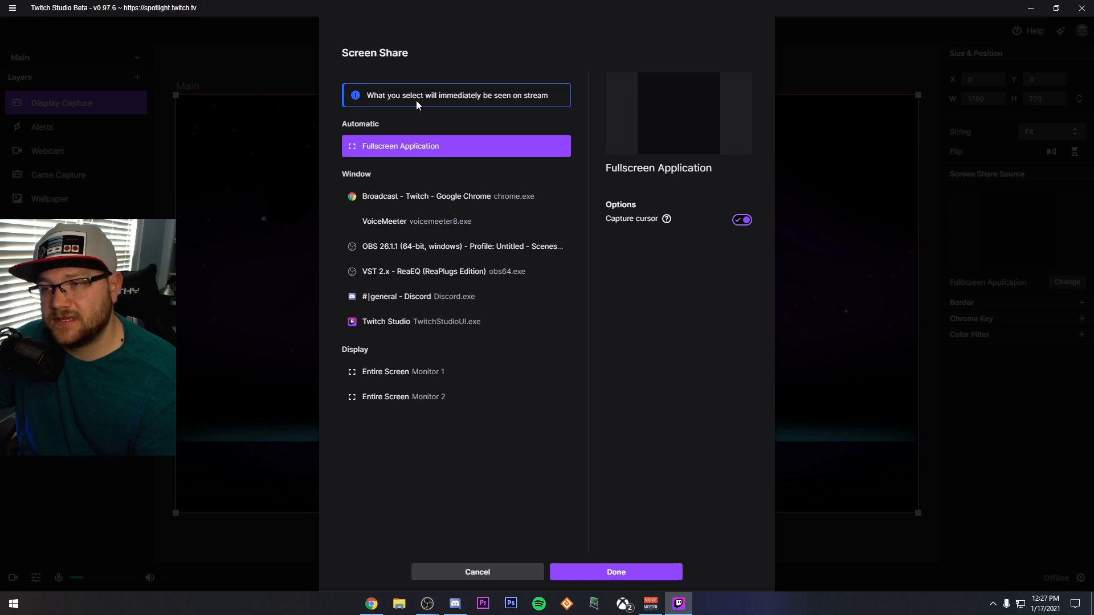
click(616, 572)
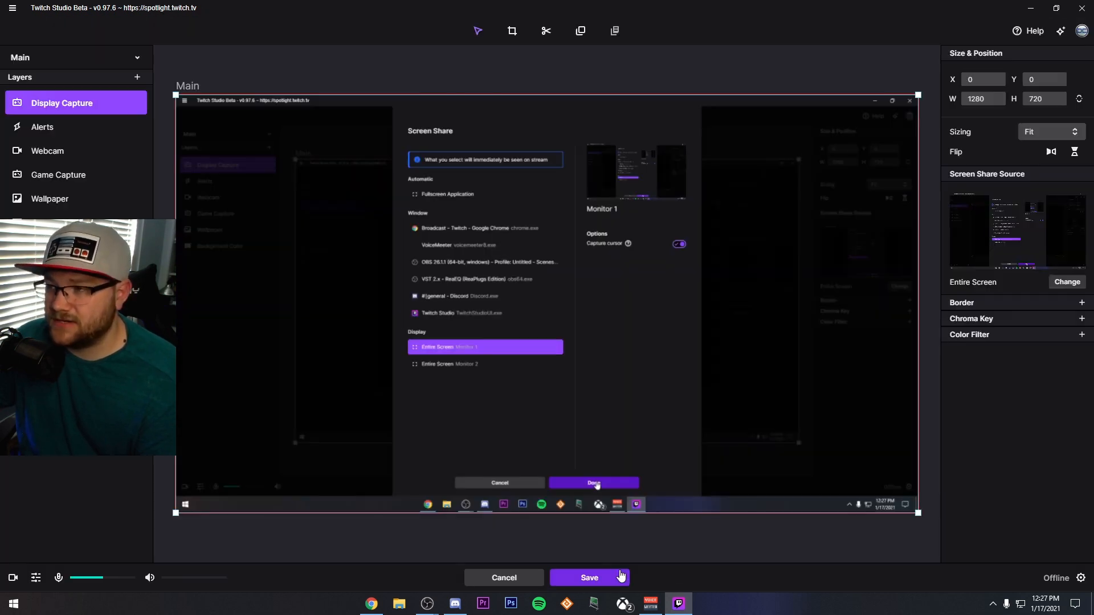
click(594, 483)
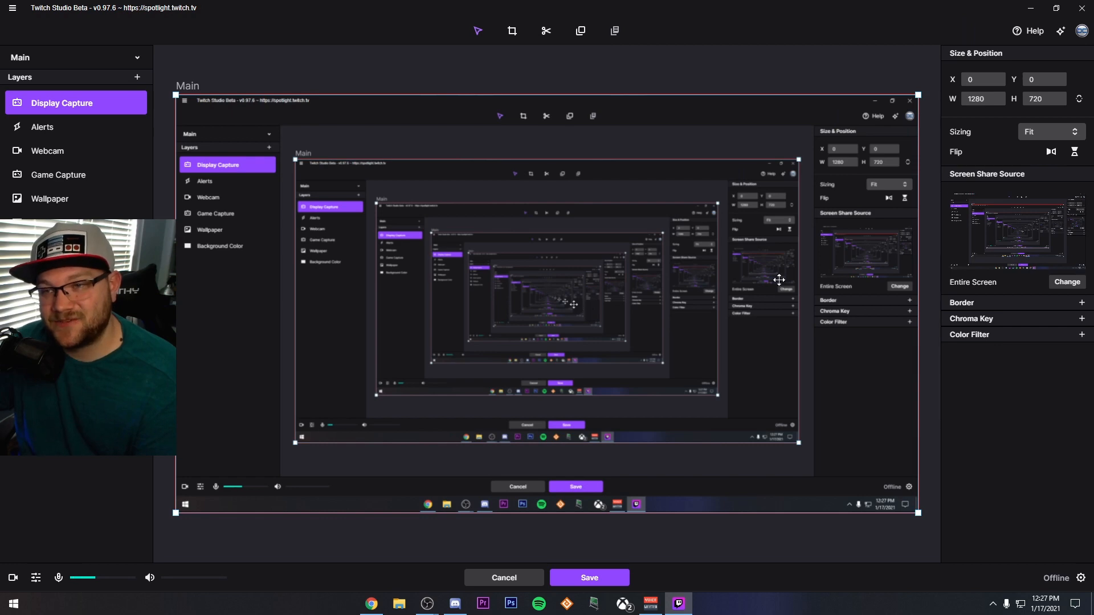
- Switch Display Capture to the Broadcast - Twitch - Google Chrome window
click(1067, 283)
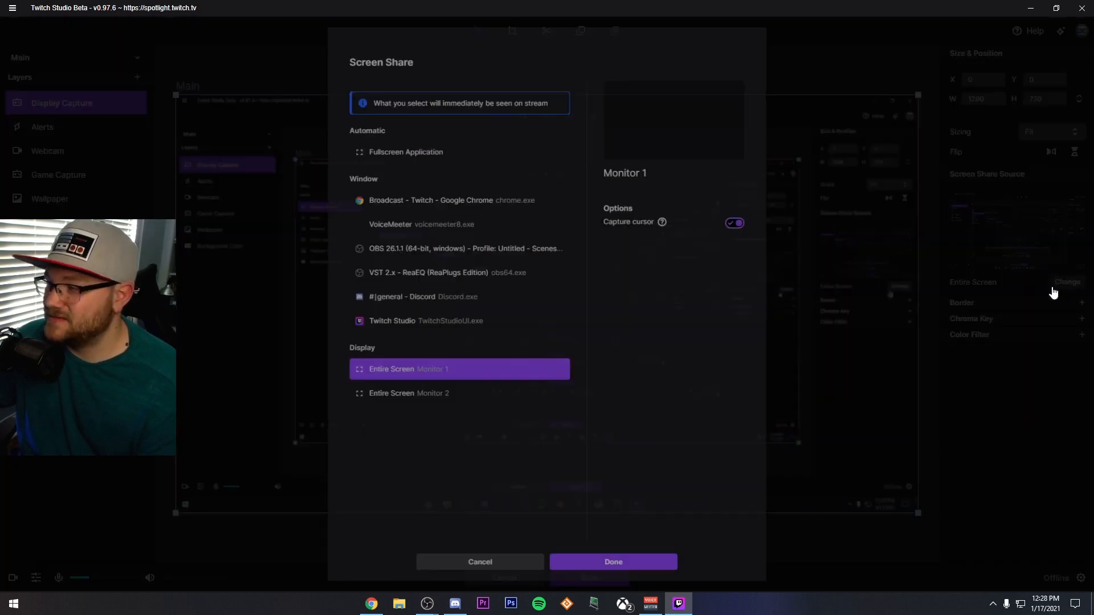
click(613, 562)
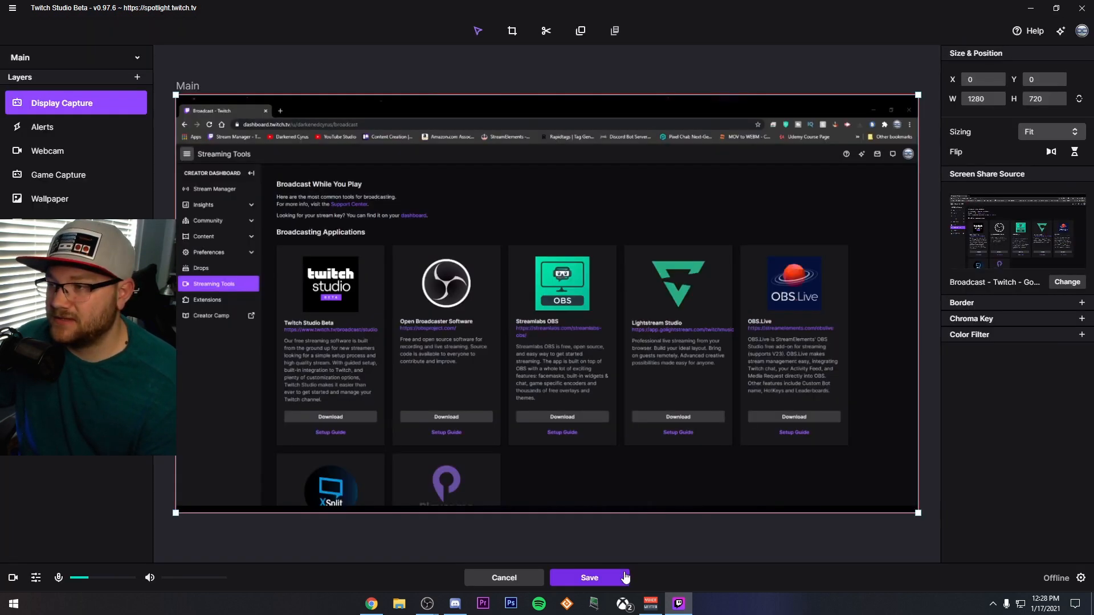
mouse_move(626, 546)
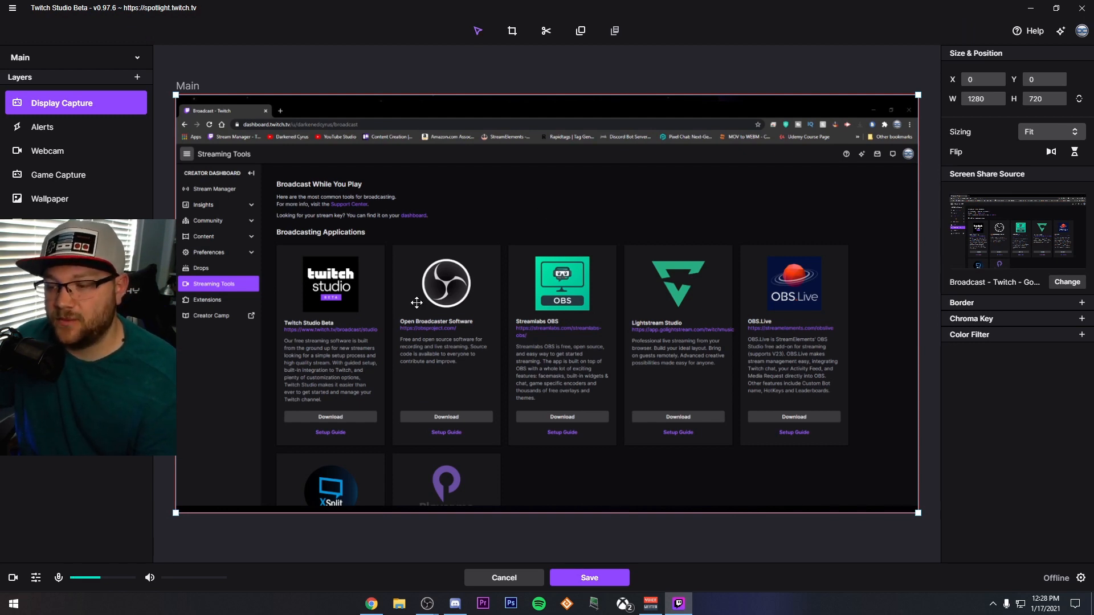
click(48, 151)
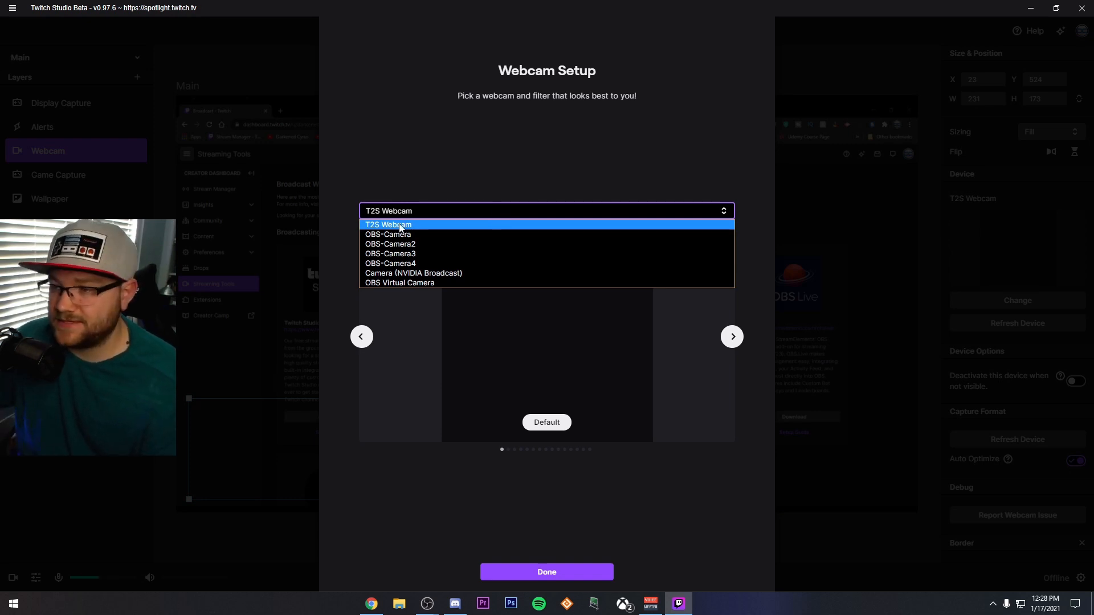
- Keep T2S Webcam as the camera, finish setup and browse the Webcam layer's properties
click(399, 225)
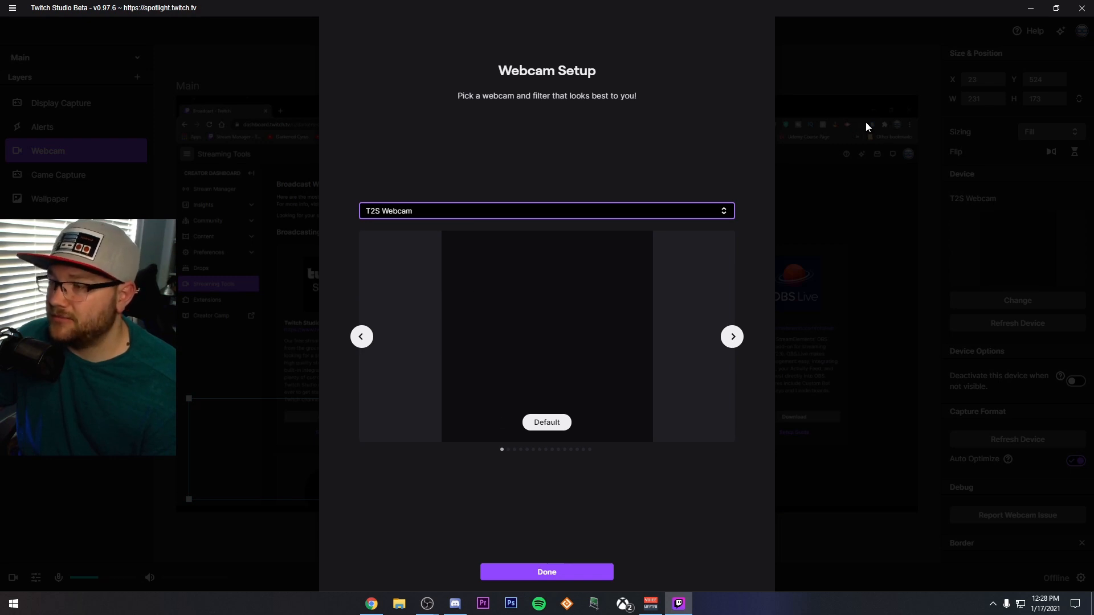
click(547, 572)
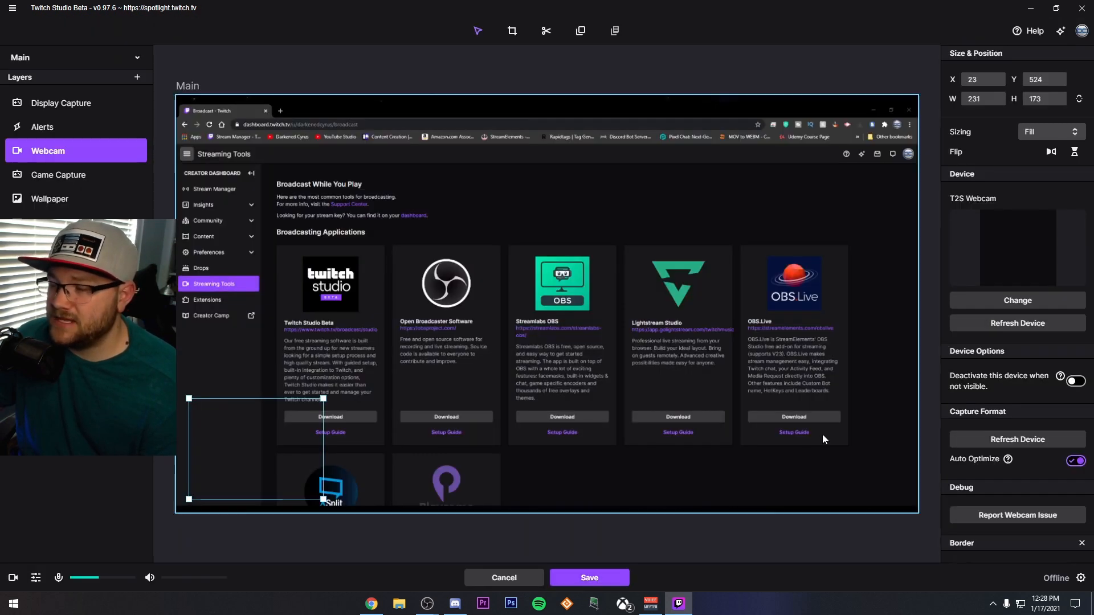
scroll(down, 3)
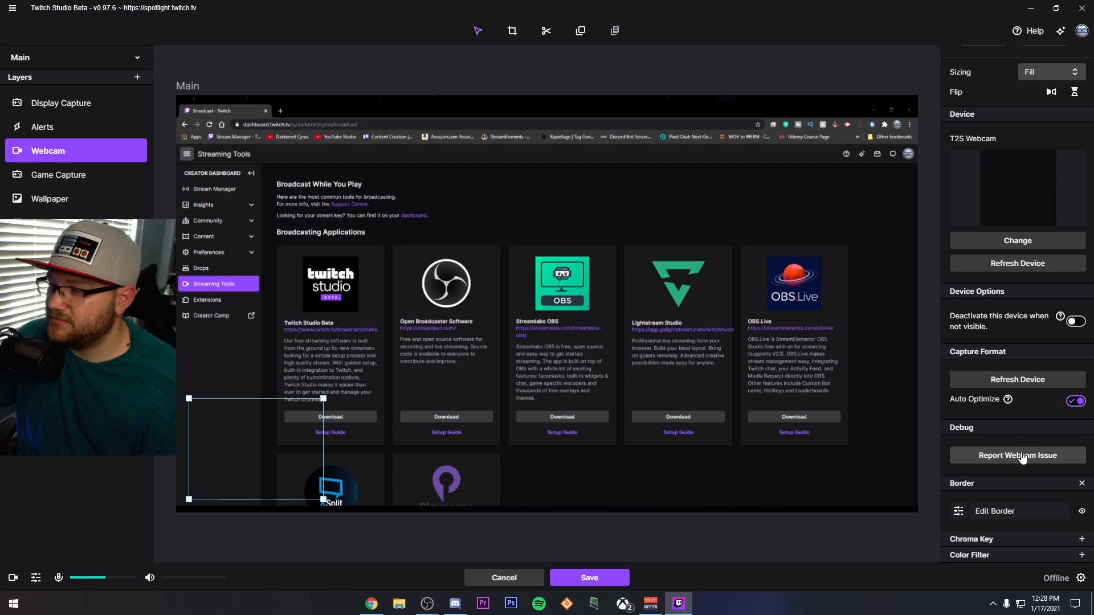
click(1076, 321)
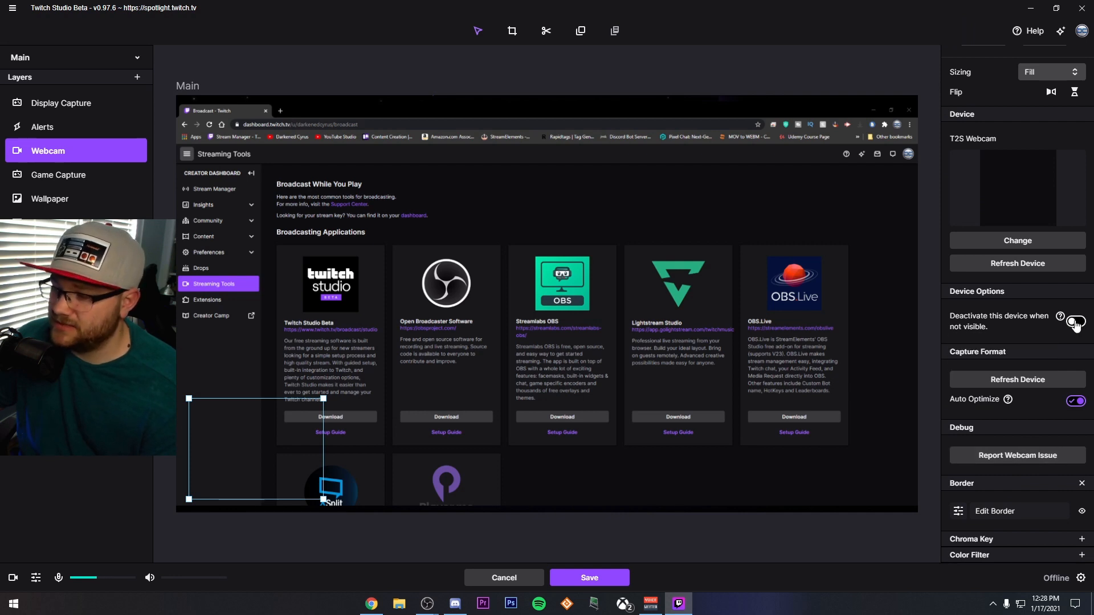
click(1076, 321)
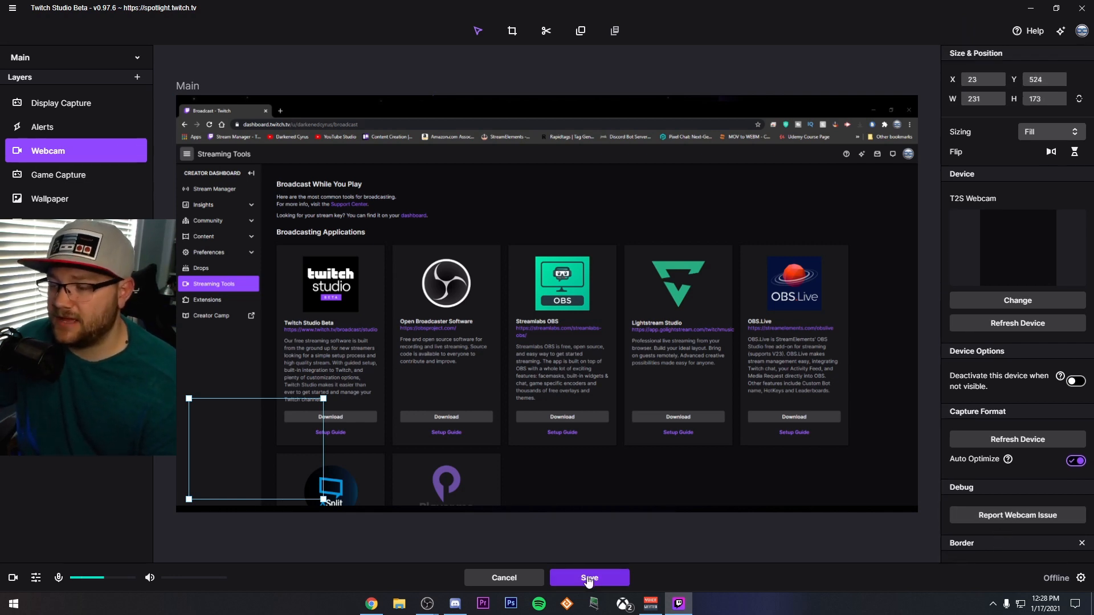
- Save the Main scene edits, return via the main menu, and switch to Streamlabs OBS
click(590, 578)
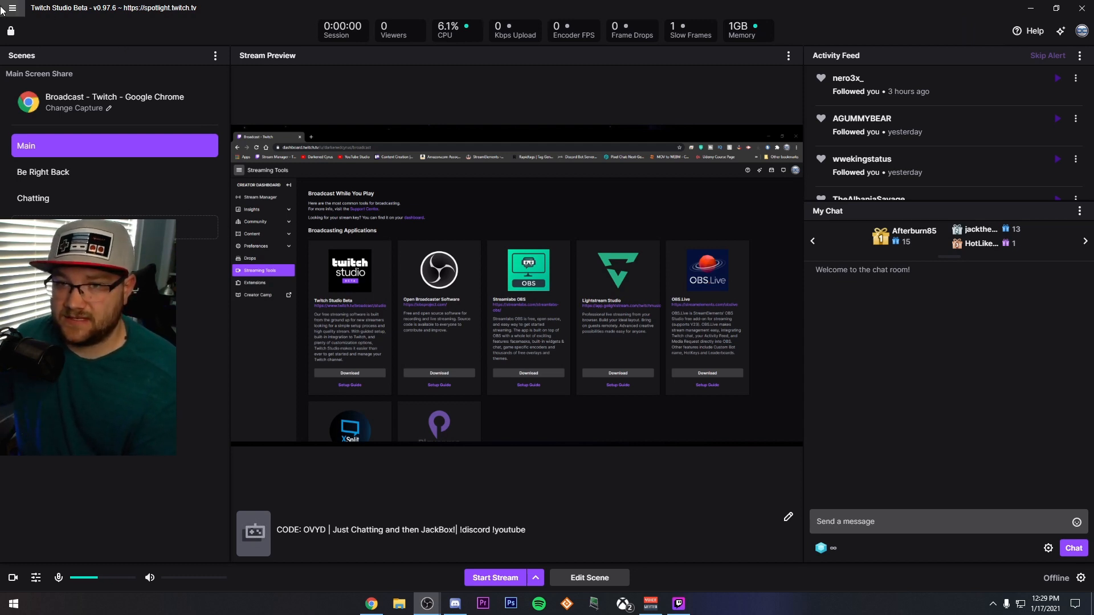
click(8, 12)
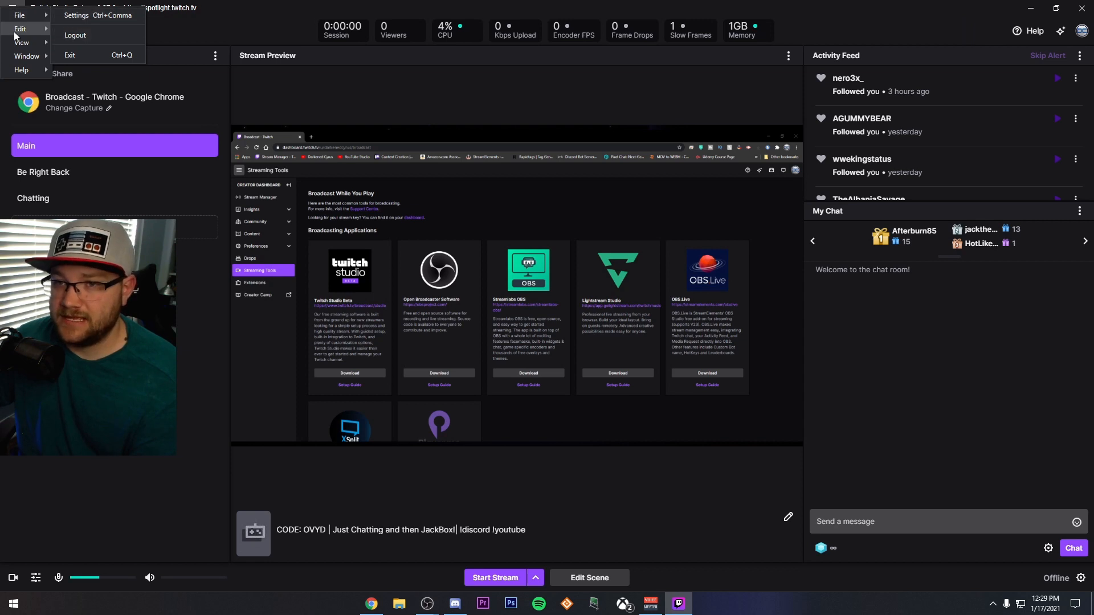
click(23, 57)
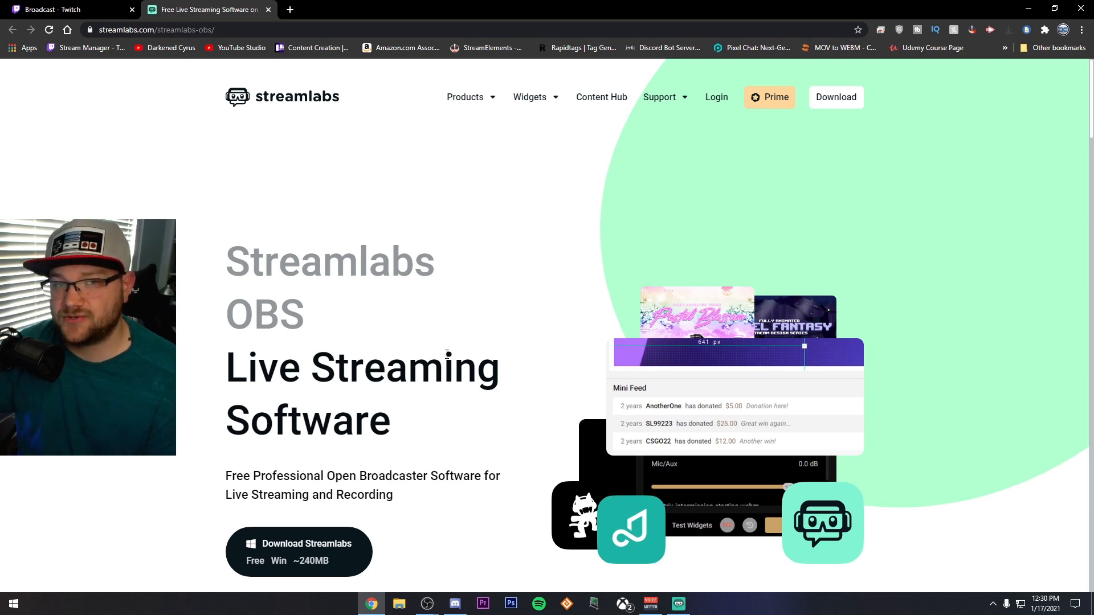
click(678, 604)
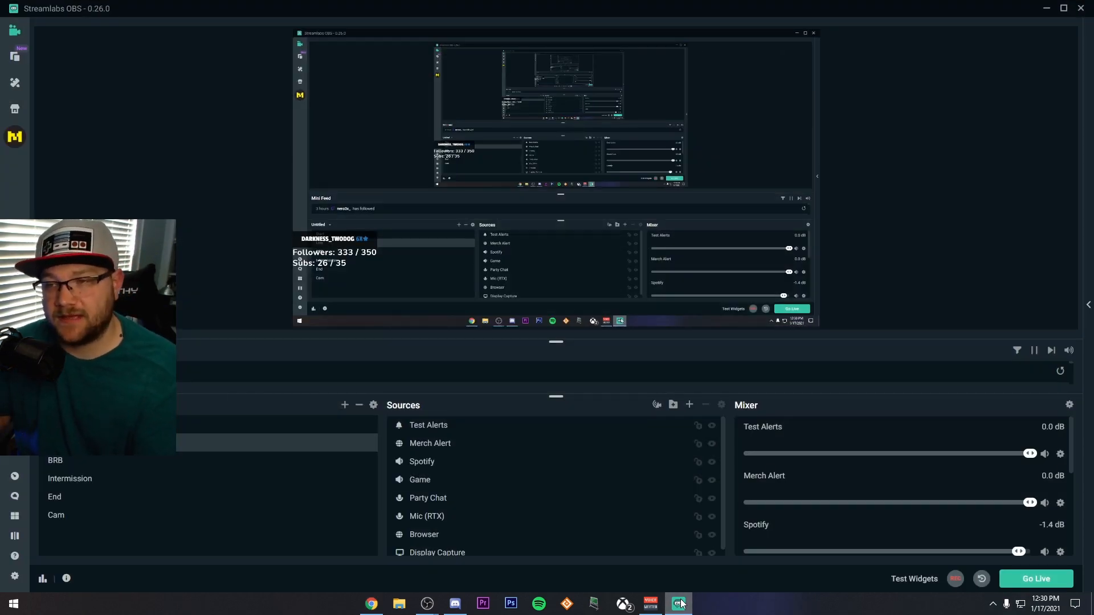
mouse_move(358, 373)
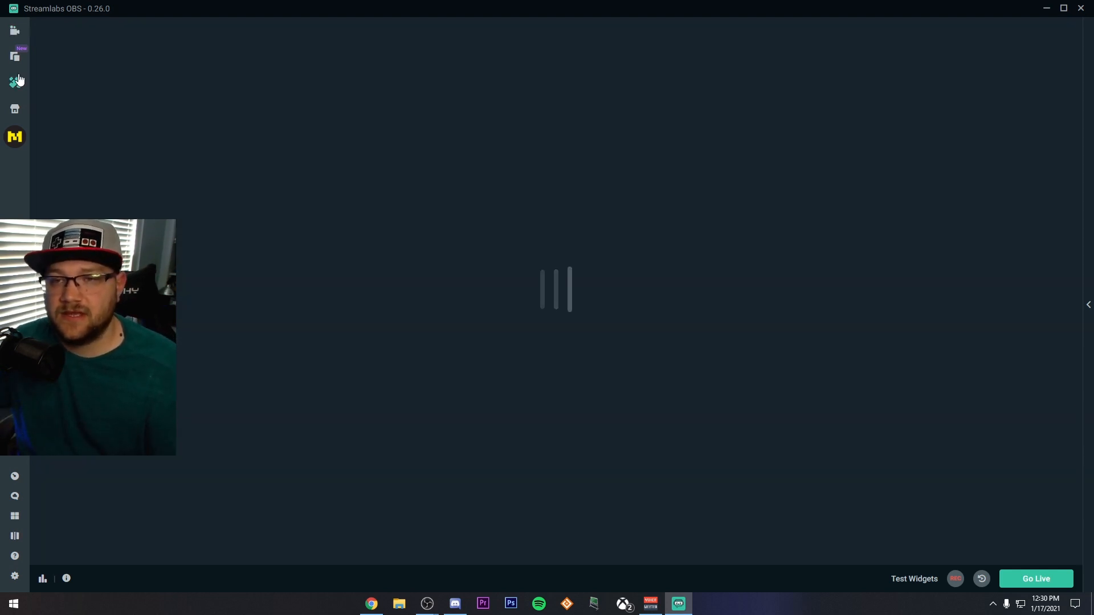
- Browse the overlay theme store filtered to 'free' scene themes
click(15, 56)
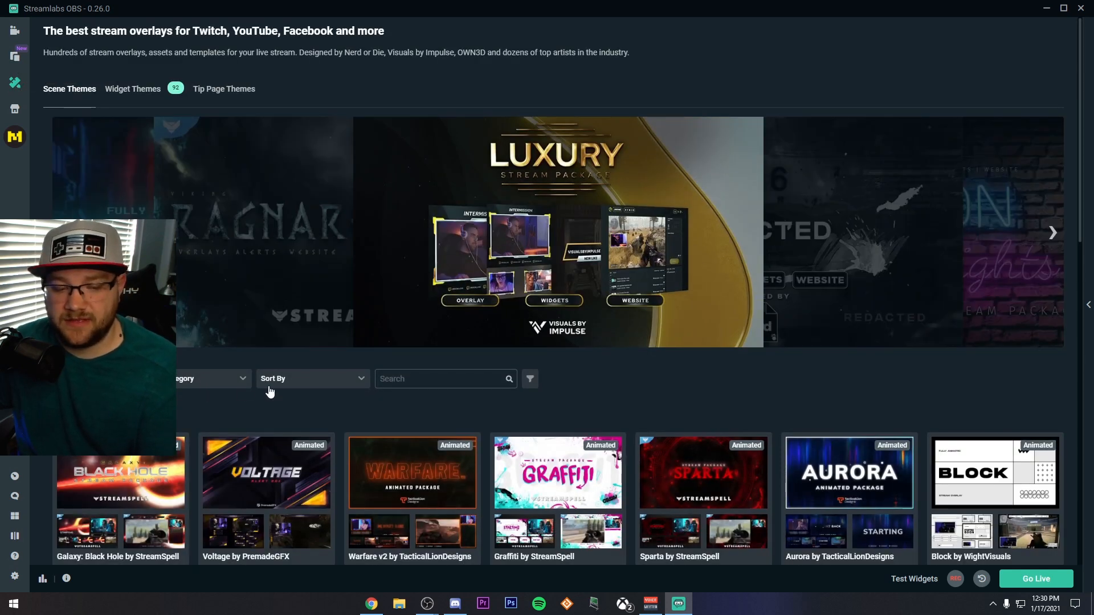
scroll(down, 3)
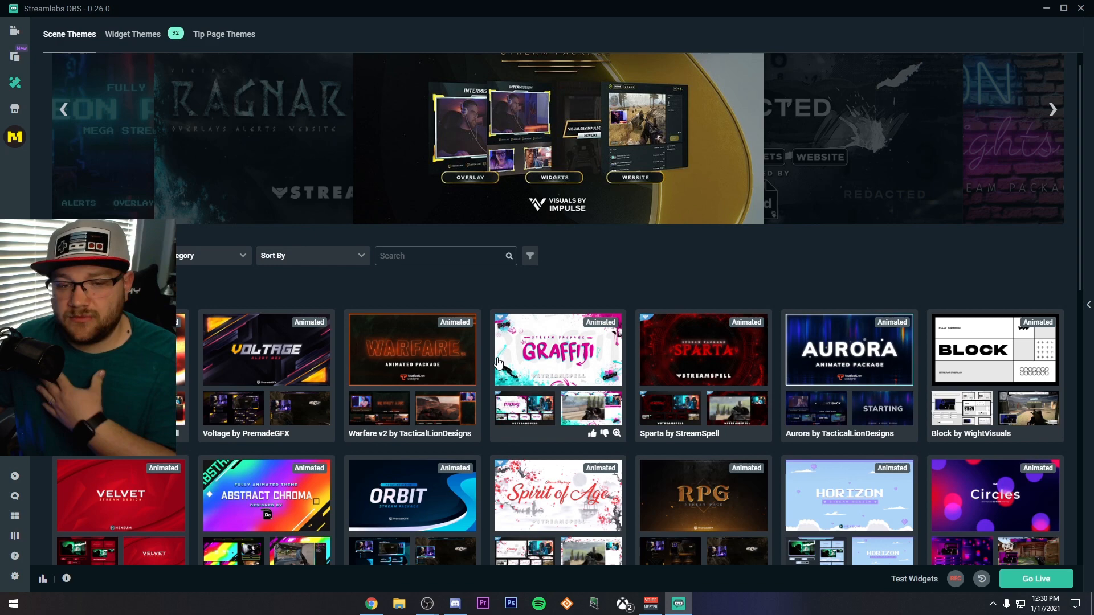
scroll(down, 3)
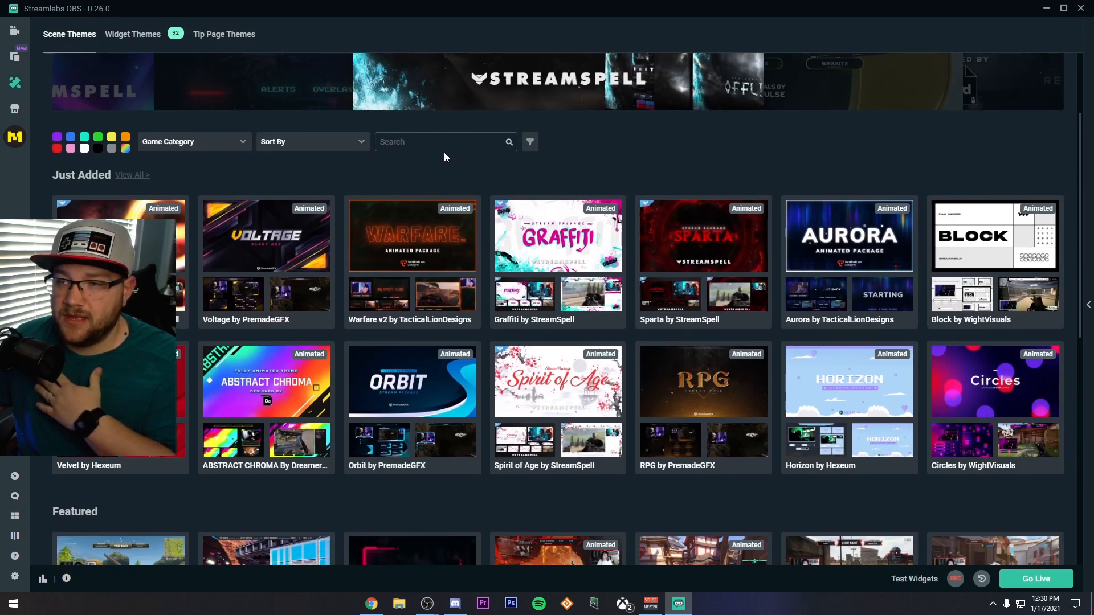
text(free)
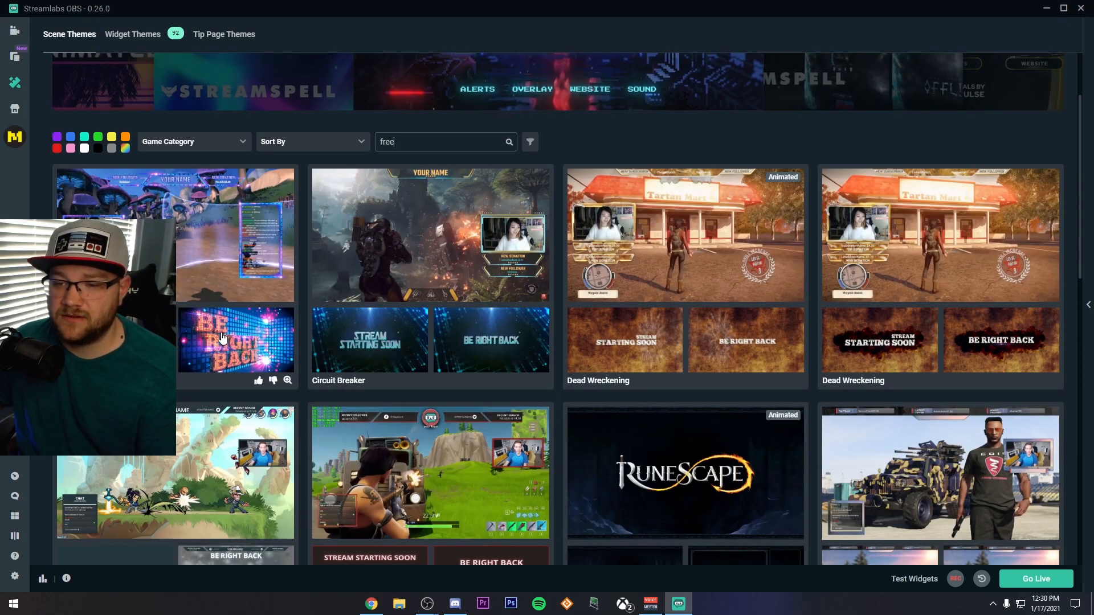
scroll(down, 3)
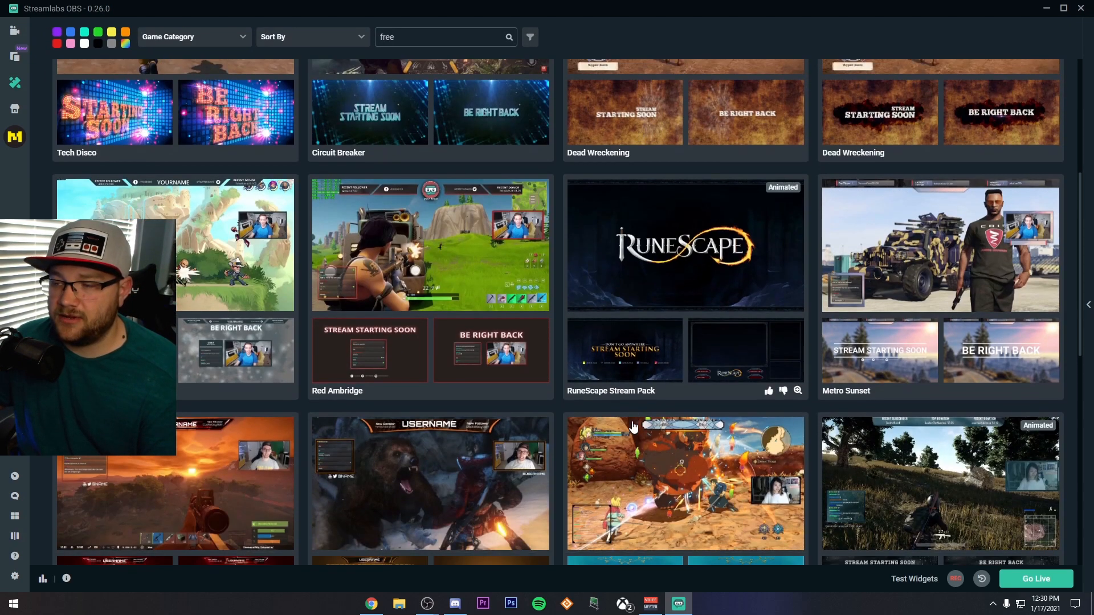
scroll(down, 3)
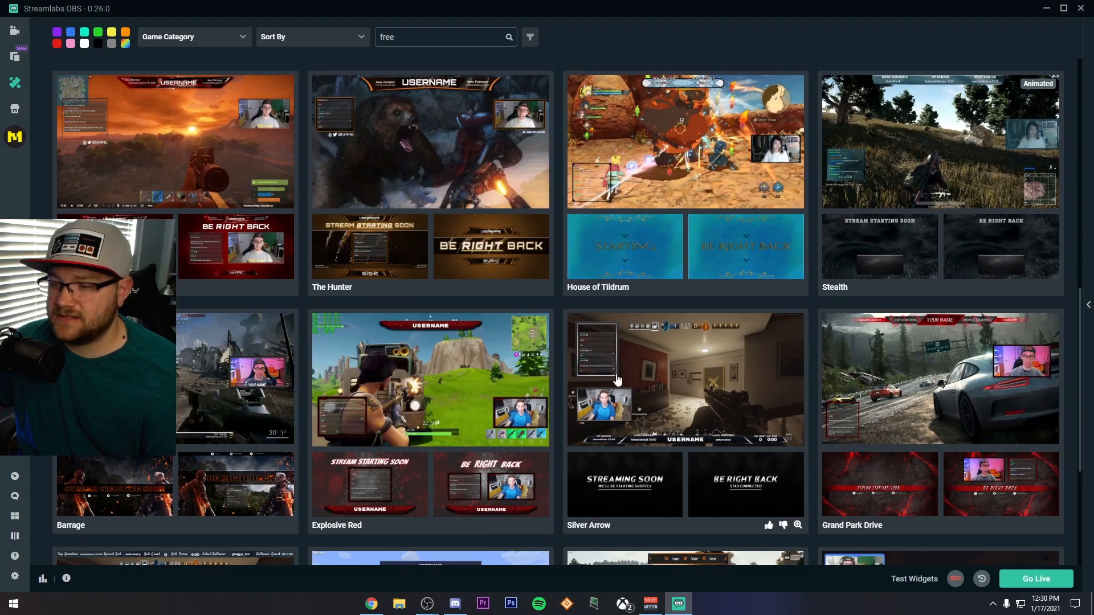
scroll(down, 3)
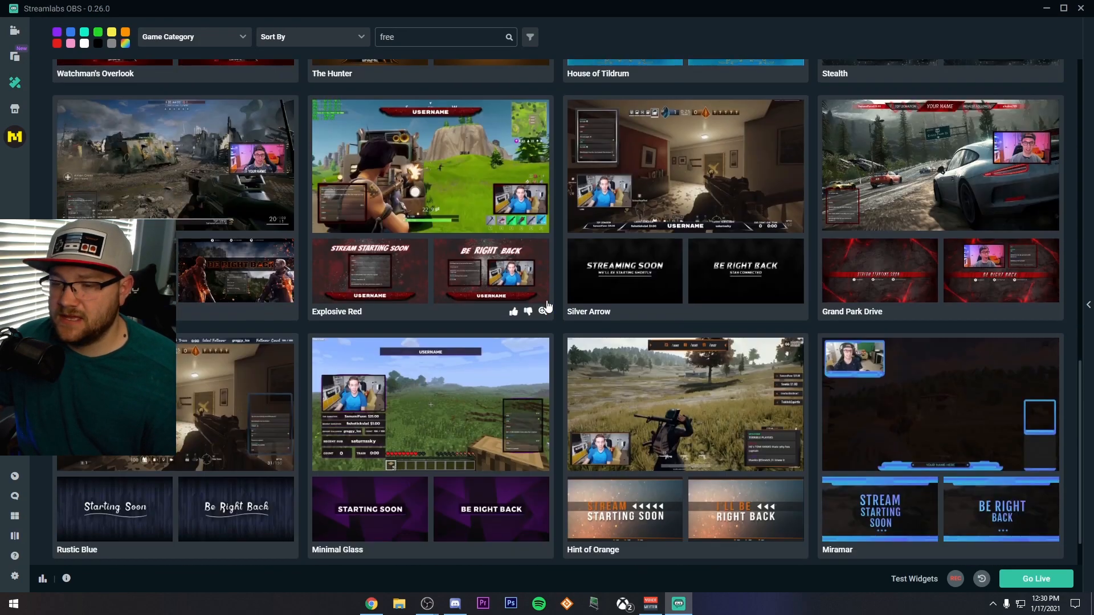
- Preview Explosive Red's Be Right Back scene, return to the listing, and open the App Store
click(431, 165)
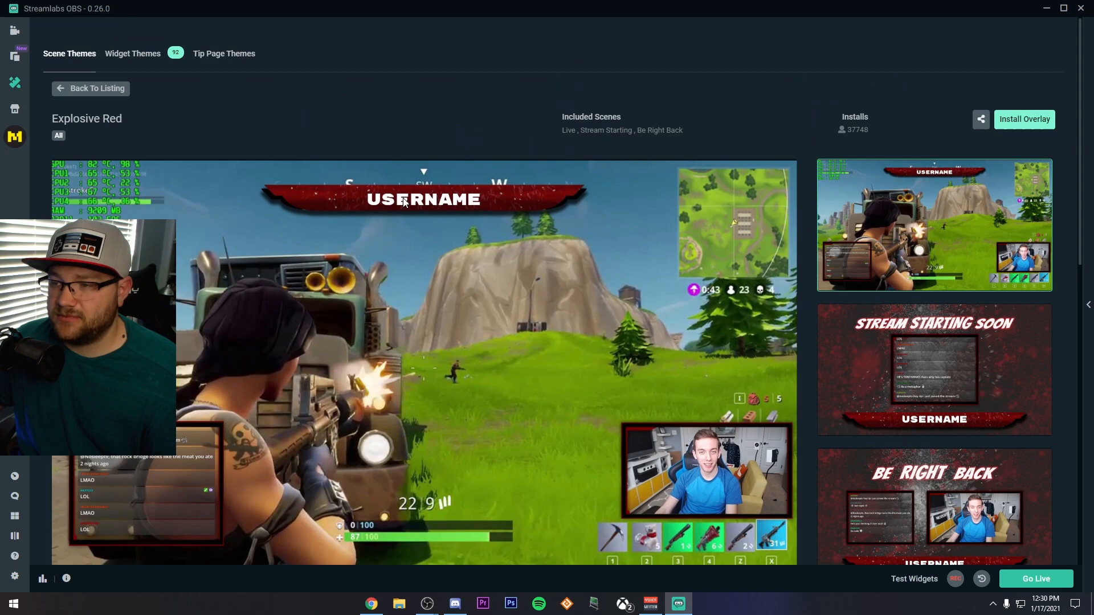
scroll(down, 3)
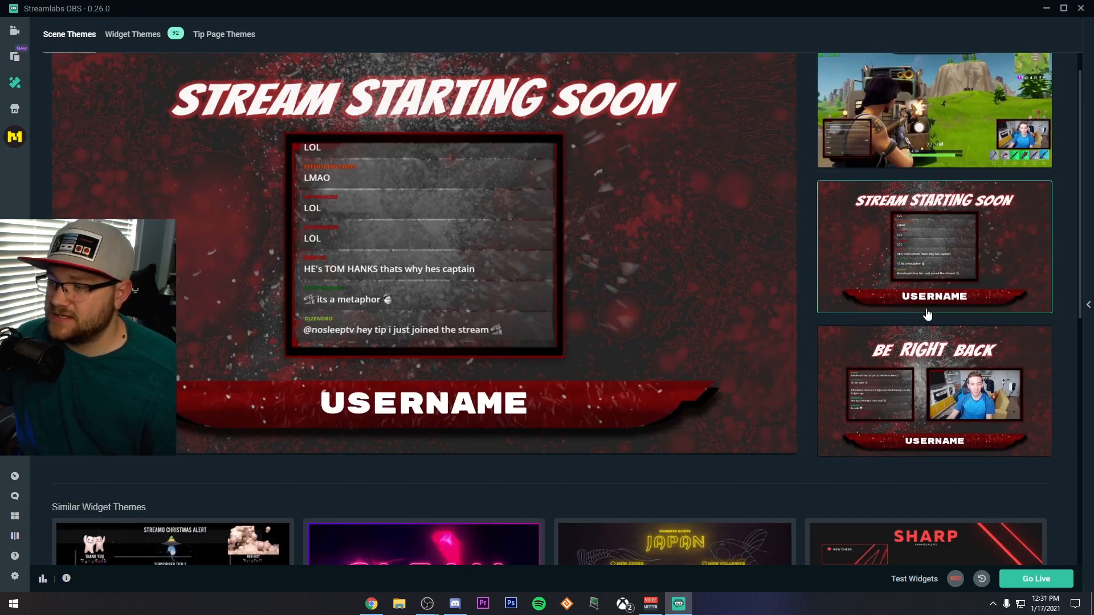
click(928, 399)
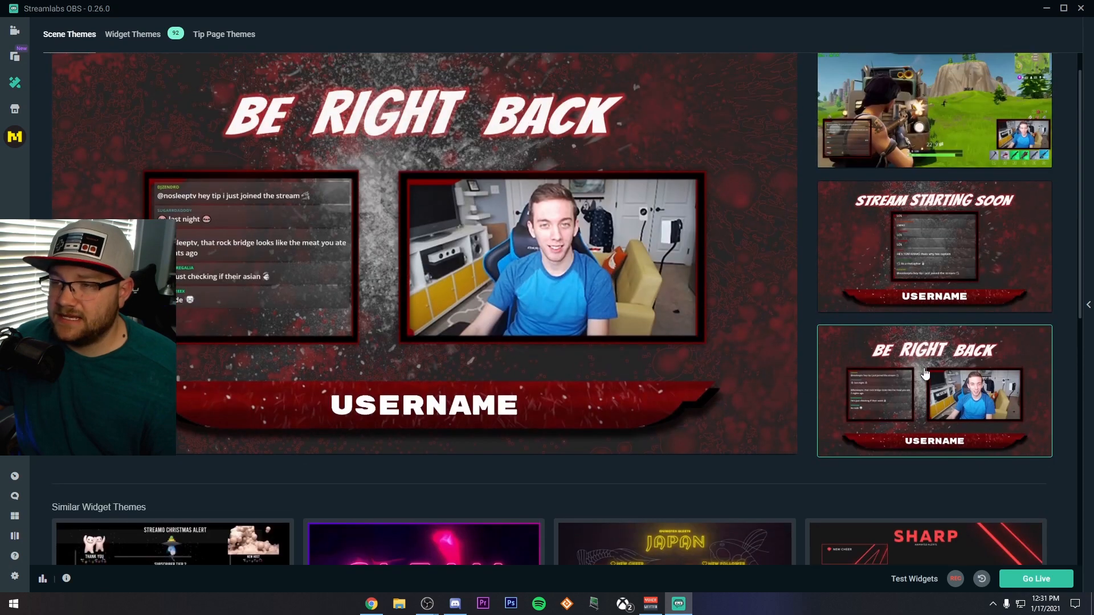
mouse_move(863, 285)
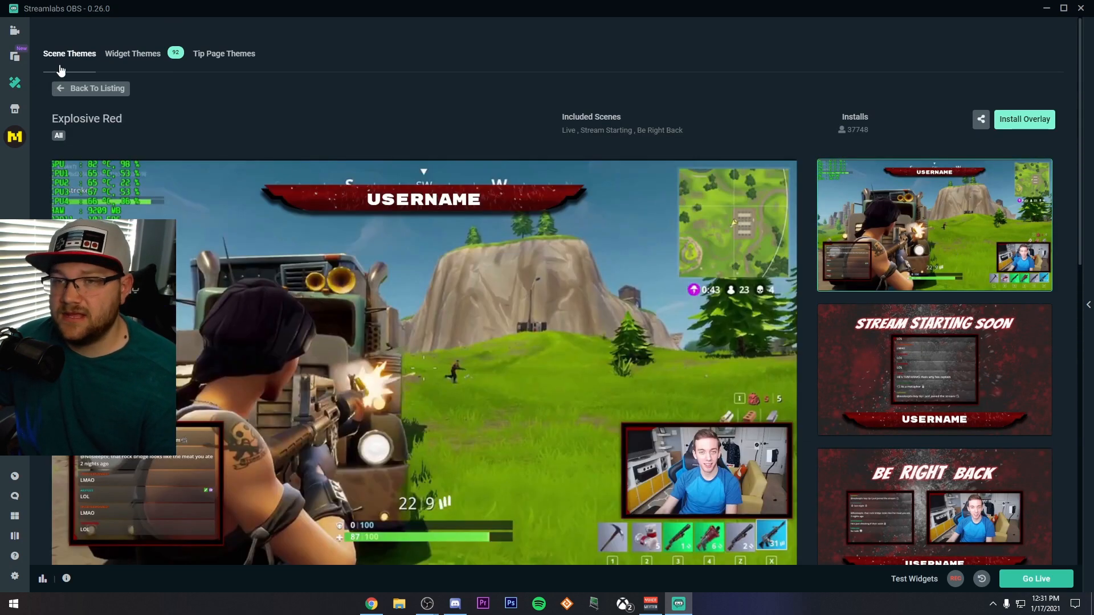
click(90, 89)
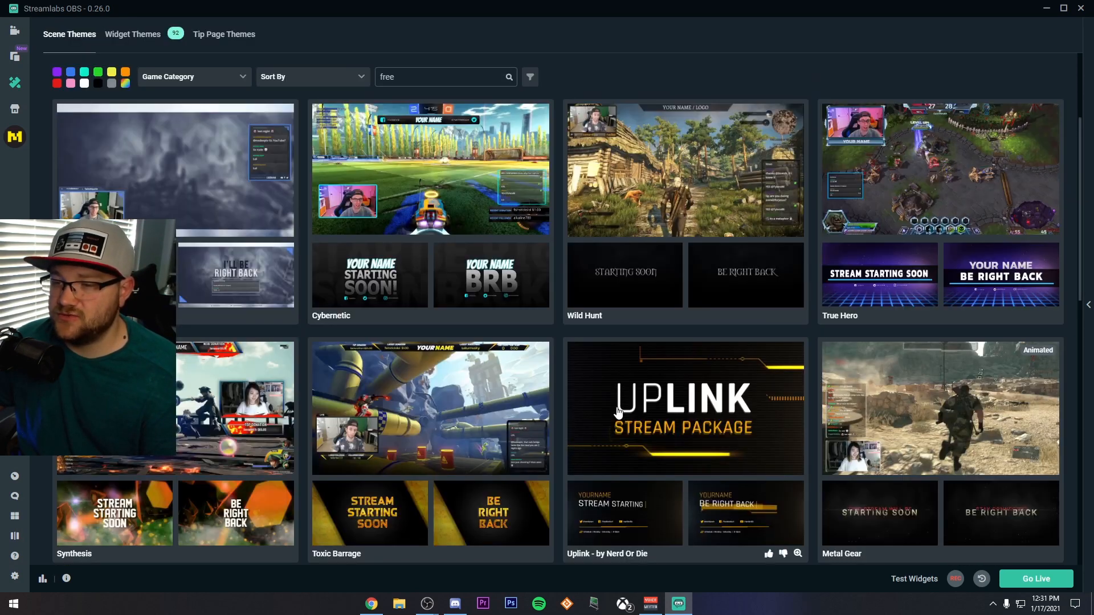
scroll(down, 3)
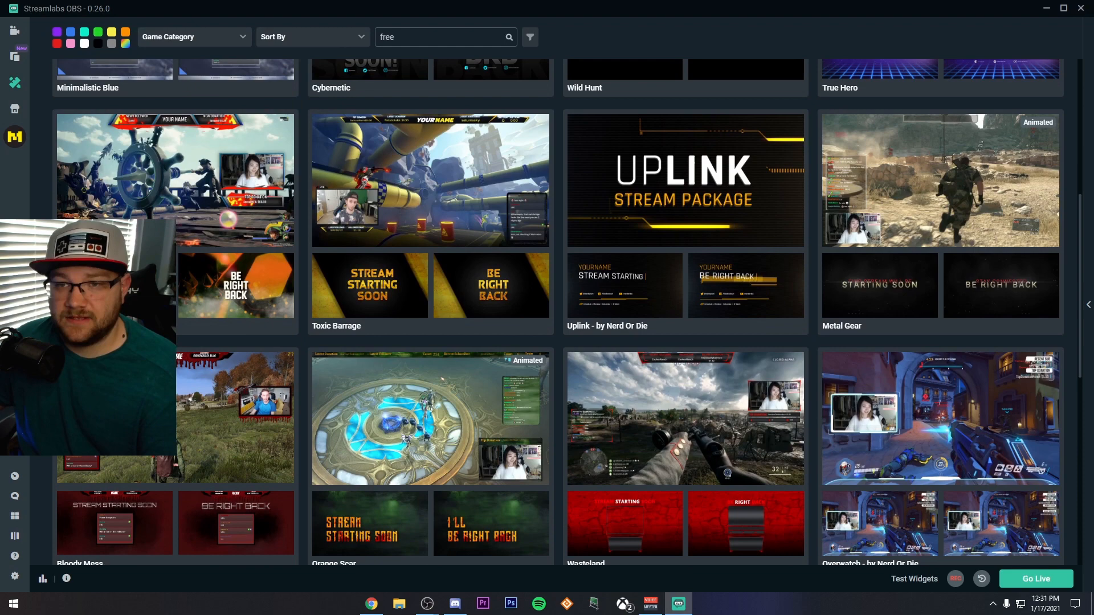
click(15, 108)
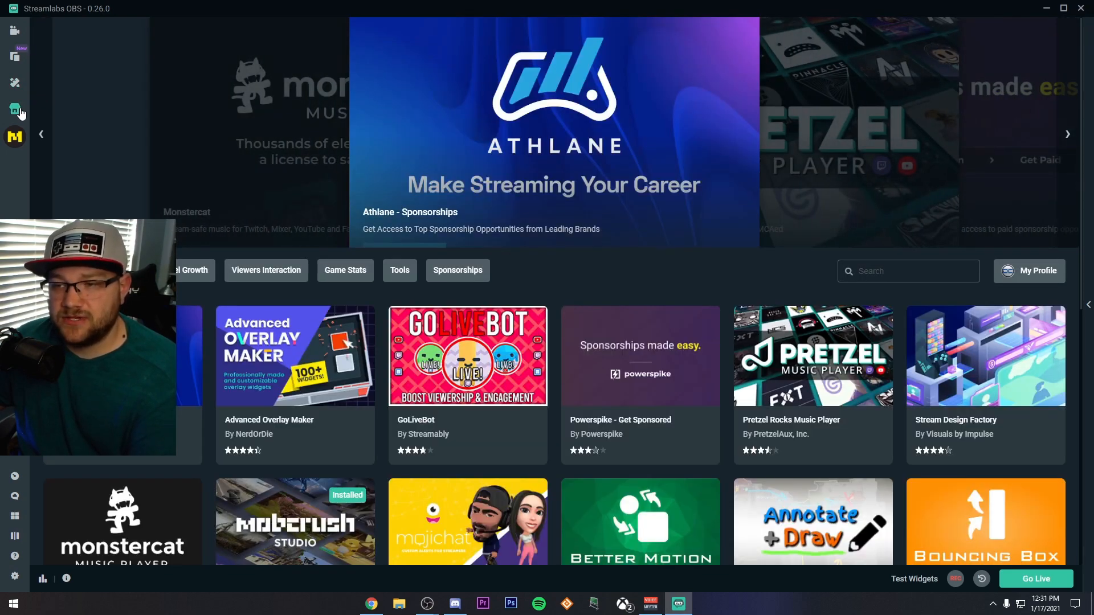
scroll(down, 3)
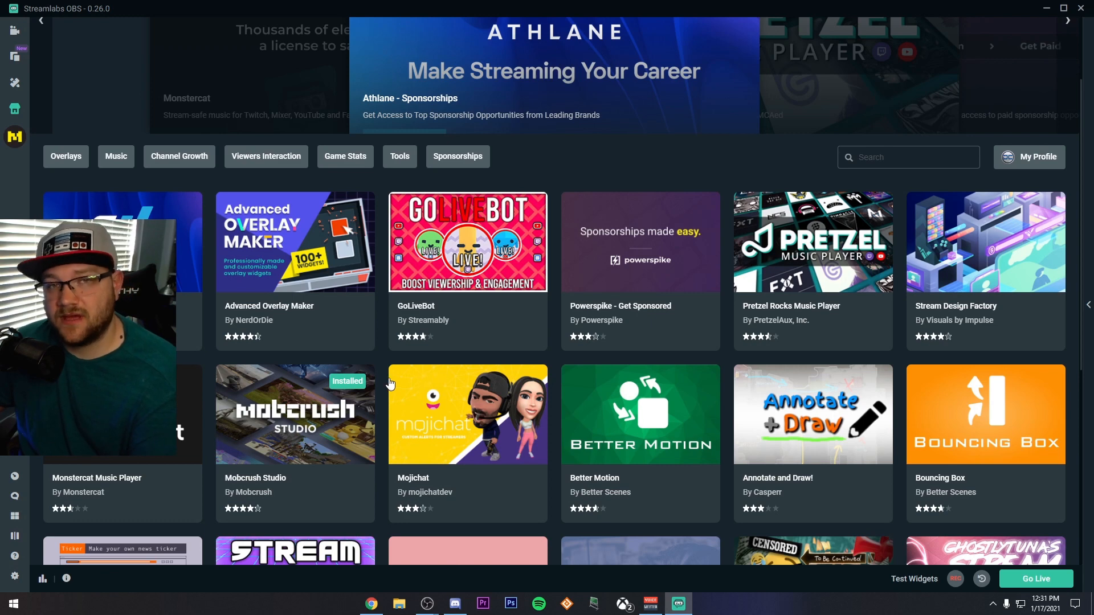
mouse_move(326, 310)
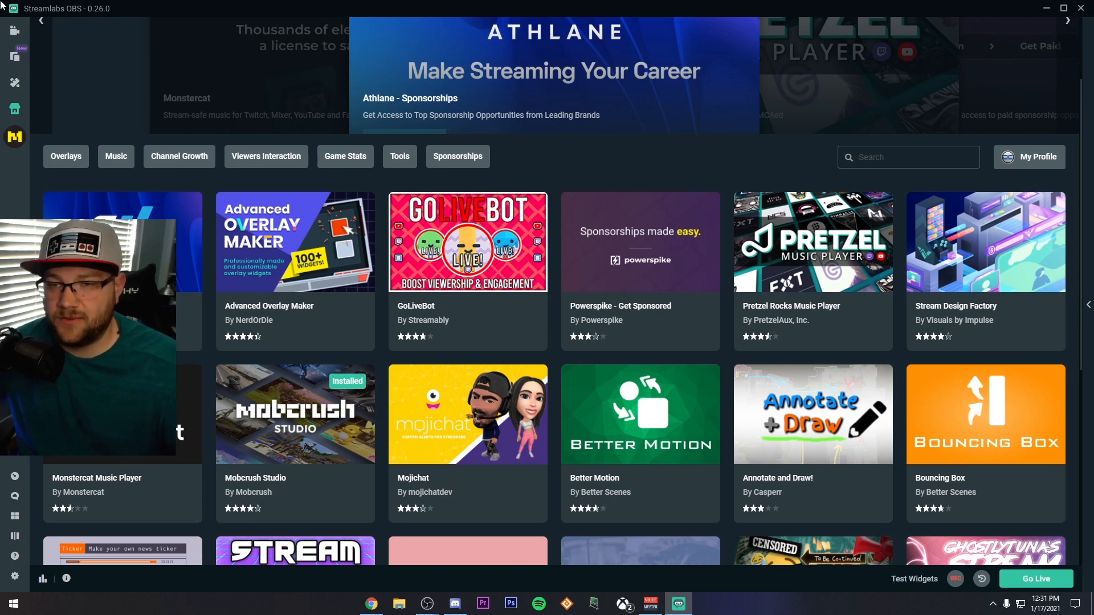
mouse_move(91, 130)
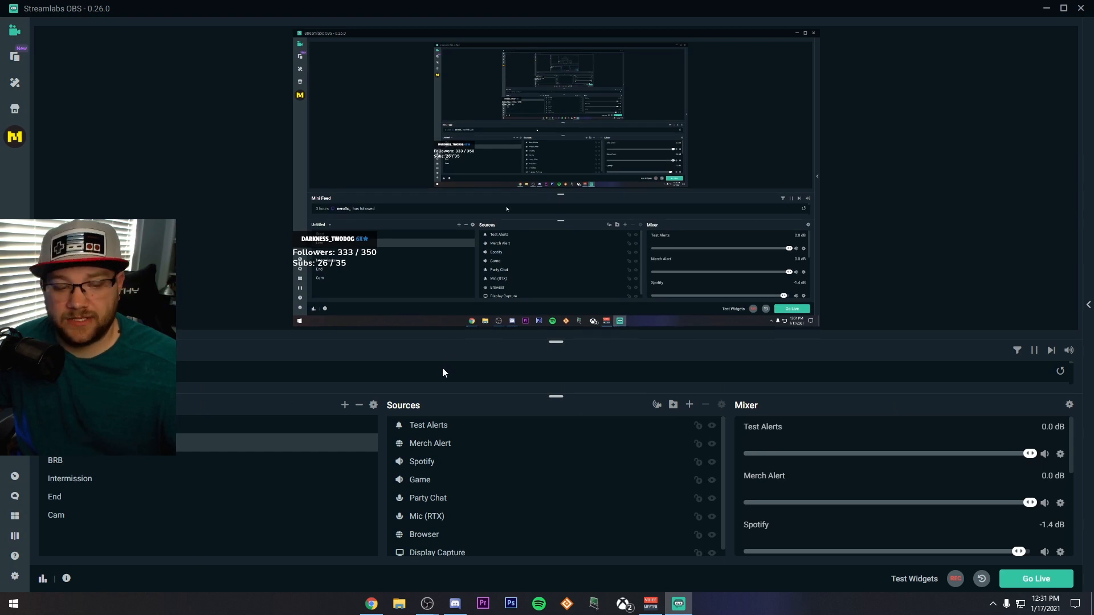
mouse_move(279, 418)
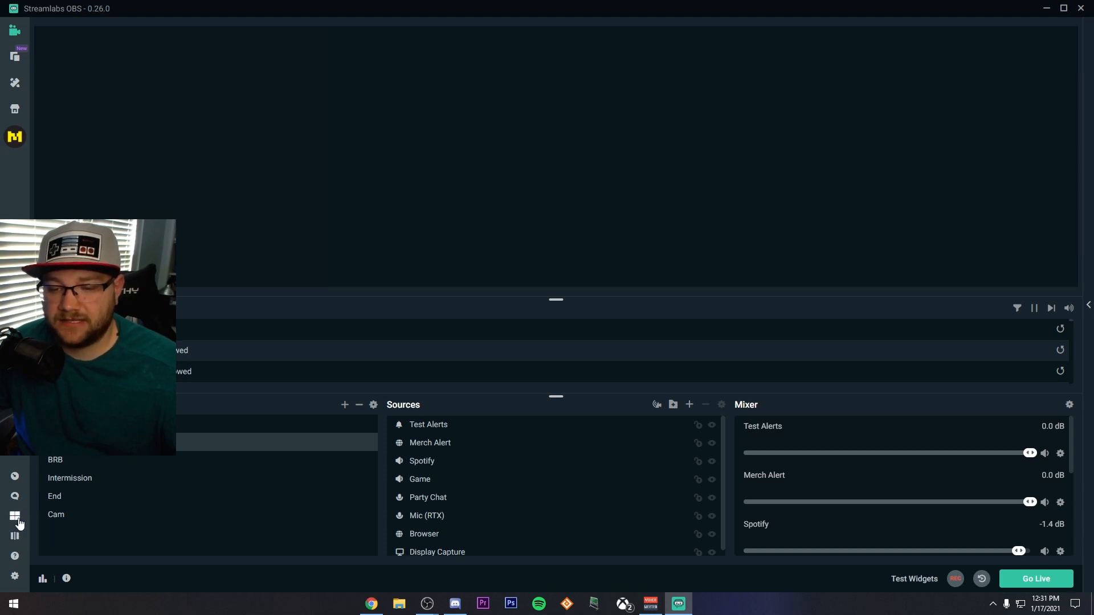
- Bring up the editor layout customization with its placeable elements
click(14, 516)
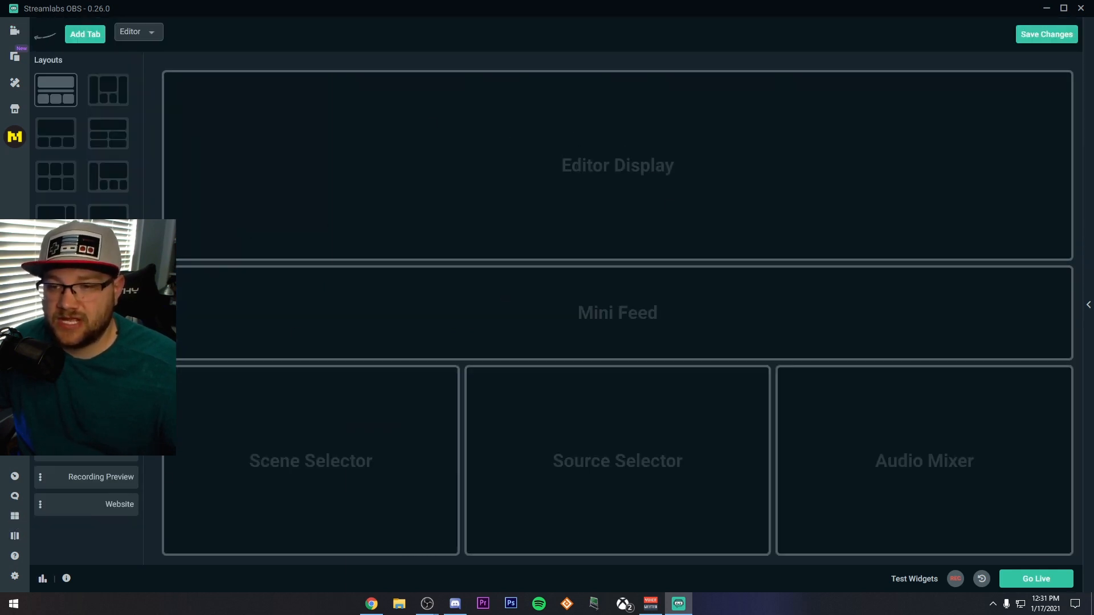
mouse_move(433, 291)
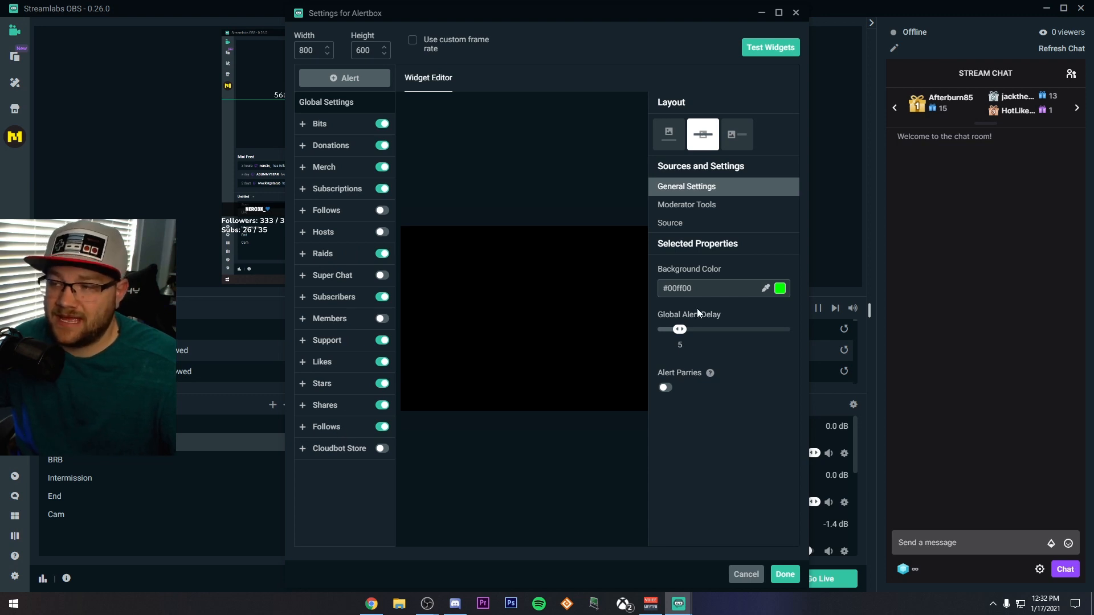
mouse_move(451, 310)
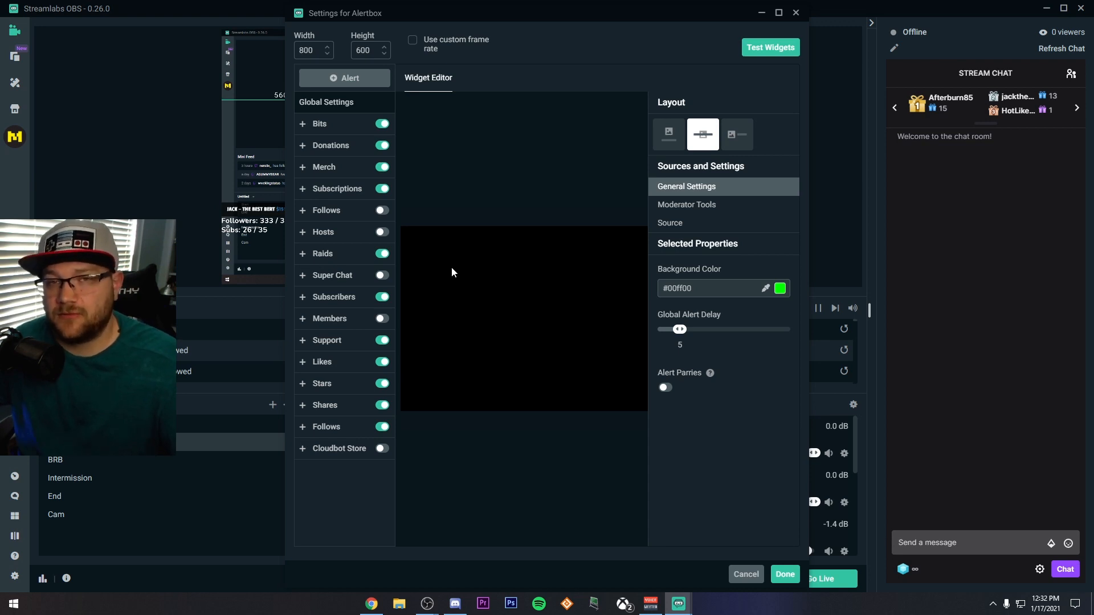
mouse_move(438, 266)
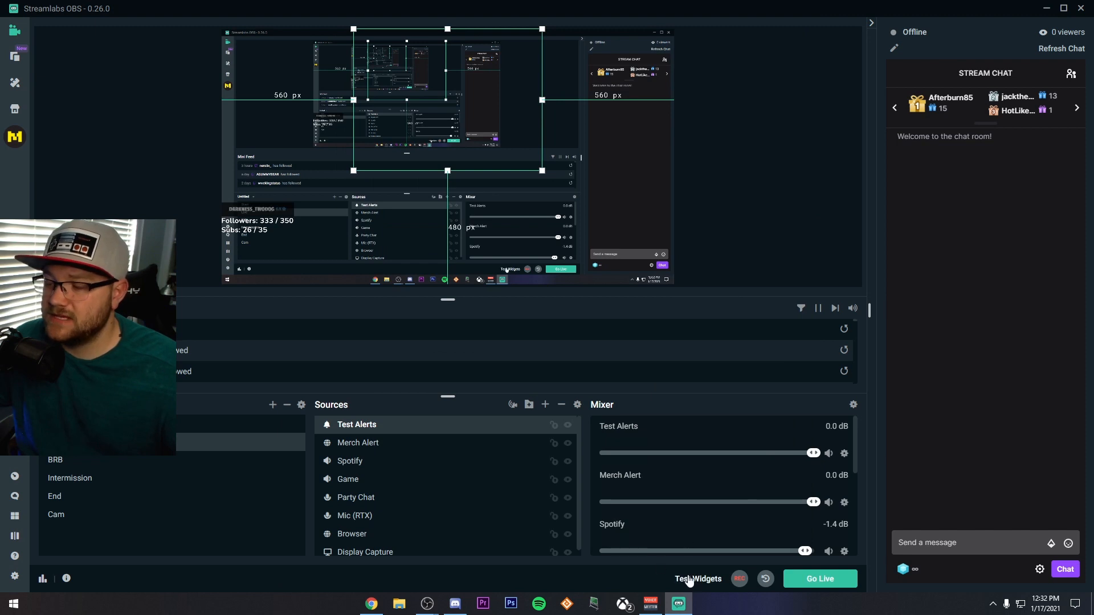
- Show the Test Widgets alert options, then bring up the General settings page
click(490, 579)
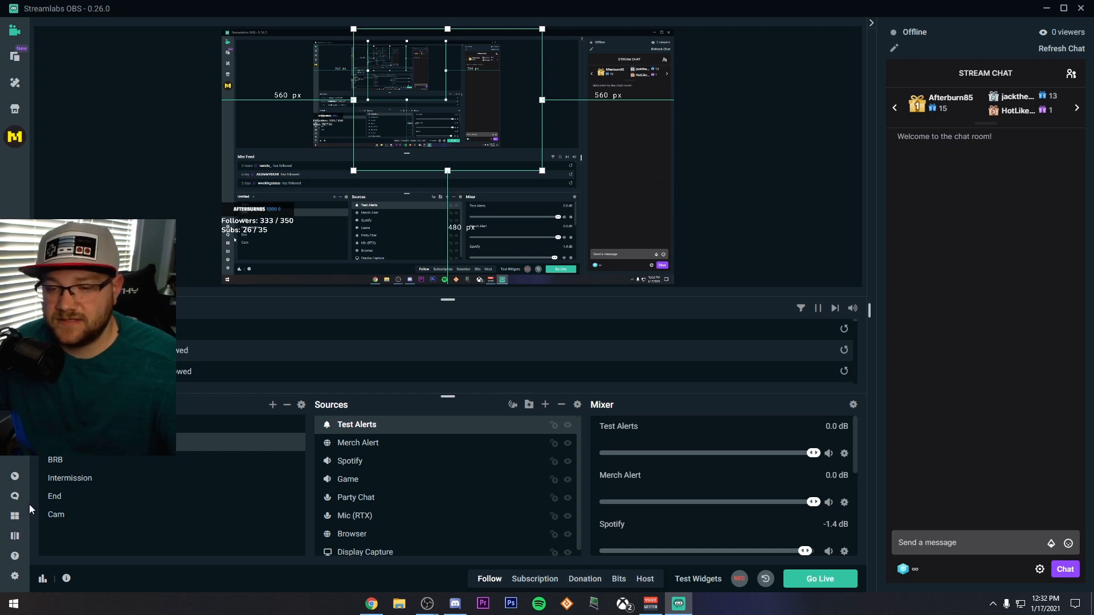
click(14, 574)
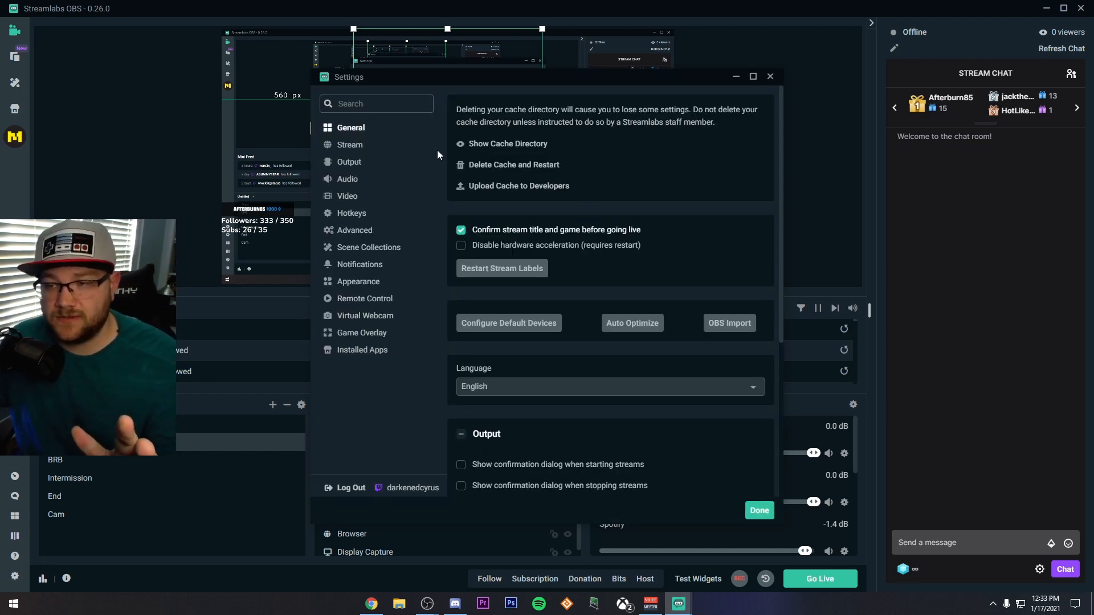
- Review the Output streaming encoder options, then show Video at 1920x1080 base, 1280x720 output, 60 FPS
click(349, 162)
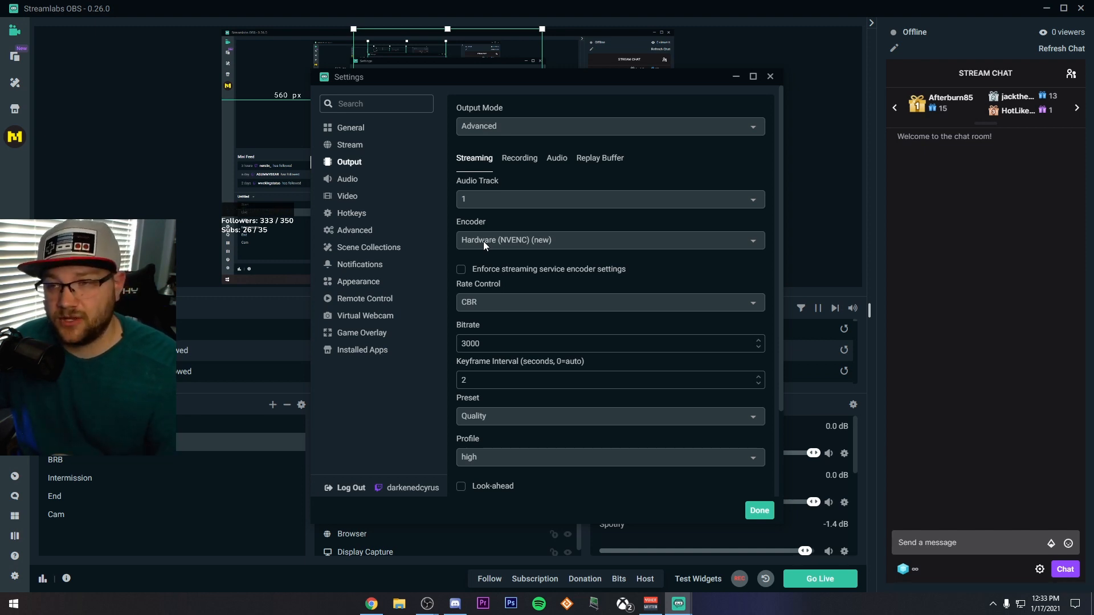
scroll(down, 3)
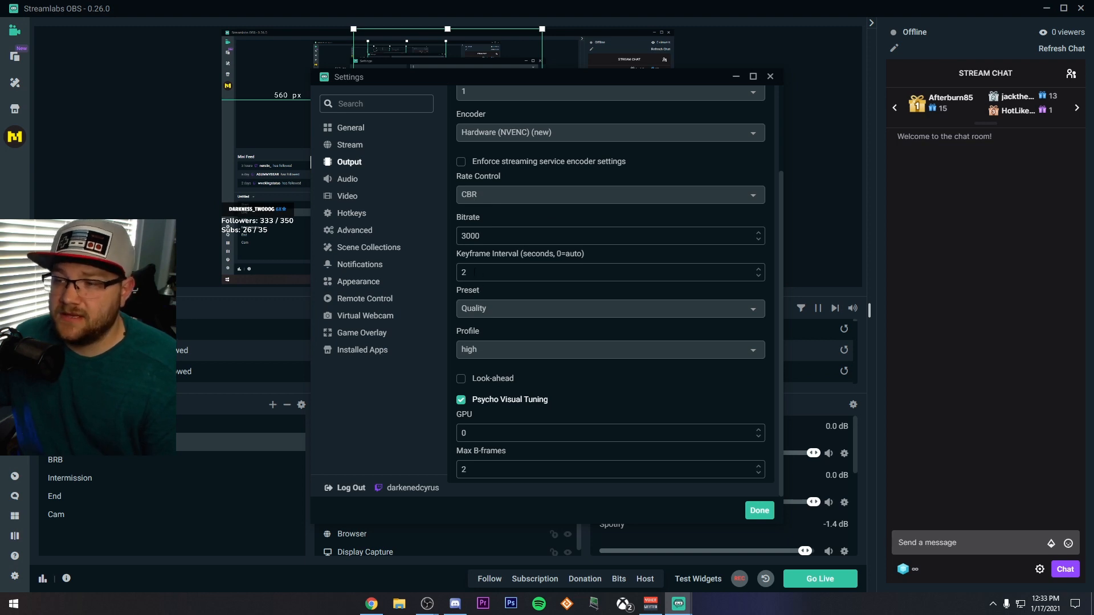
mouse_move(451, 240)
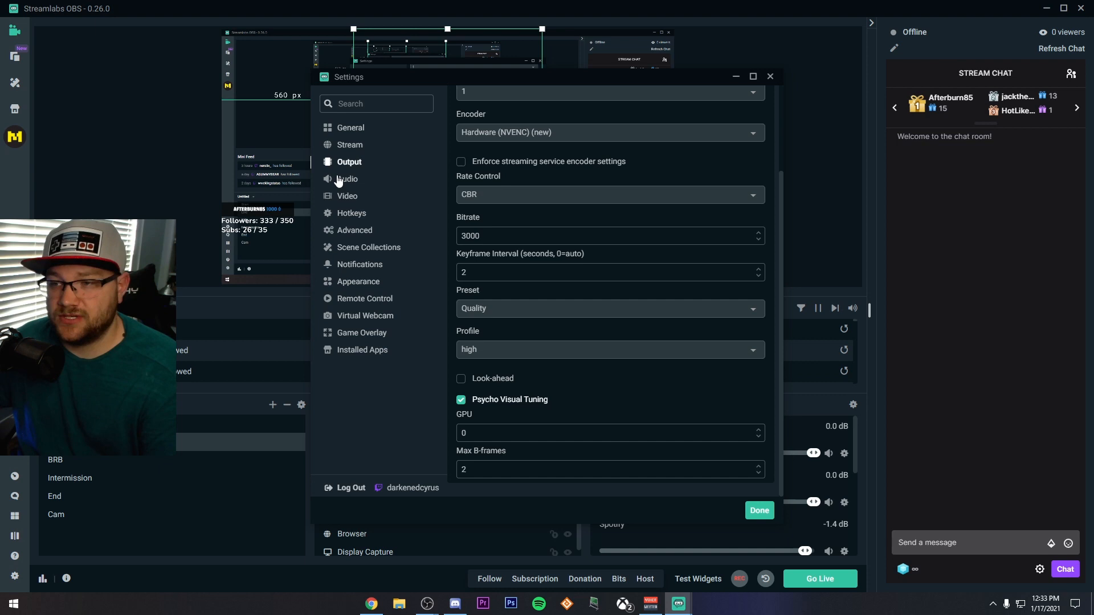
click(347, 196)
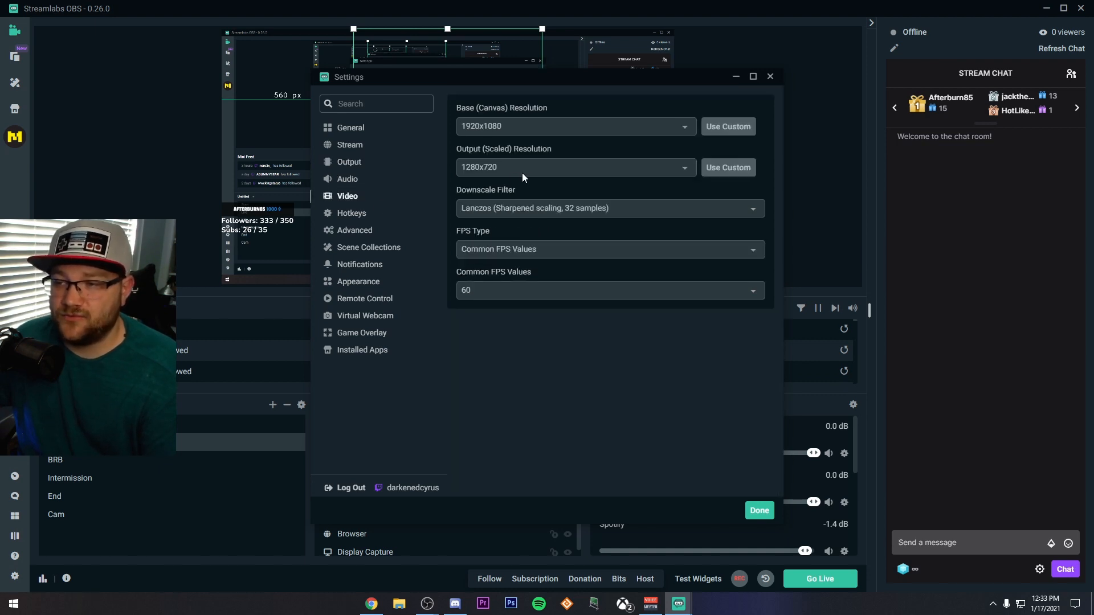
- Set the common frame rate to 30 FPS and return to the Output streaming page
click(610, 290)
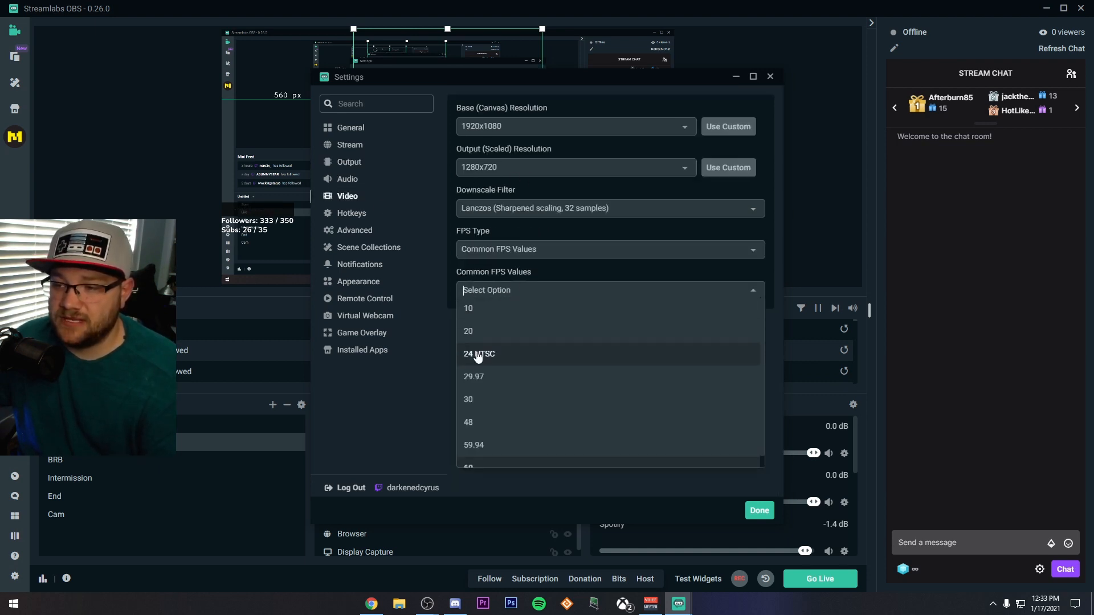
click(469, 400)
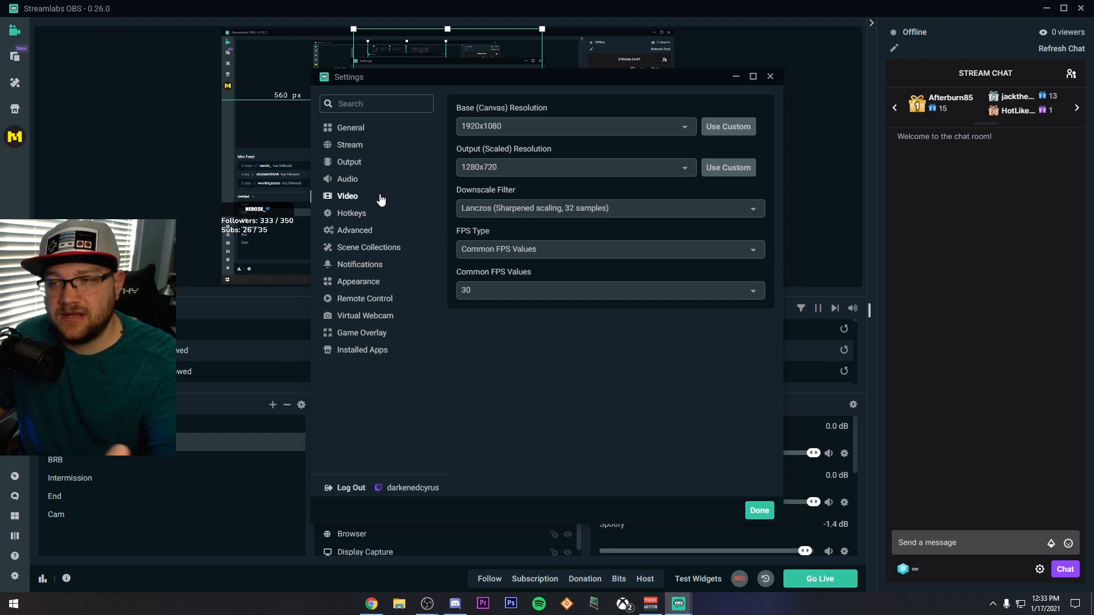
mouse_move(629, 150)
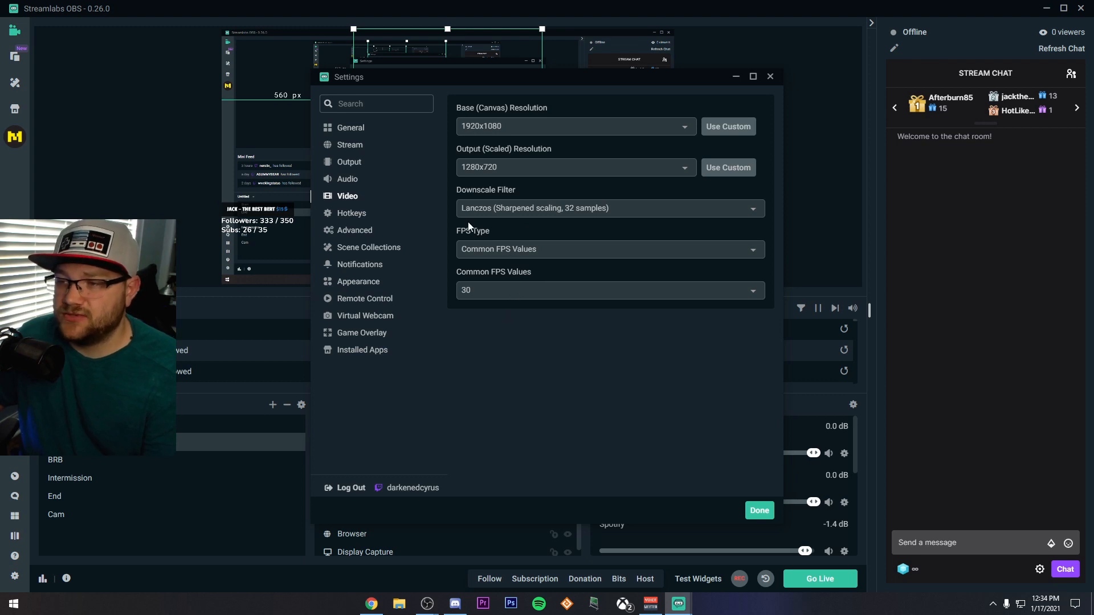
click(349, 162)
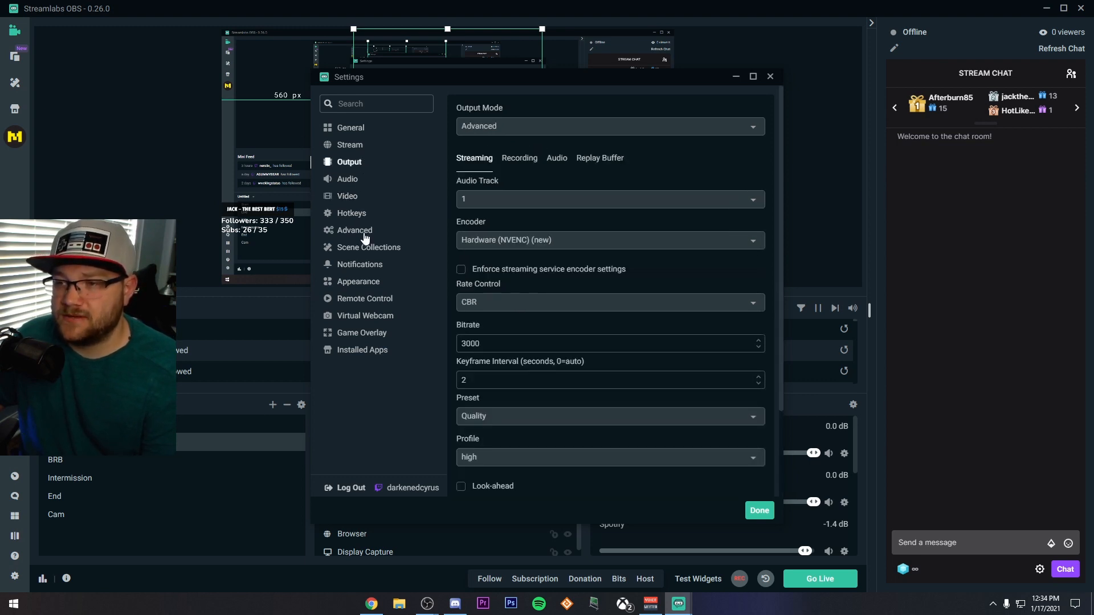
- Review the Advanced network options for dynamic bitrate and low latency, then reach the OBS Studio homepage
click(356, 231)
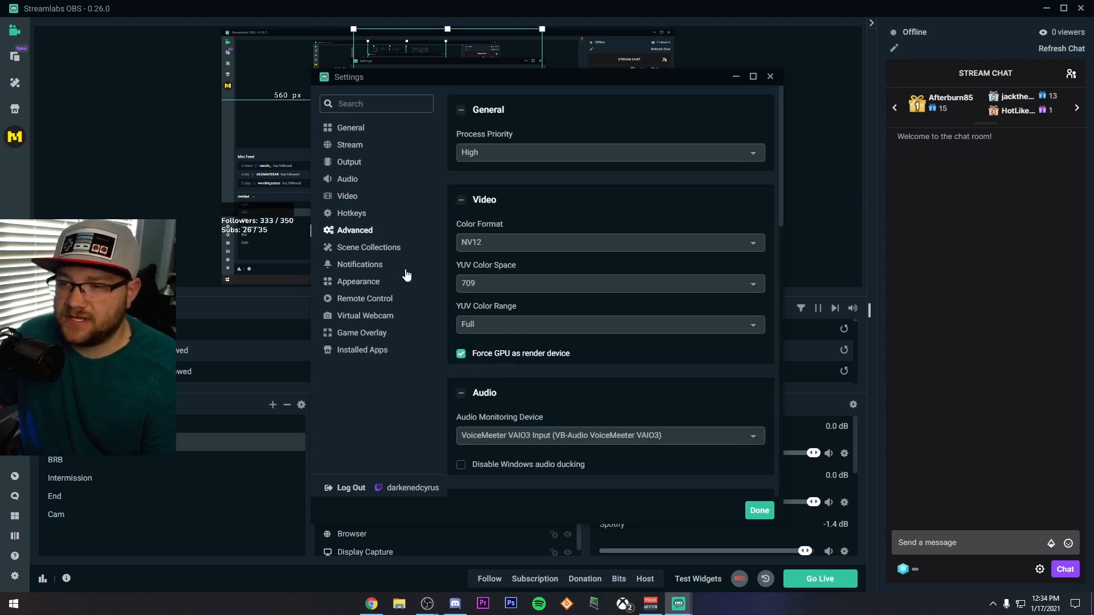
scroll(down, 3)
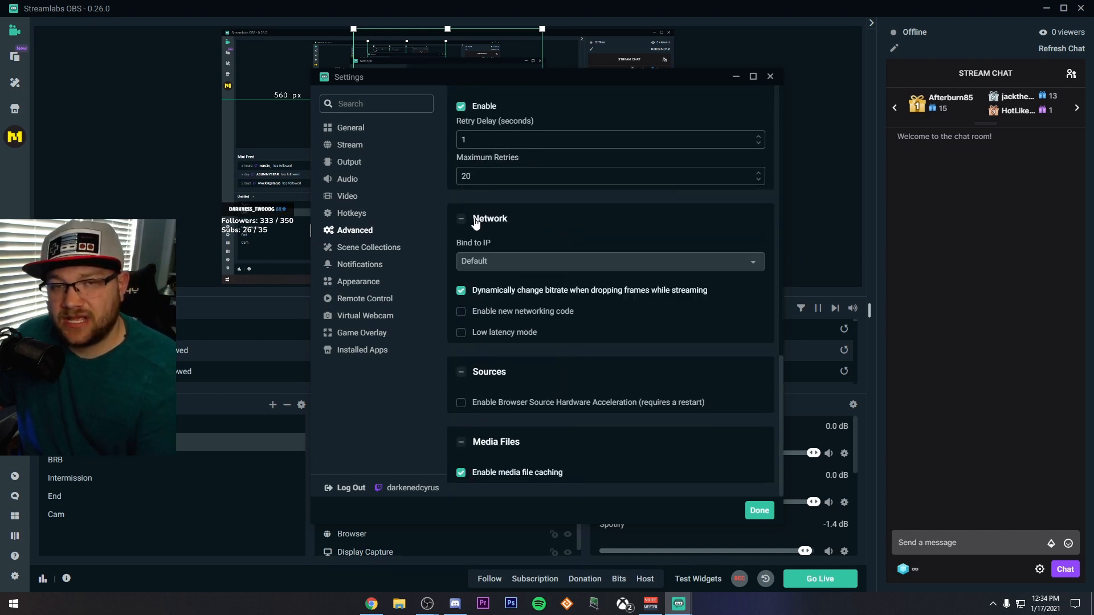
mouse_move(597, 299)
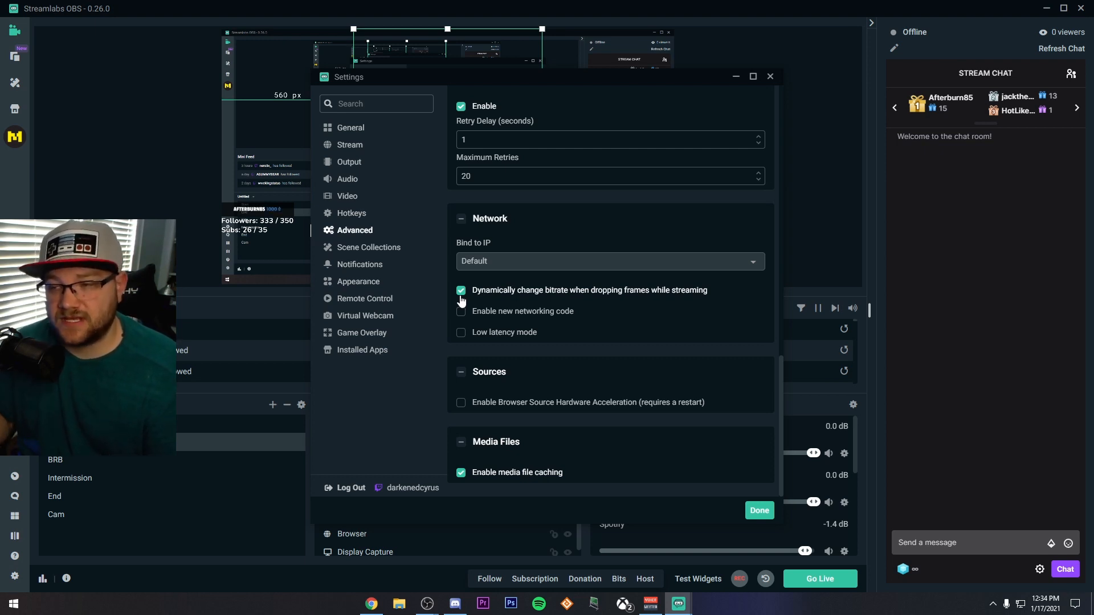
mouse_move(506, 287)
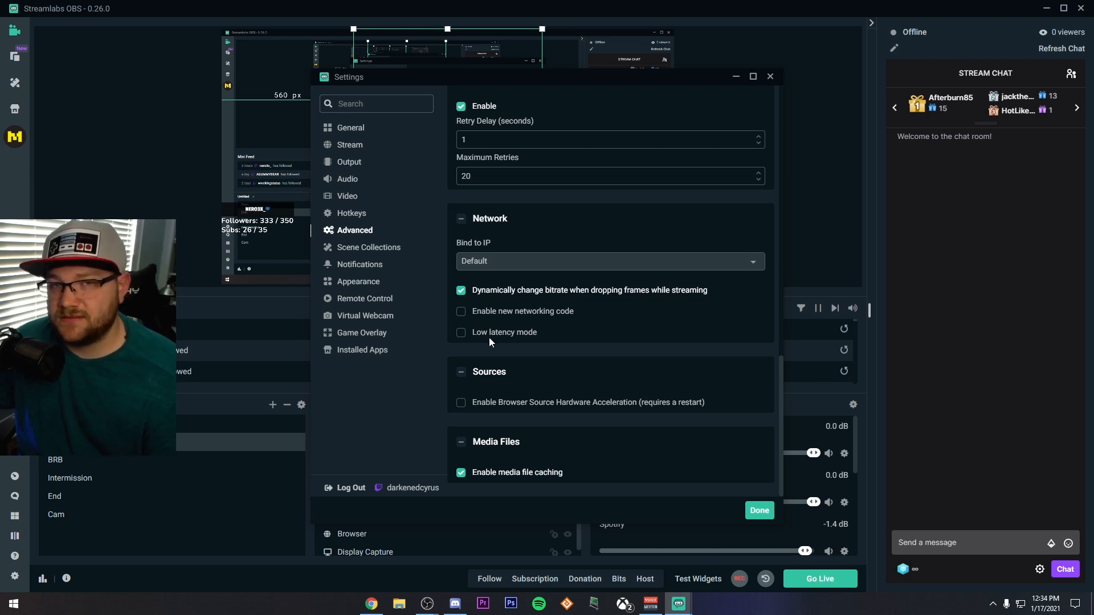
click(759, 511)
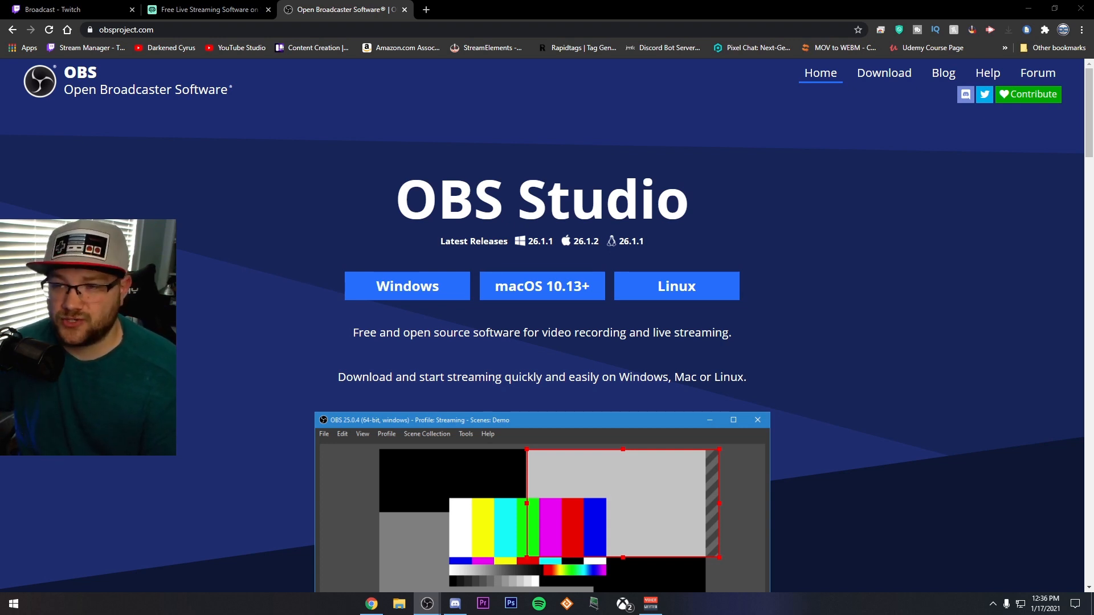
mouse_move(206, 249)
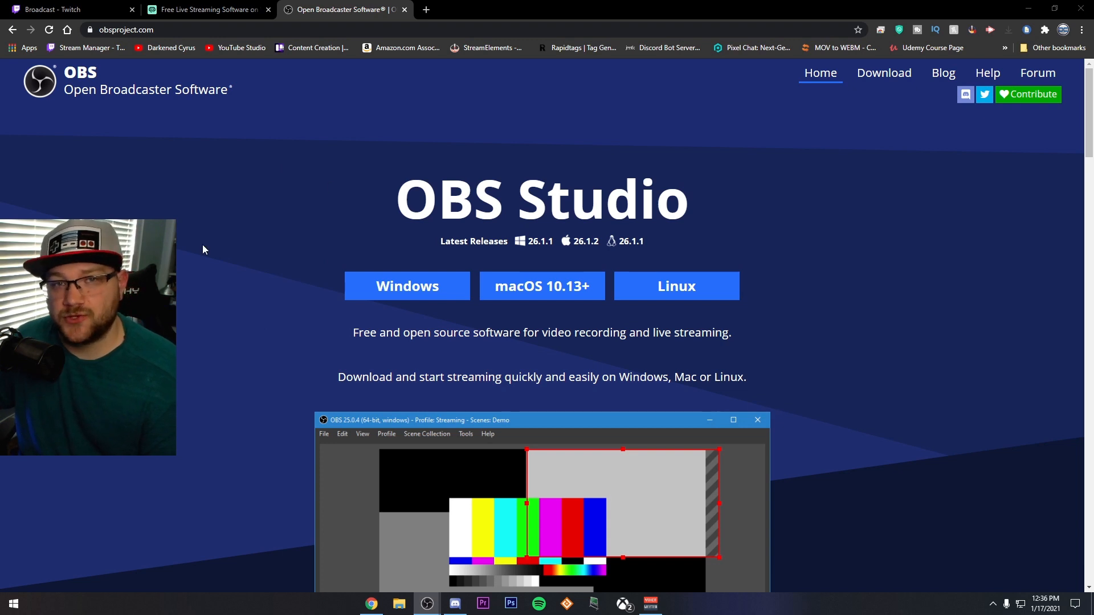
mouse_move(443, 290)
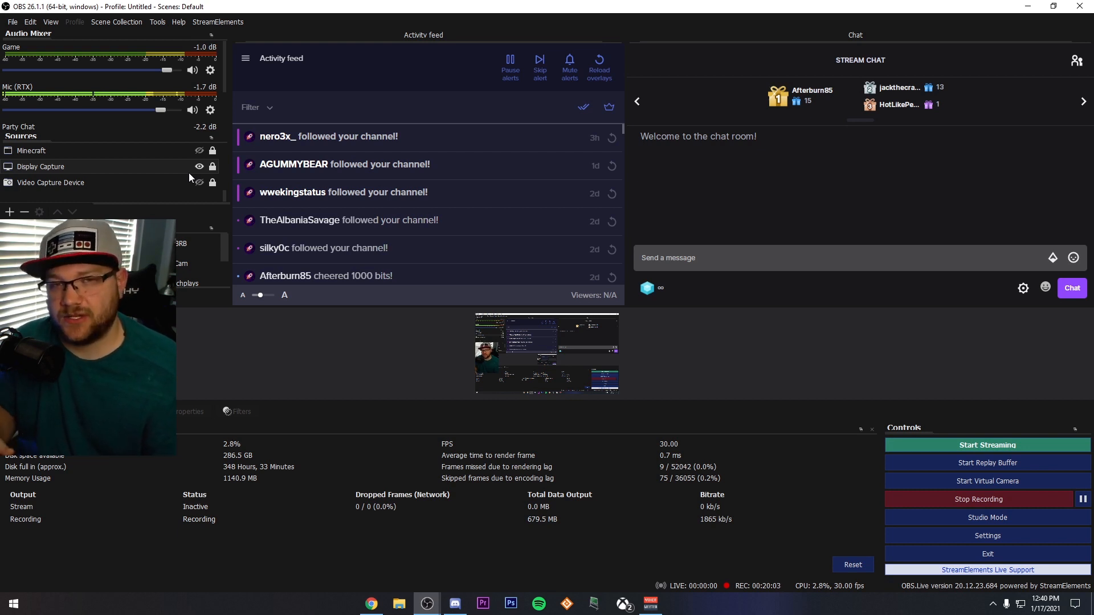
click(30, 22)
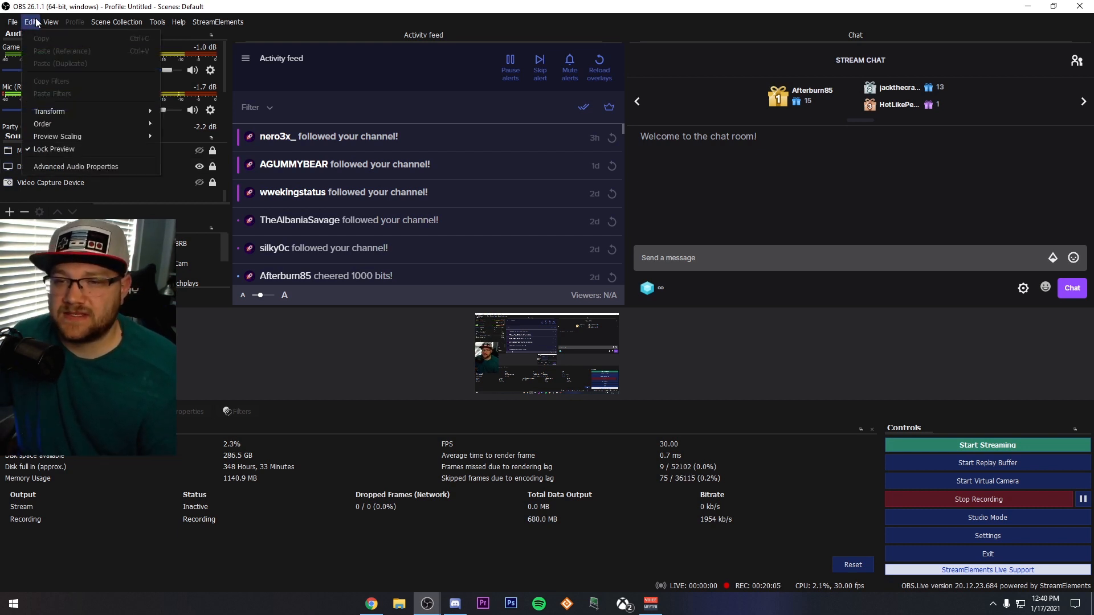
click(178, 21)
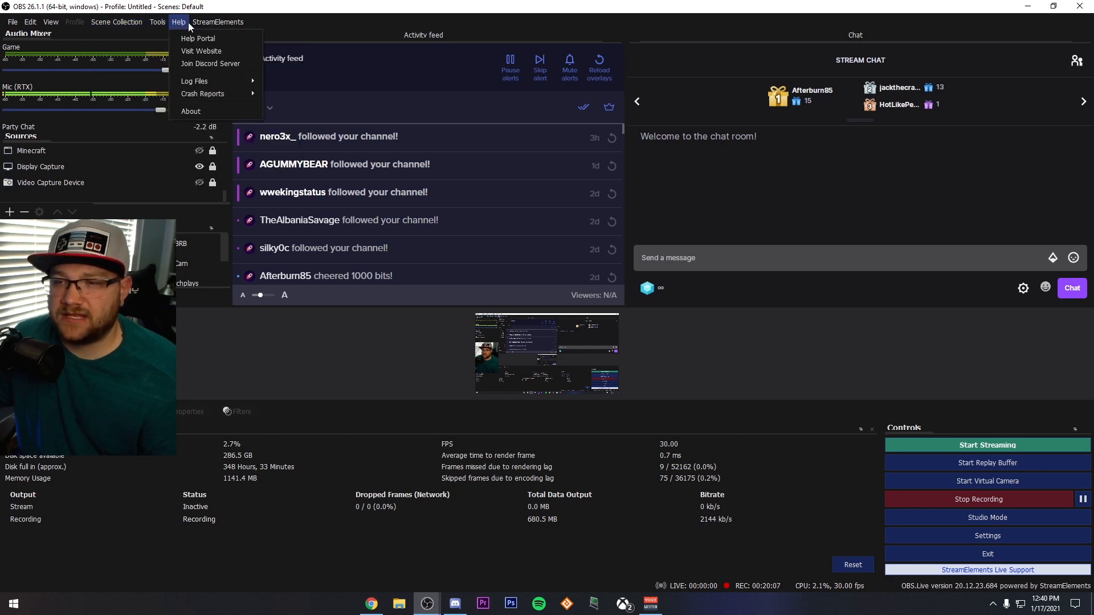
mouse_move(200, 67)
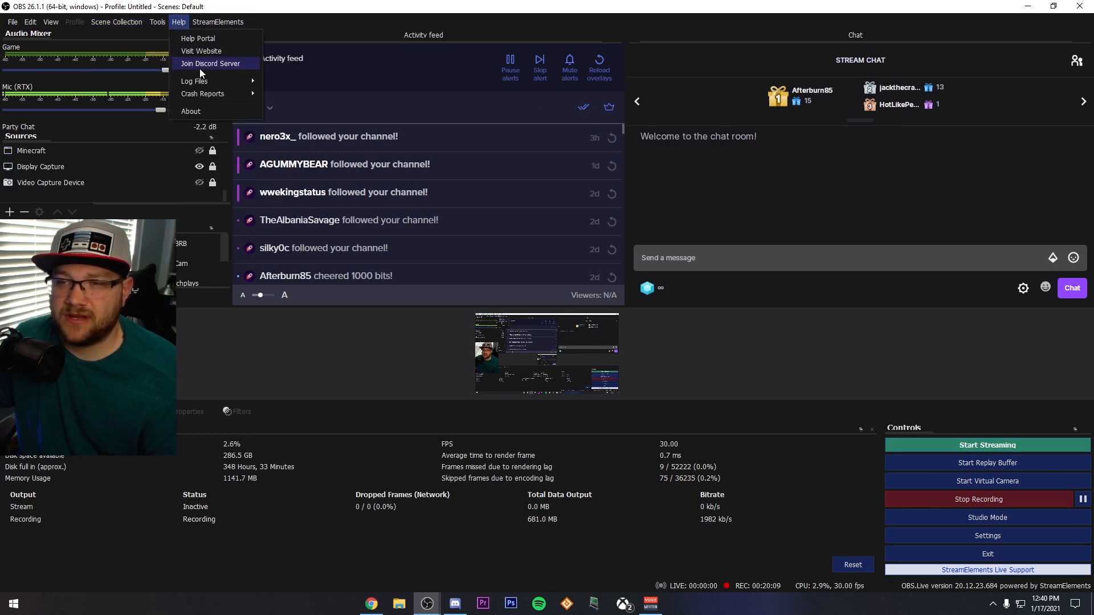
click(27, 21)
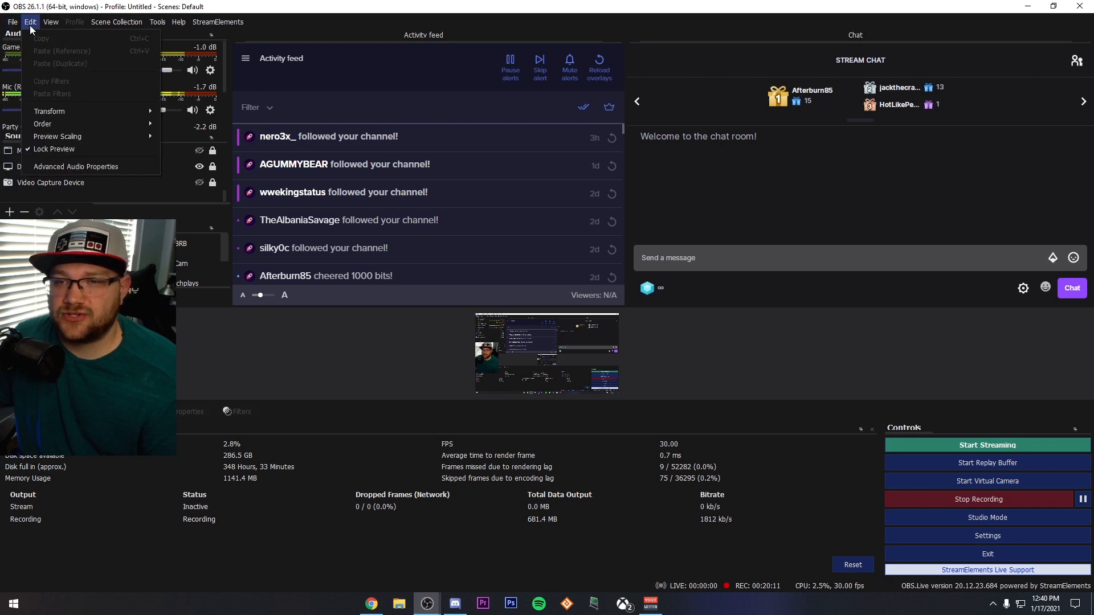
click(51, 21)
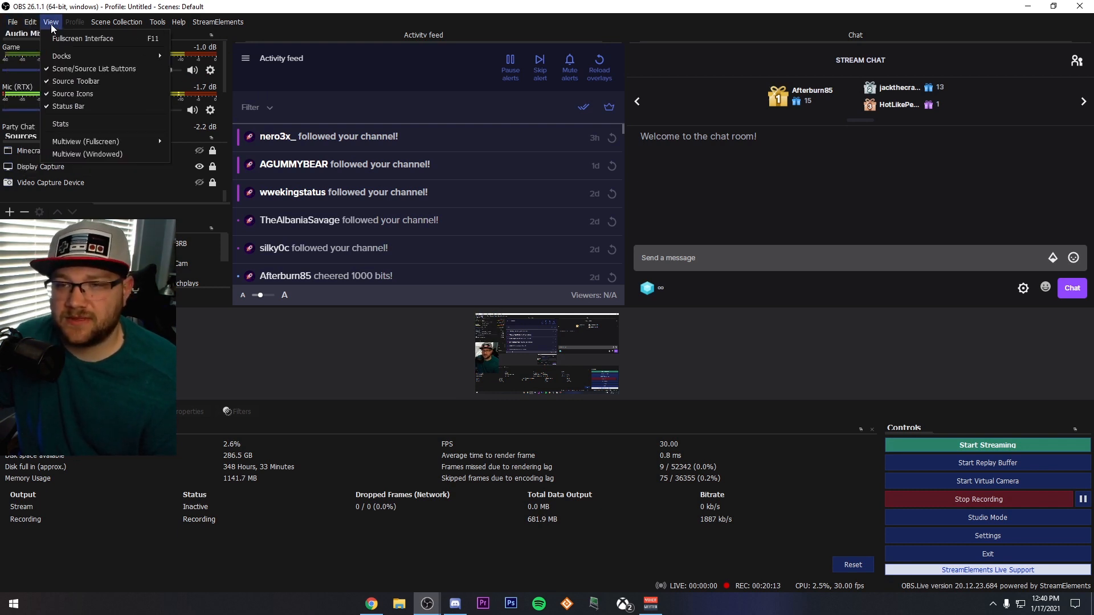
click(157, 22)
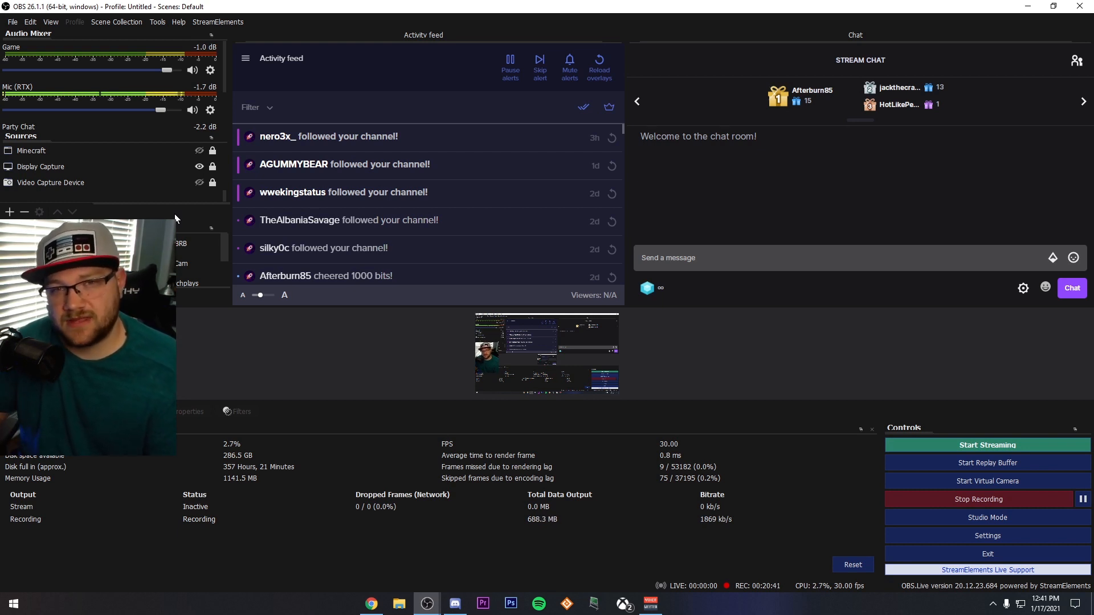
click(702, 604)
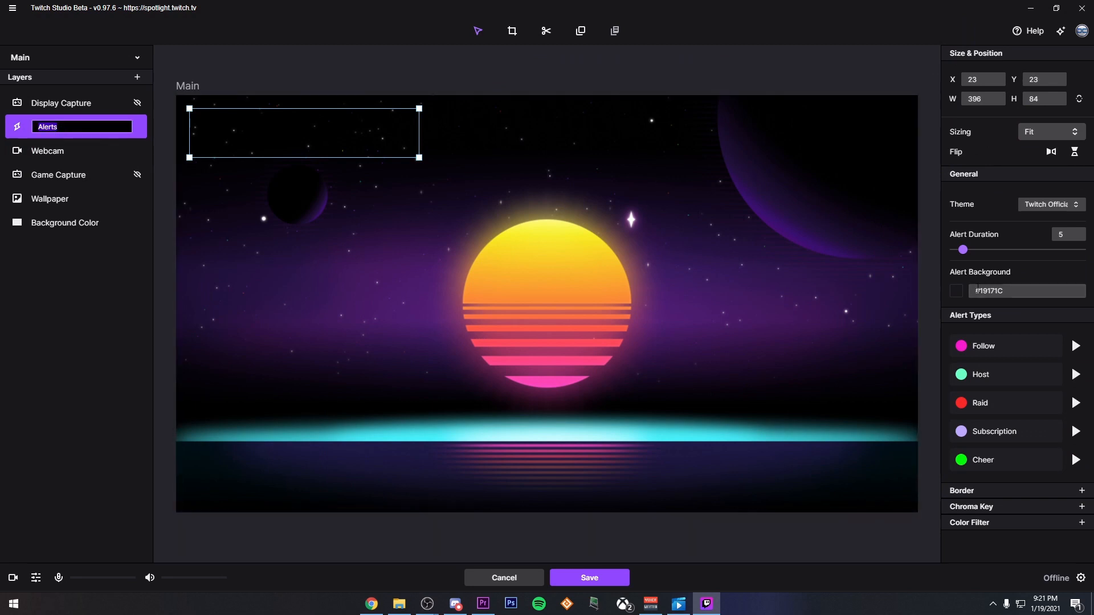
- Give the follow alert the PunOko image and preview the host and other alerts
click(1076, 346)
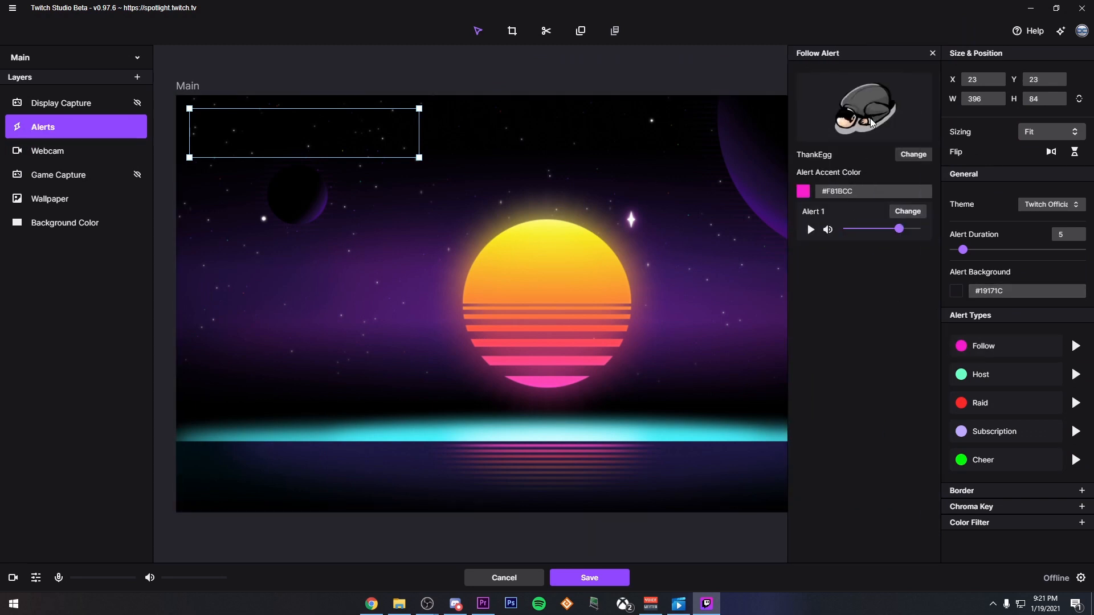
click(914, 154)
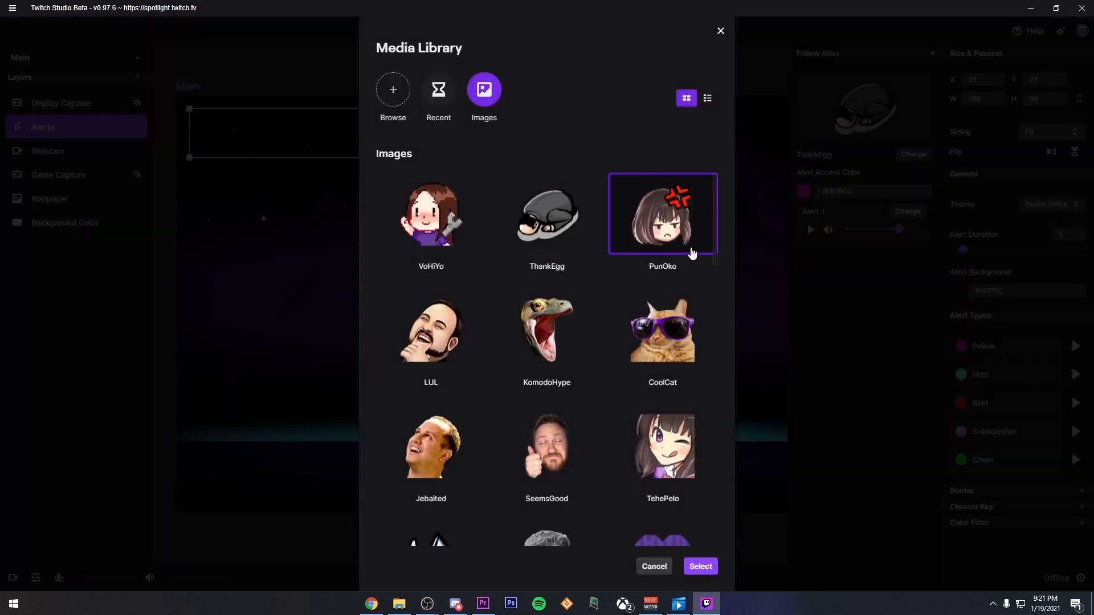
click(700, 567)
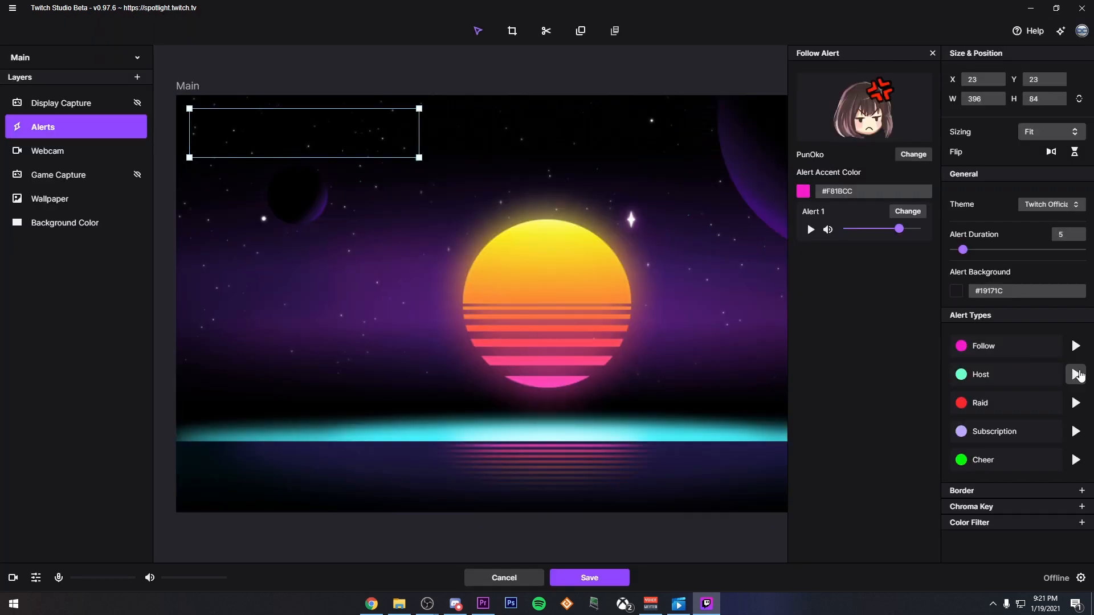
click(1076, 374)
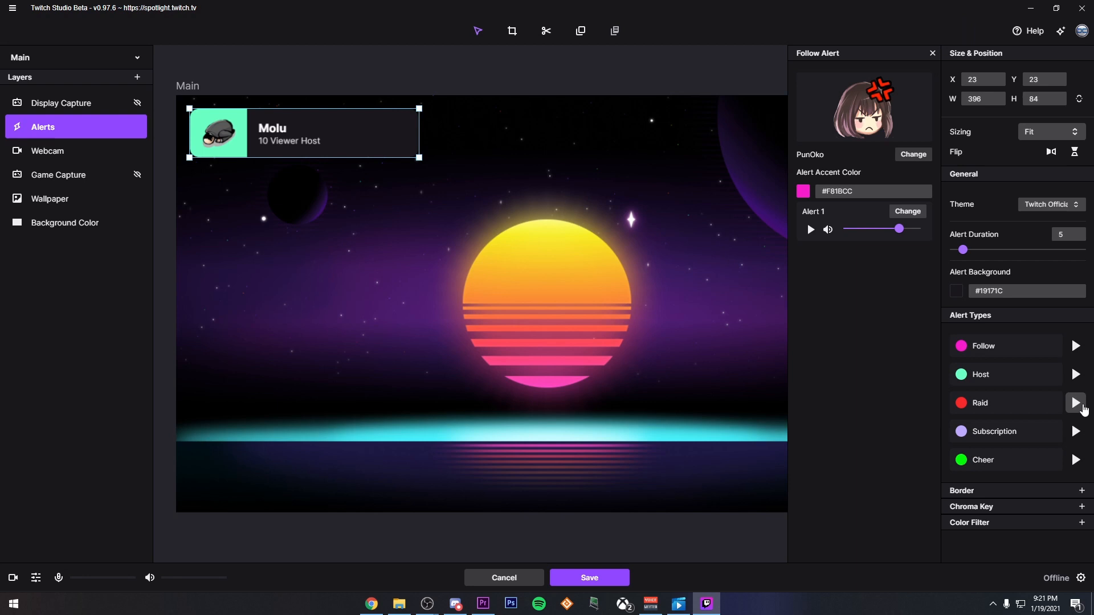
click(1076, 403)
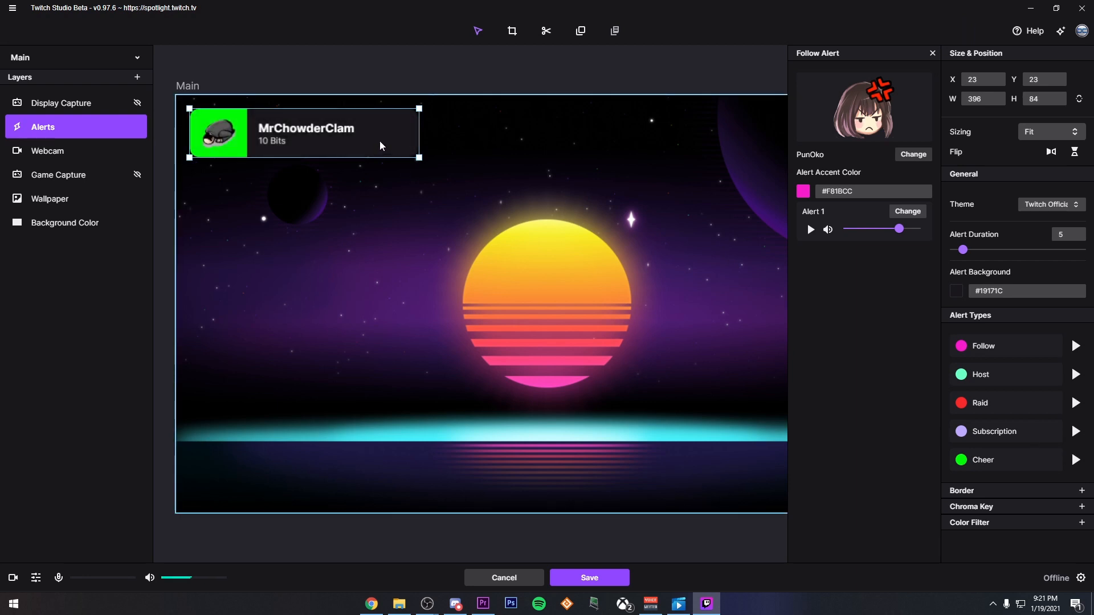
- Lock the Display Capture layer, move the Alerts box lower-center above the horizon, and preview a raid alert
click(62, 103)
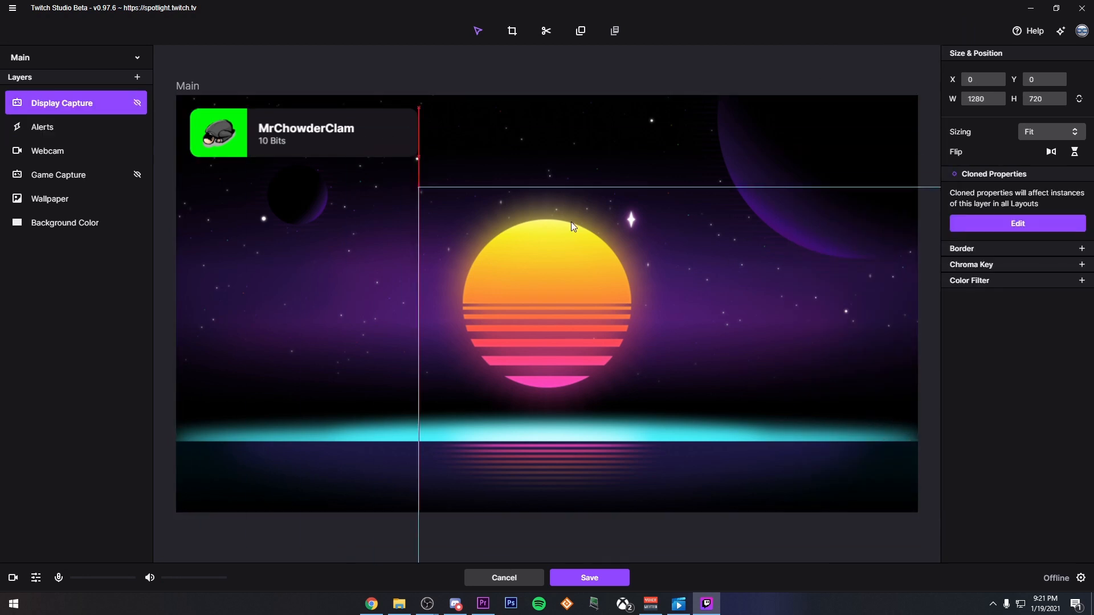
click(42, 127)
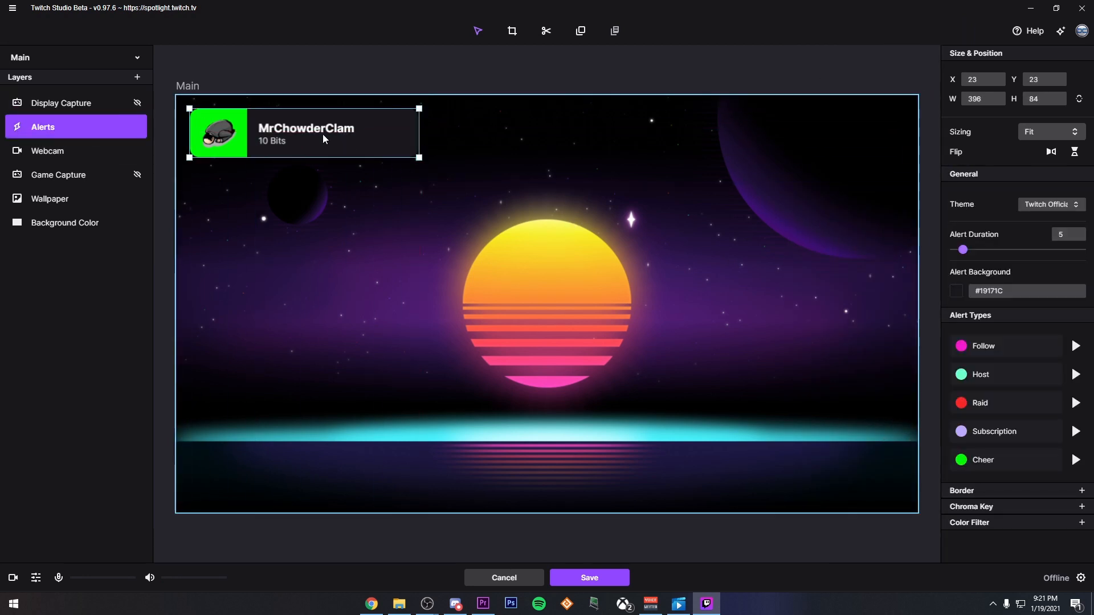
click(62, 102)
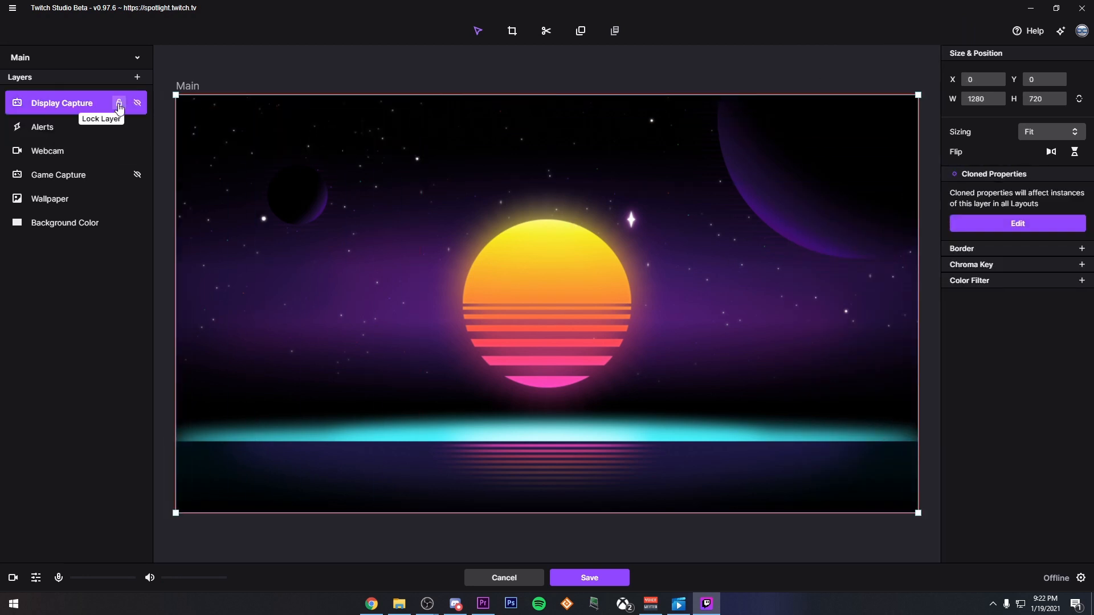
click(42, 127)
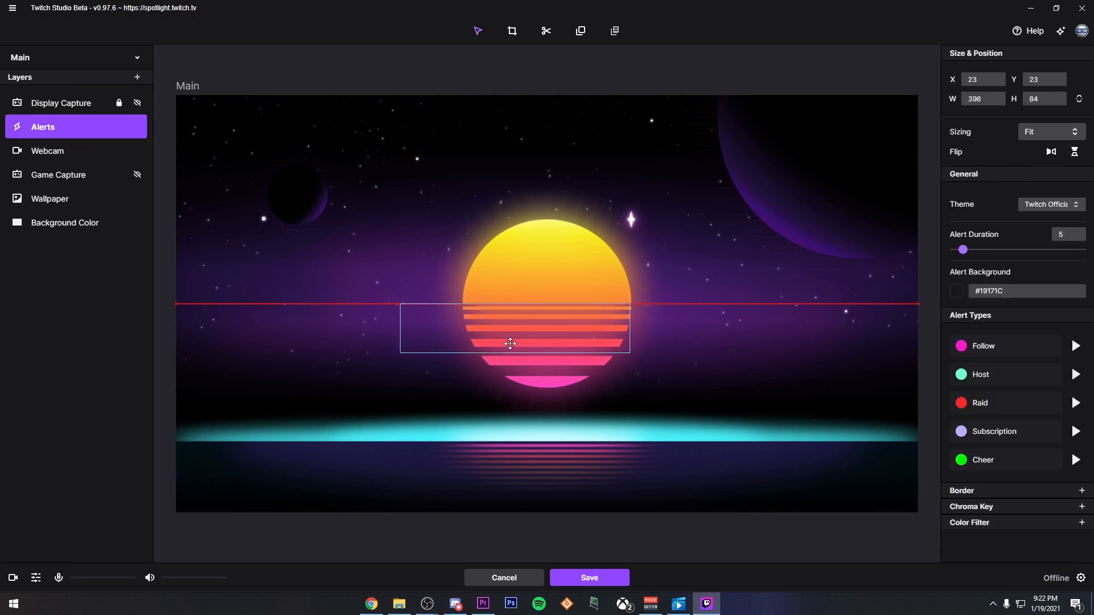
drag(509, 328, 558, 433)
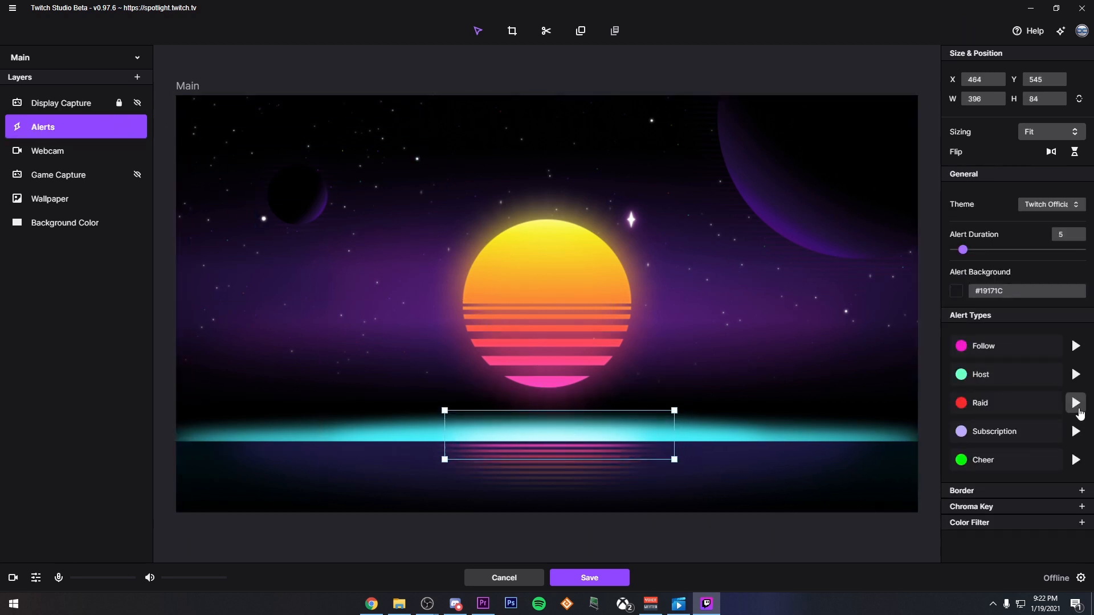
click(1076, 403)
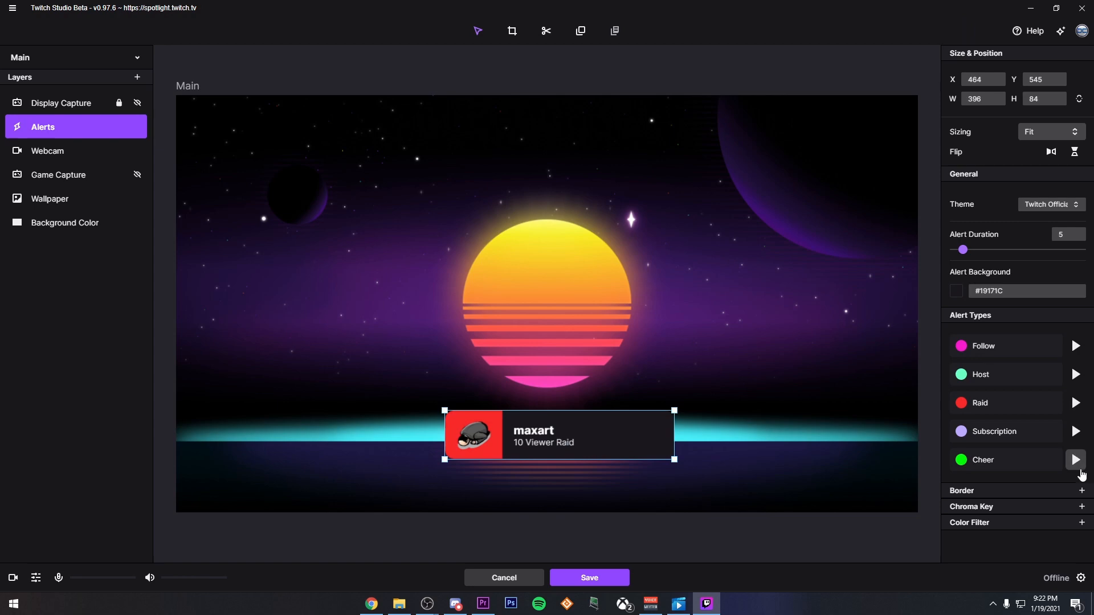